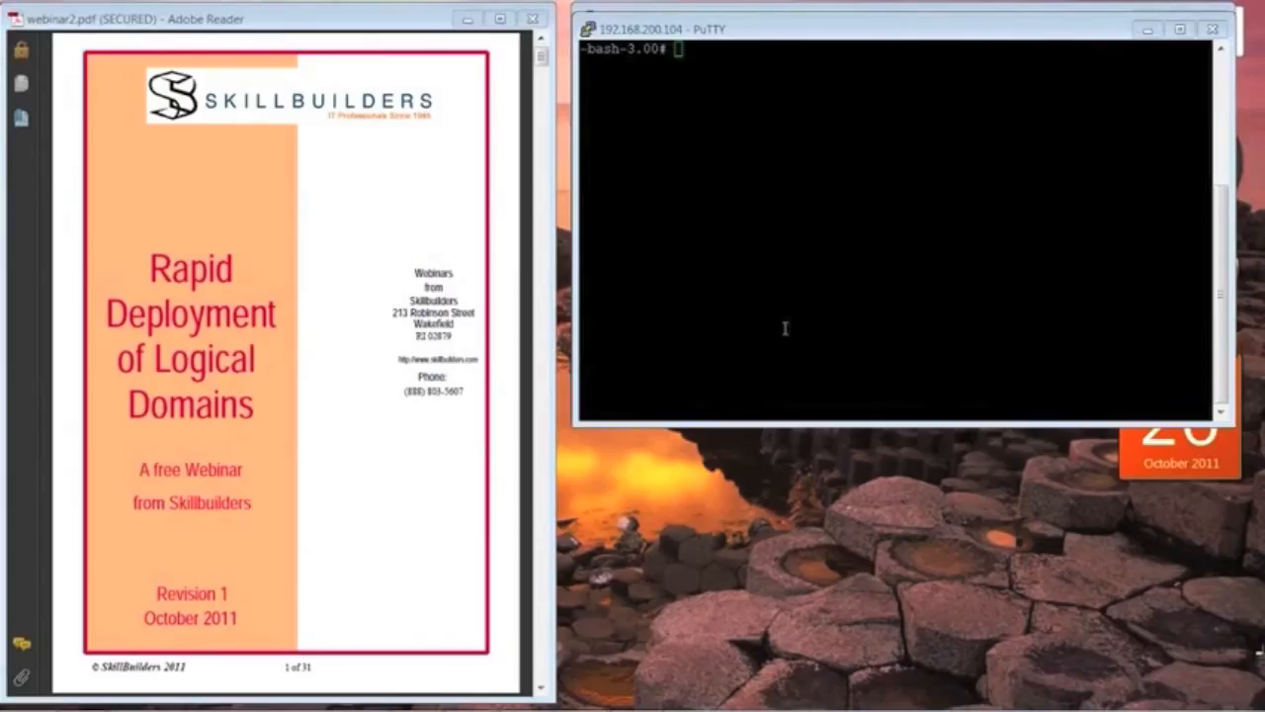
pyautogui.moveTo(732, 284)
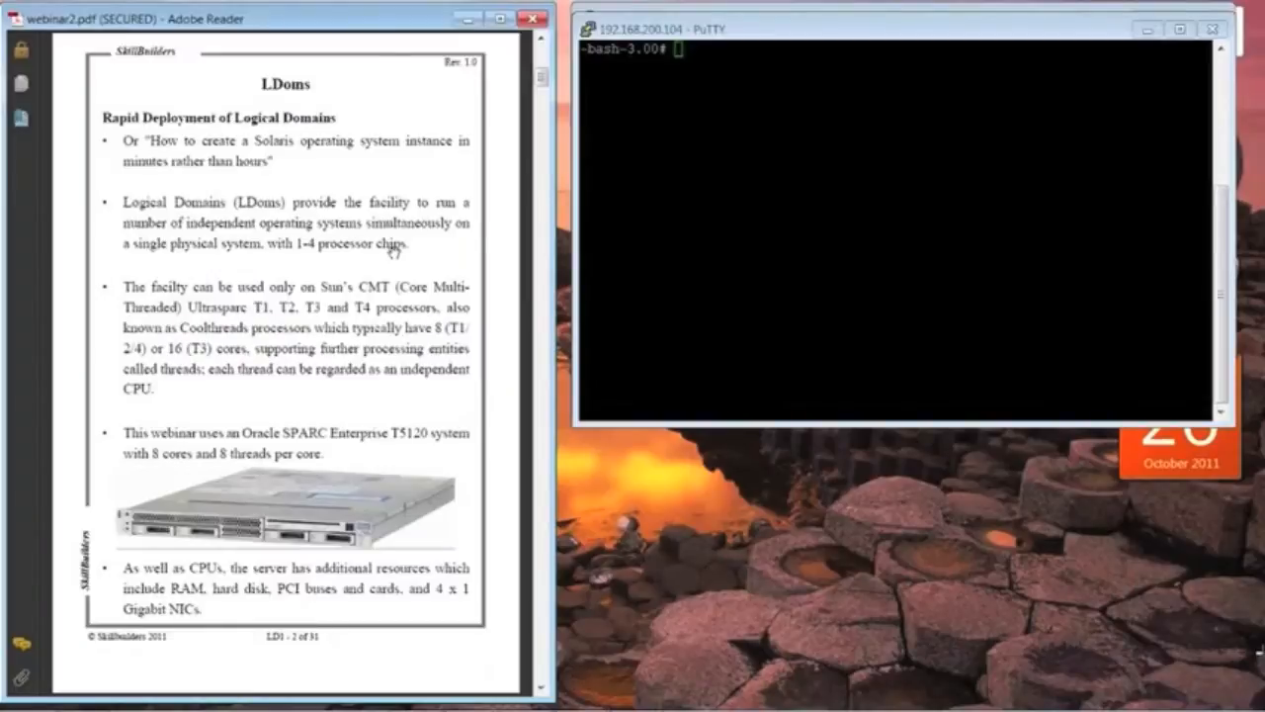
pyautogui.moveTo(389, 103)
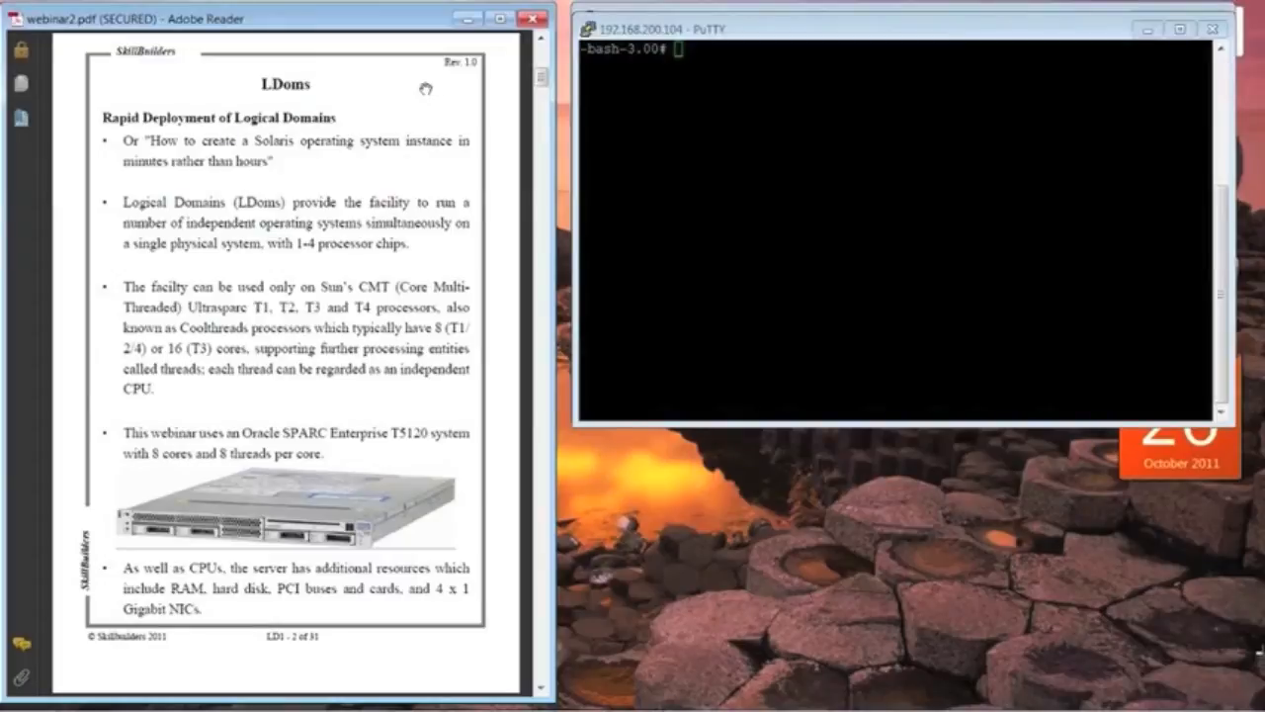
pyautogui.moveTo(420, 91)
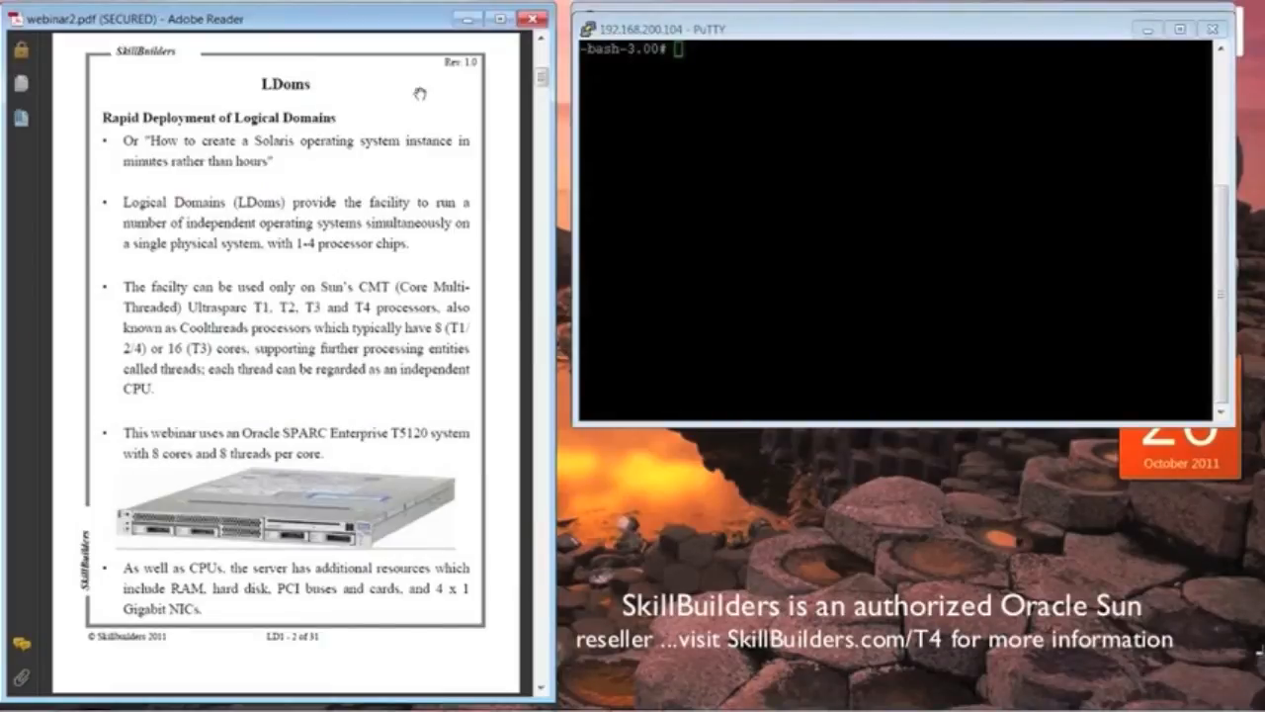
pyautogui.moveTo(409, 115)
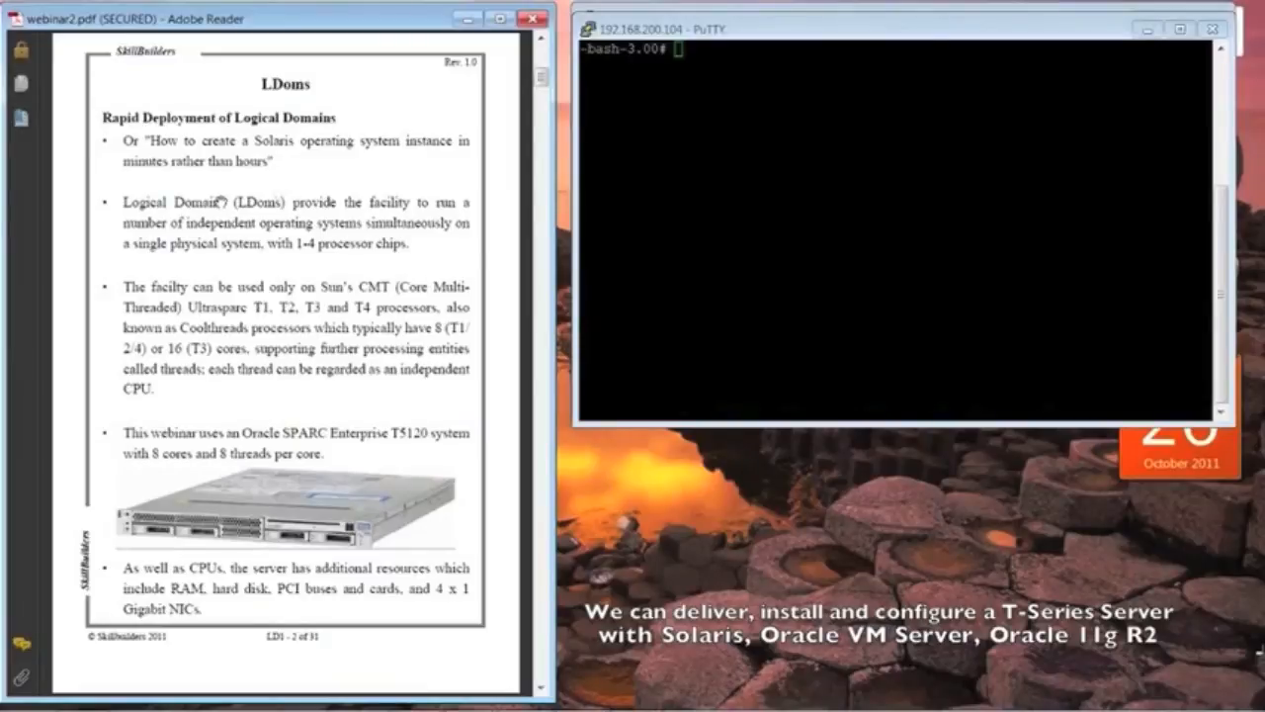
pyautogui.moveTo(389, 210)
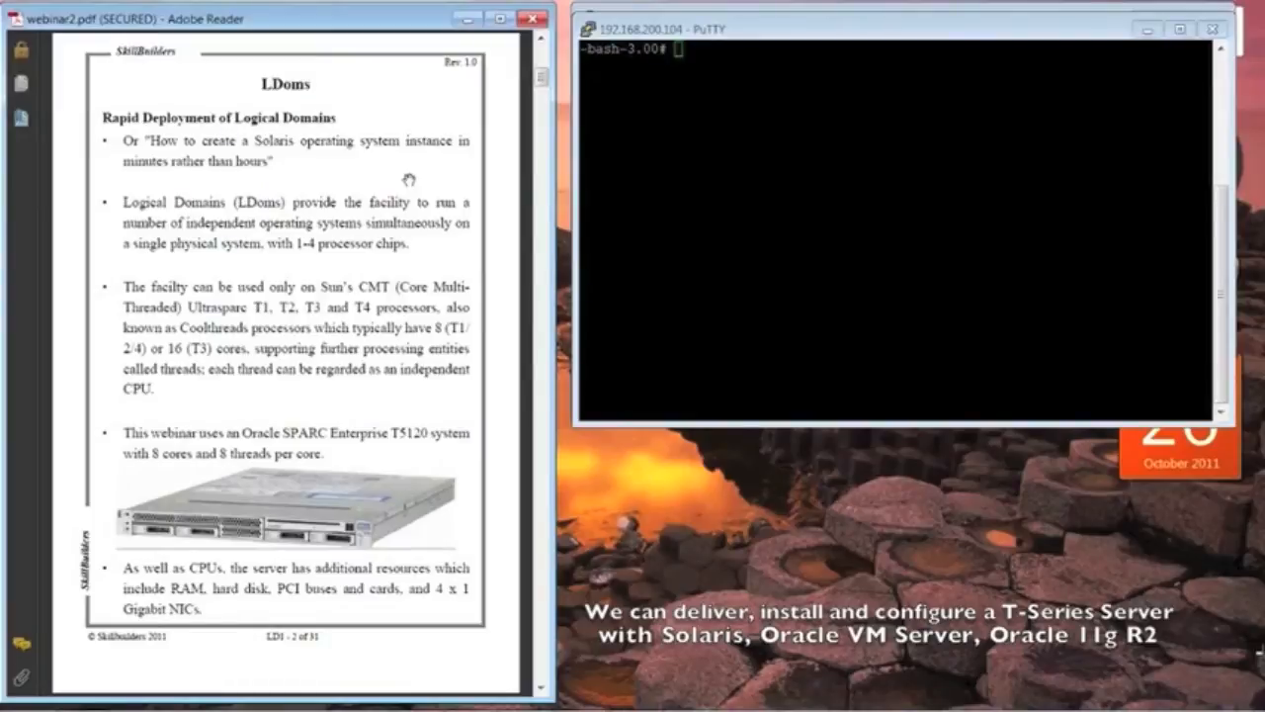
pyautogui.moveTo(388, 182)
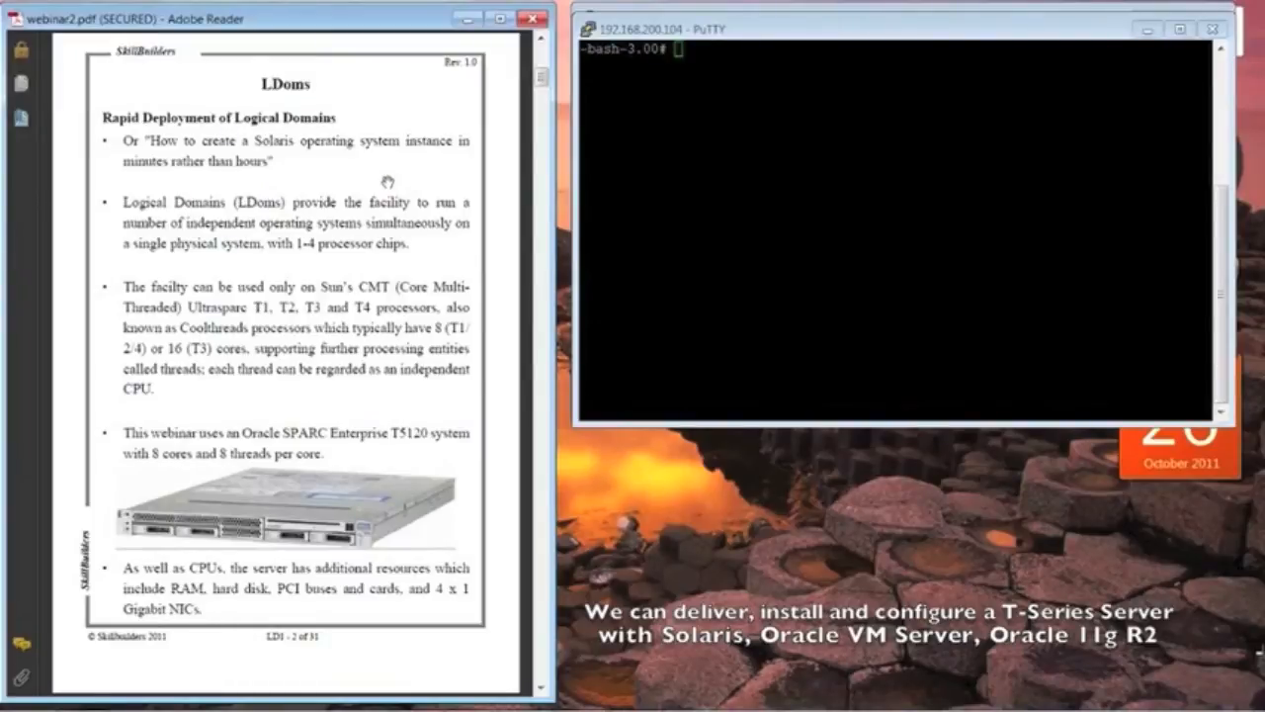
pyautogui.moveTo(393, 194)
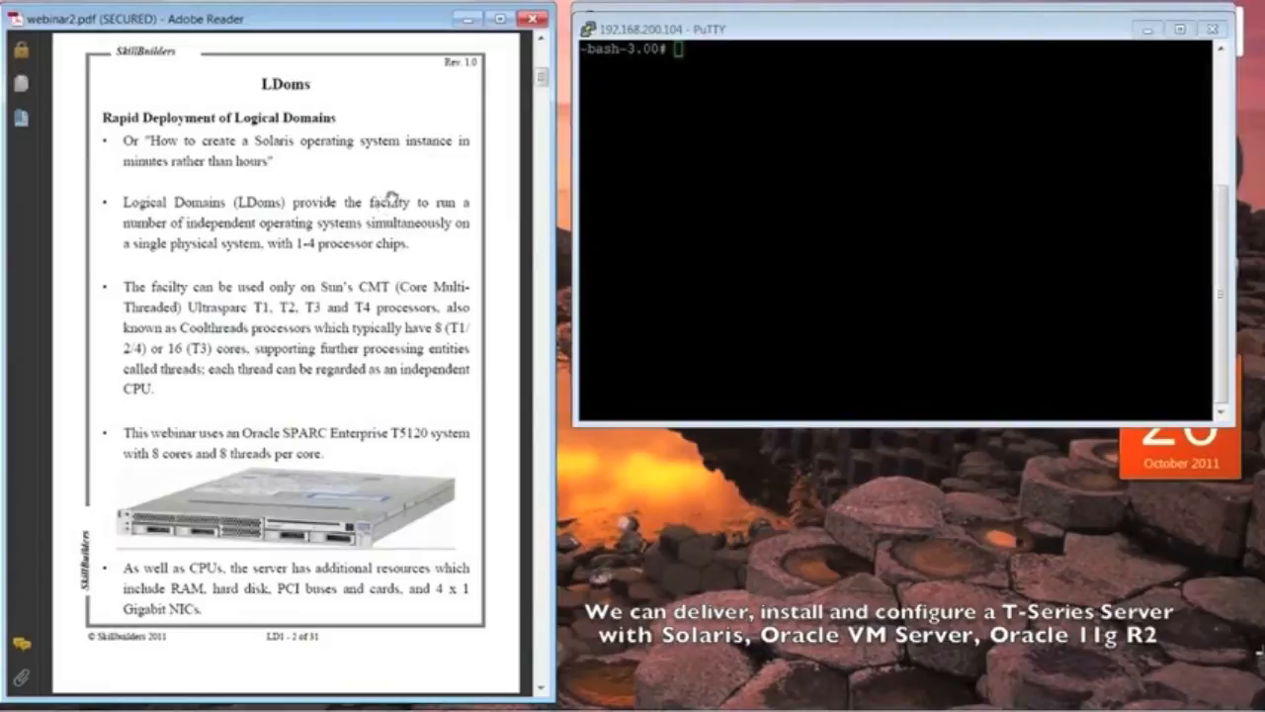
pyautogui.moveTo(504, 122)
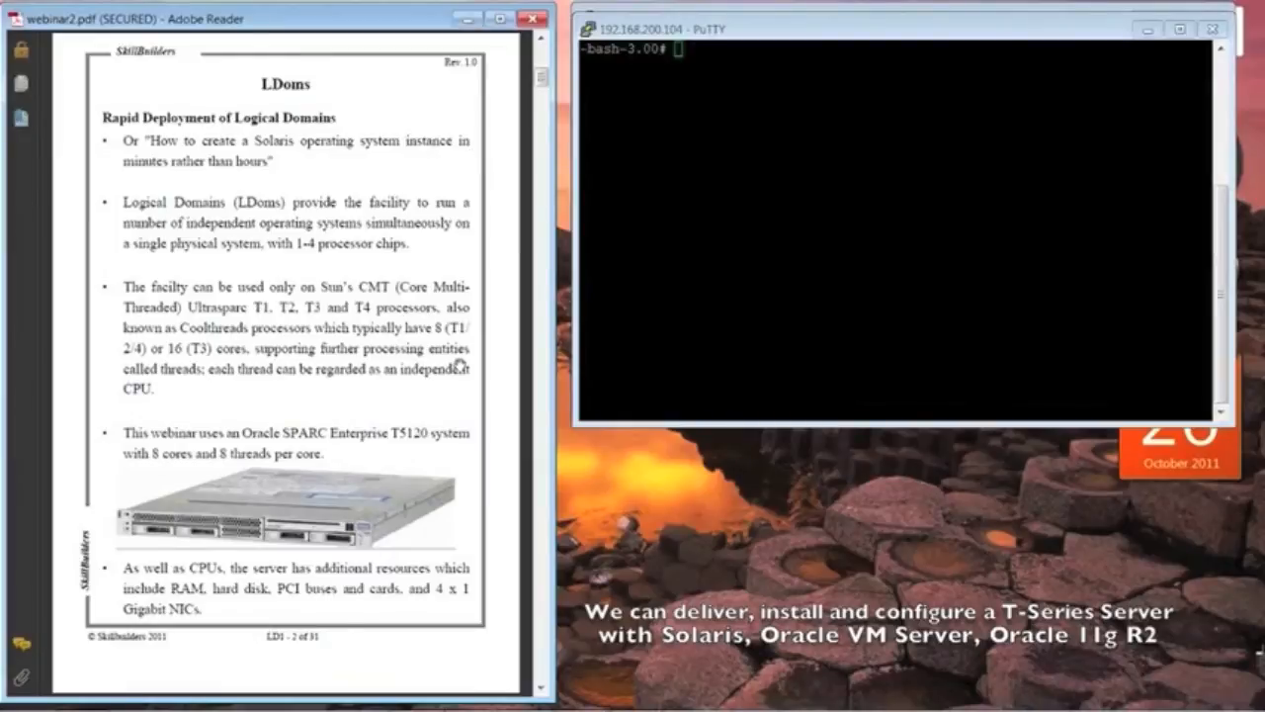
pyautogui.moveTo(453, 395)
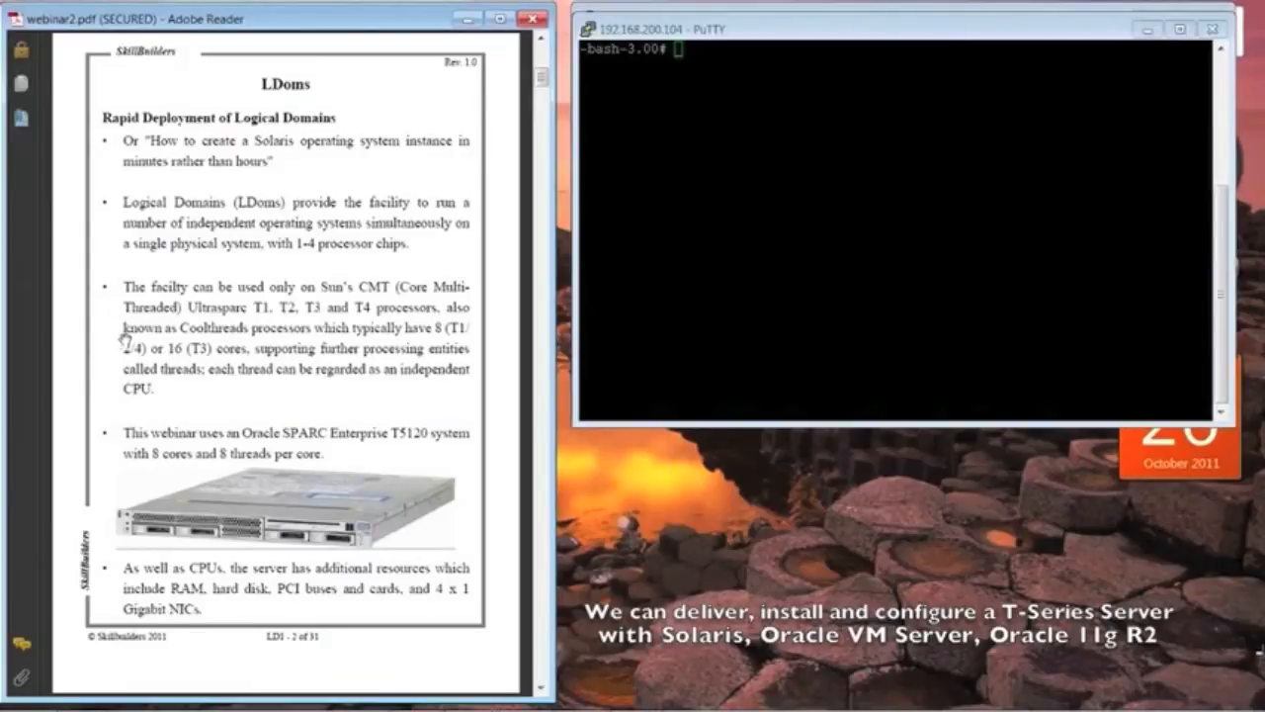
pyautogui.moveTo(455, 218)
pyautogui.write('uname -a')
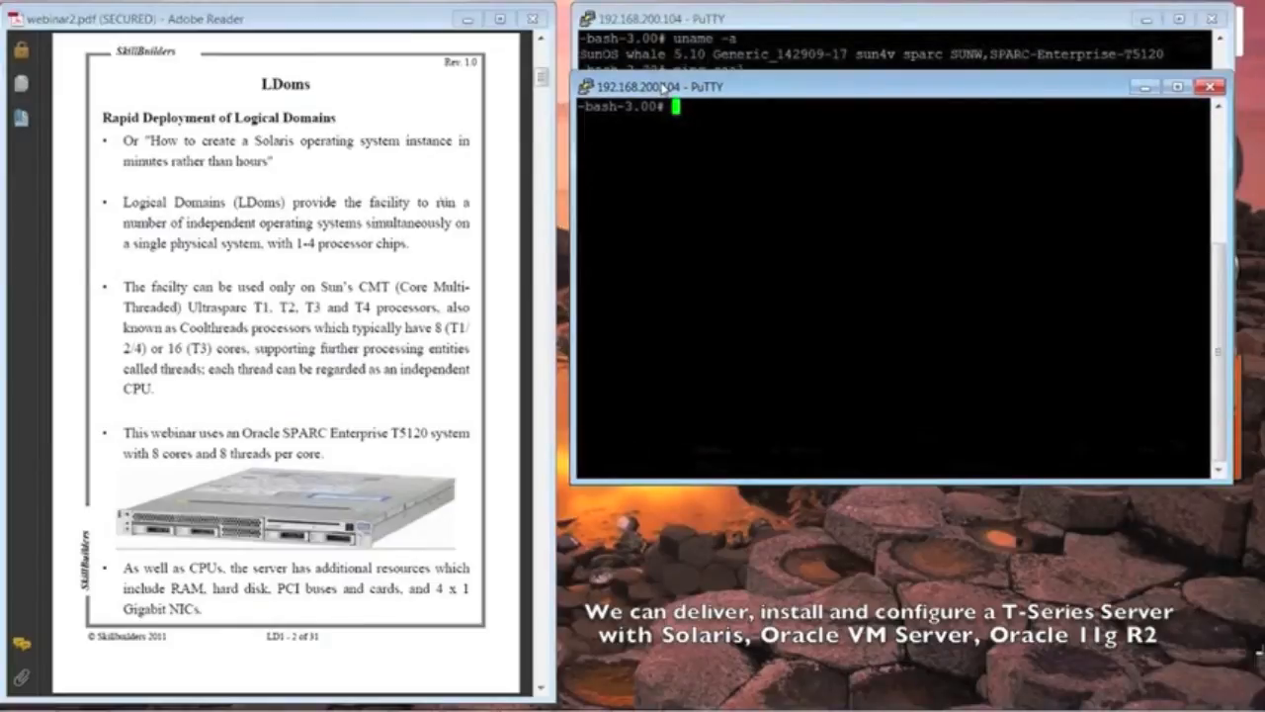
# Step: Run psrinfo -v and page through virtual processors 0–7, each online sparcv9 at 1165 MHz
pyautogui.write('psr')
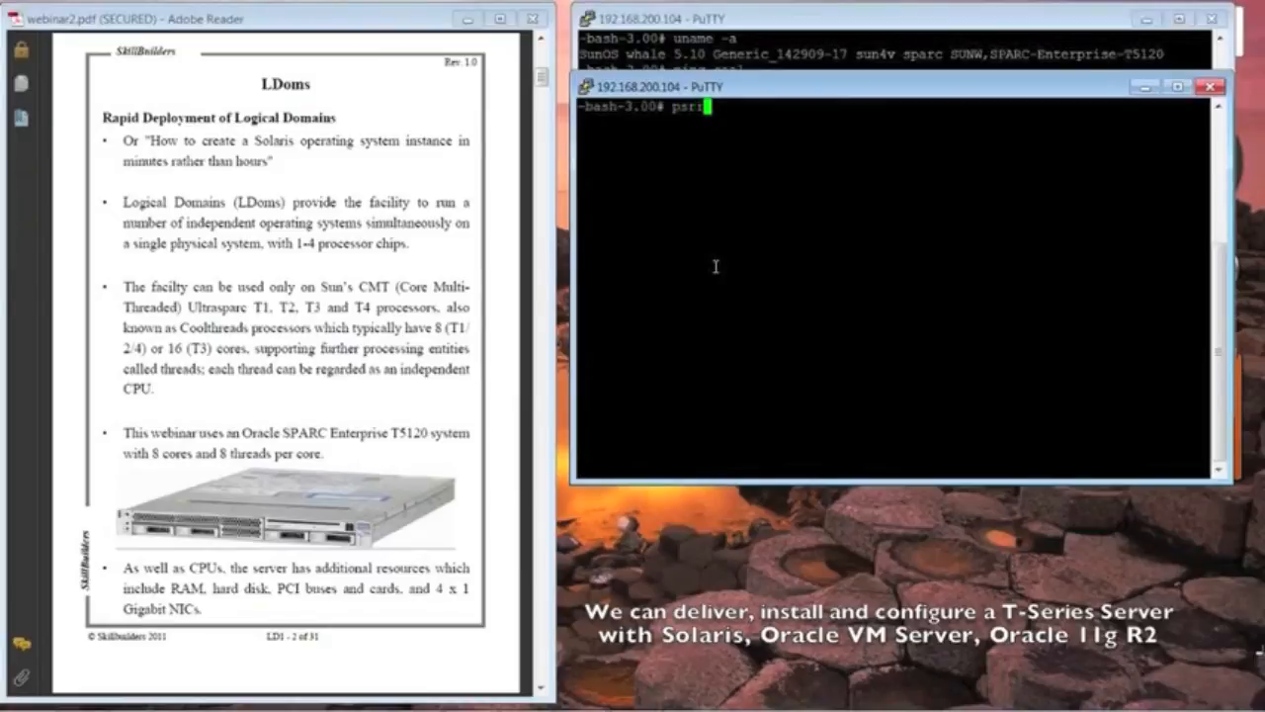
pyautogui.write('nfo -')
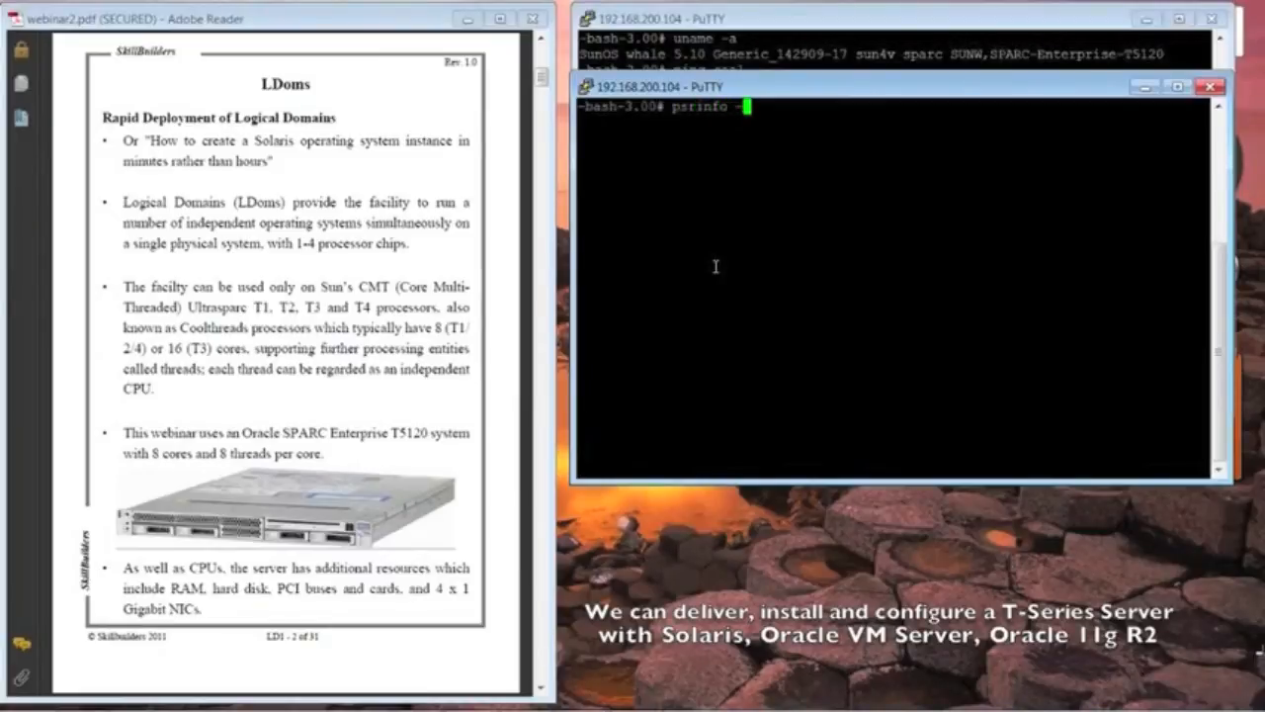
pyautogui.write('-v | more')
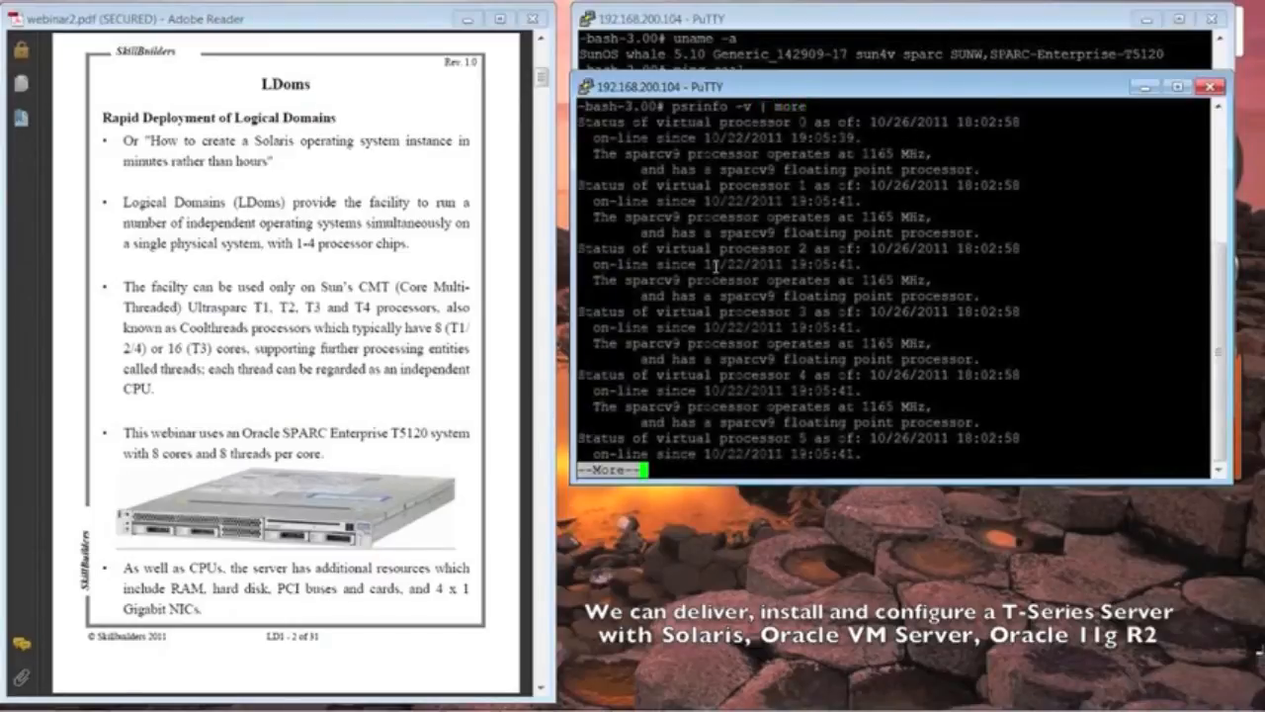
pyautogui.press('space')
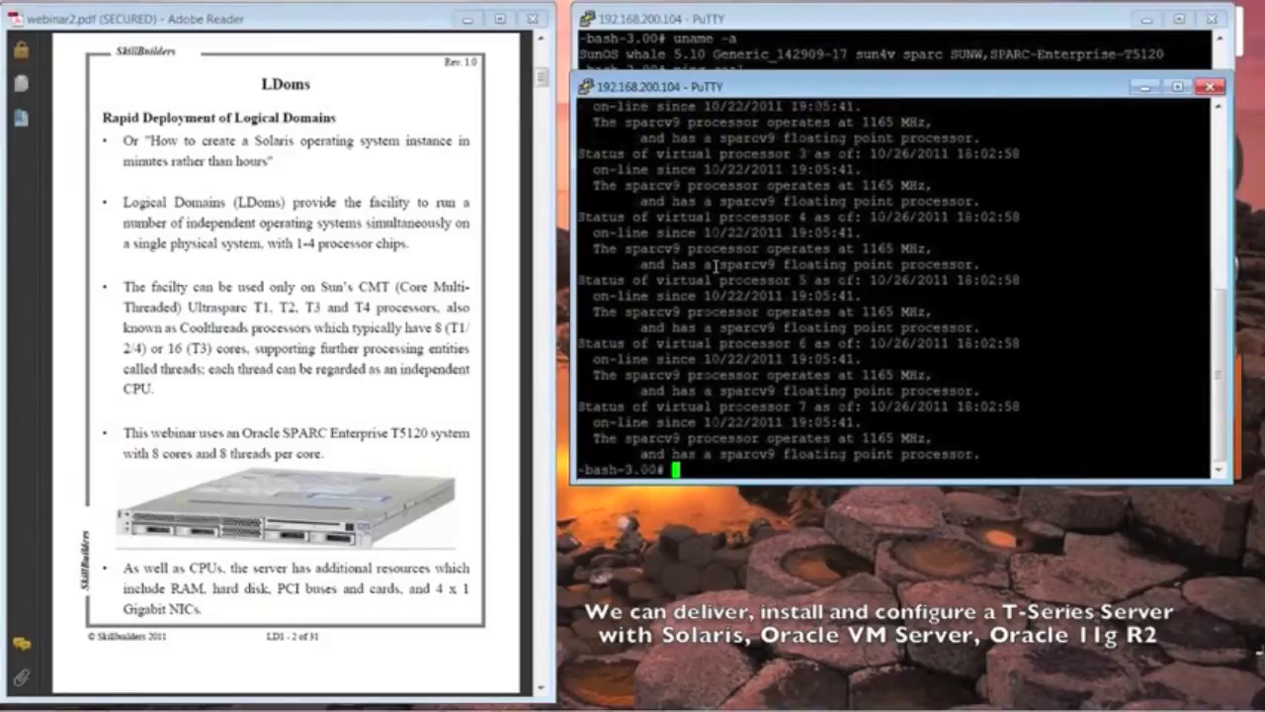
pyautogui.moveTo(1067, 388)
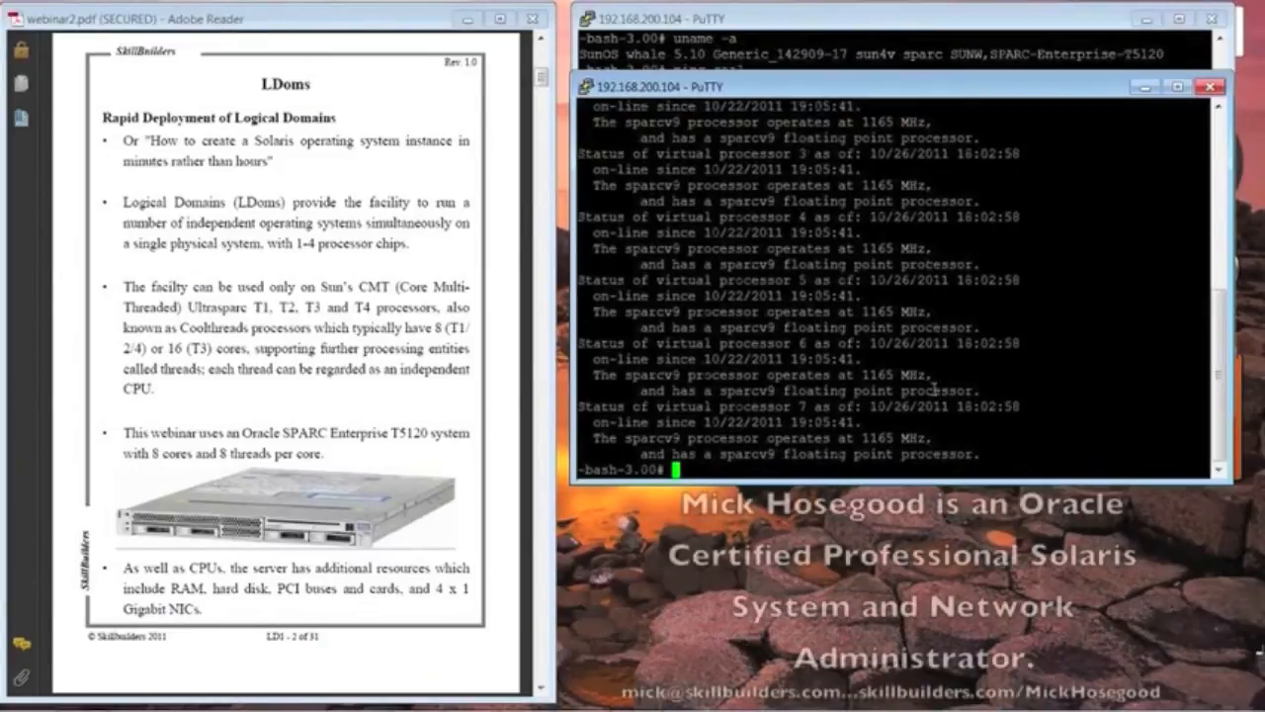
pyautogui.moveTo(1102, 433)
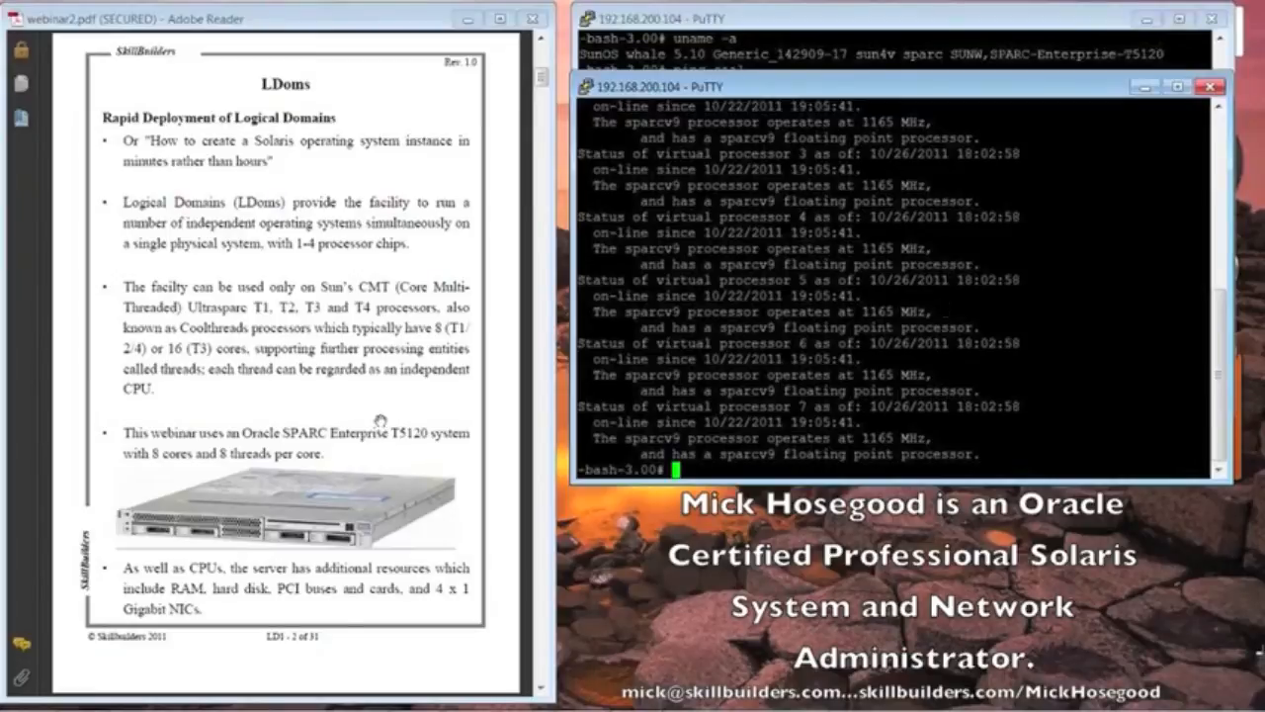
pyautogui.moveTo(355, 418)
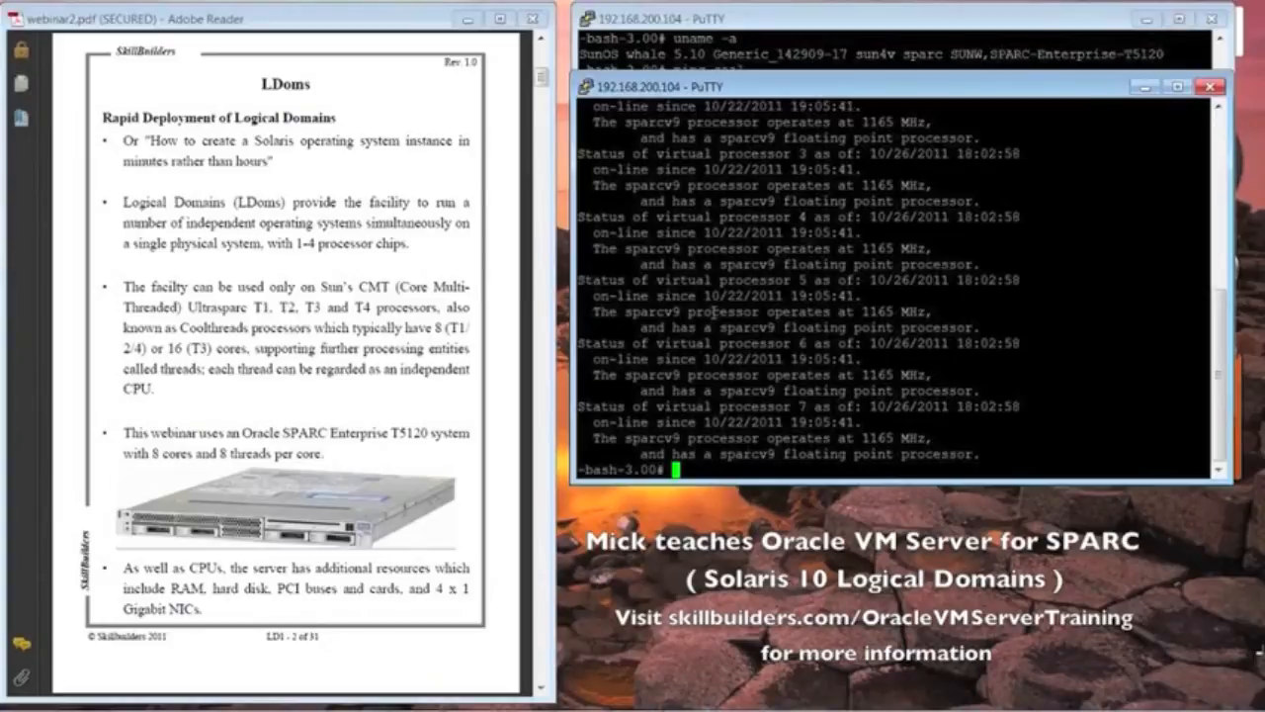
pyautogui.moveTo(707, 303)
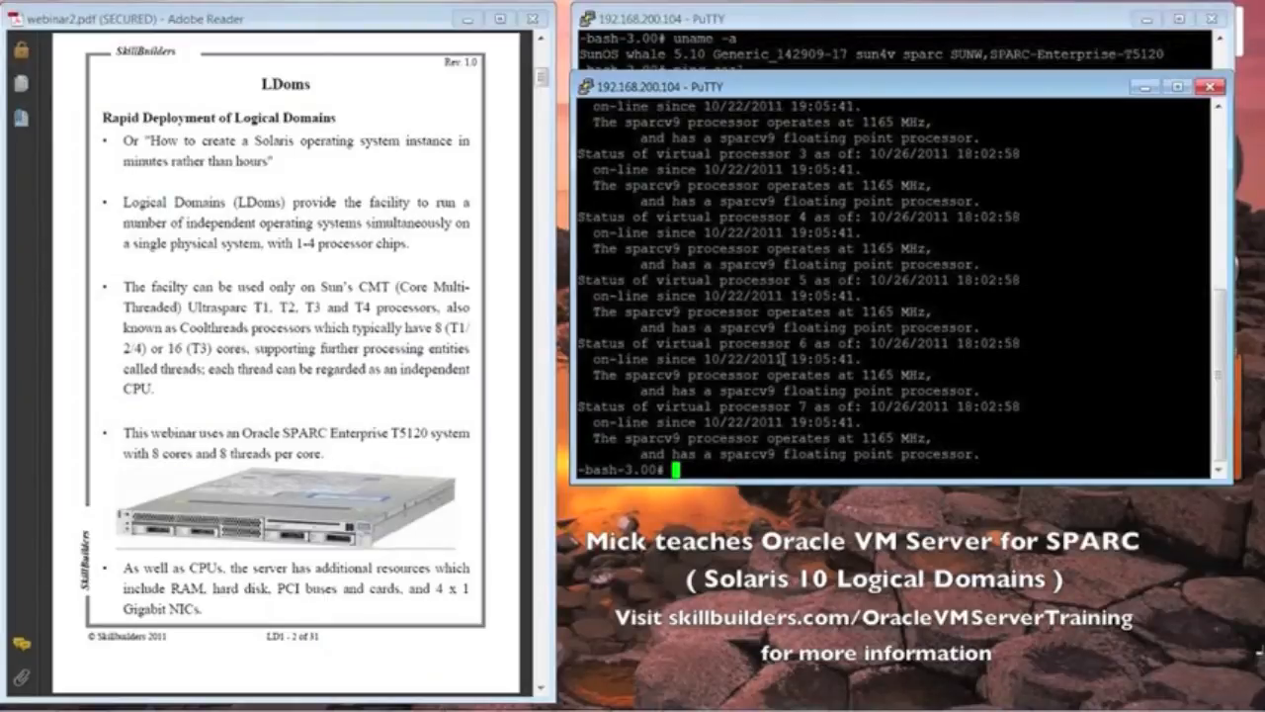
# Step: Run uname -a to show SunOS whale 5.10 on the SPARC-Enterprise-T5120
pyautogui.write('u')
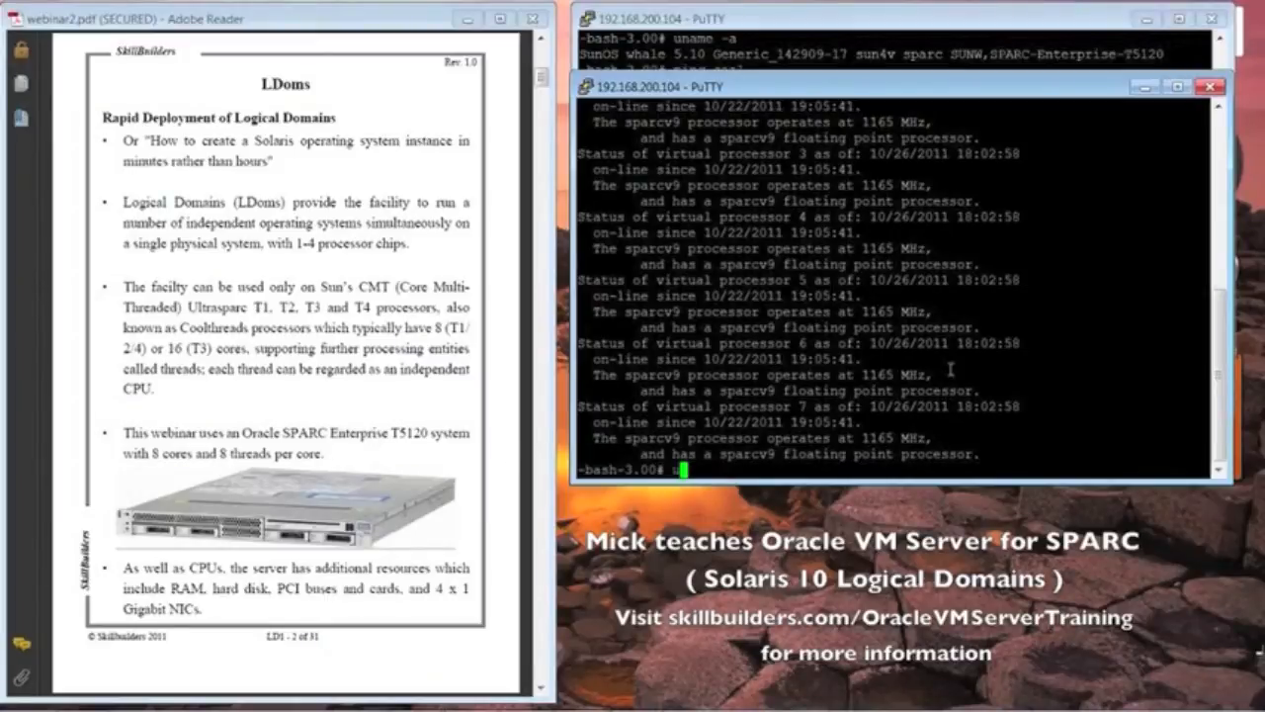
pyautogui.write('name')
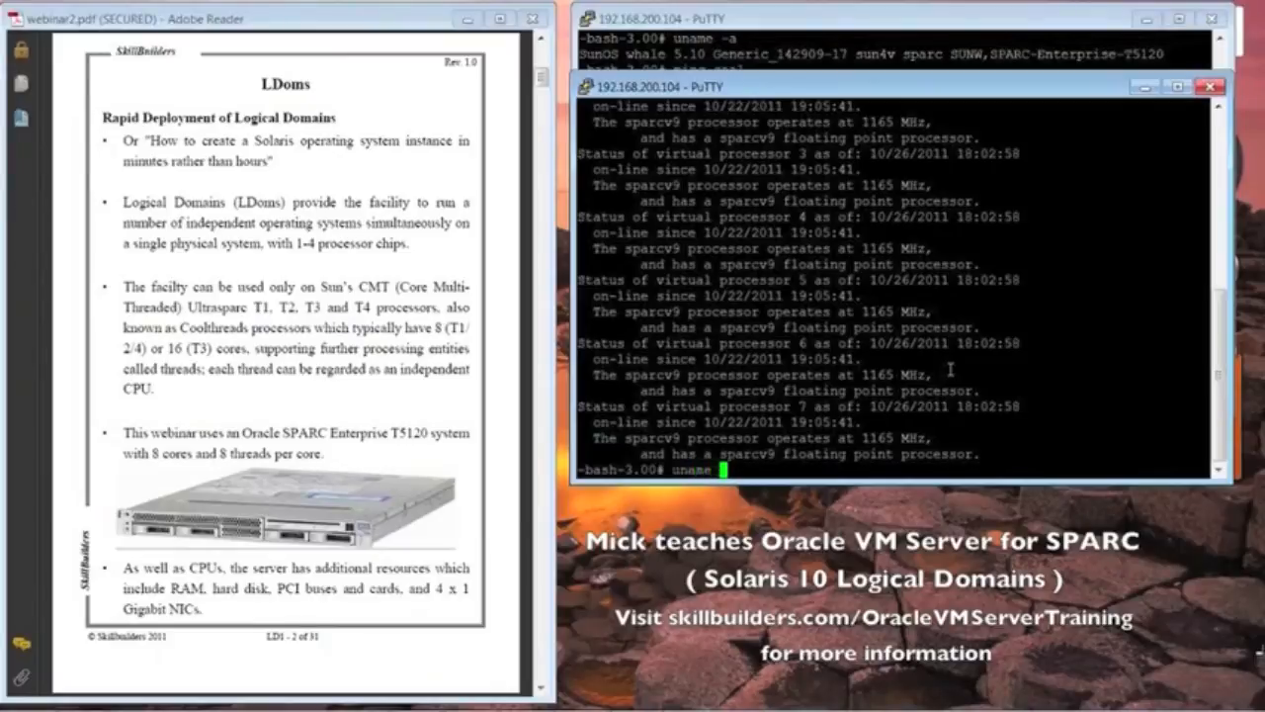
pyautogui.press('Return')
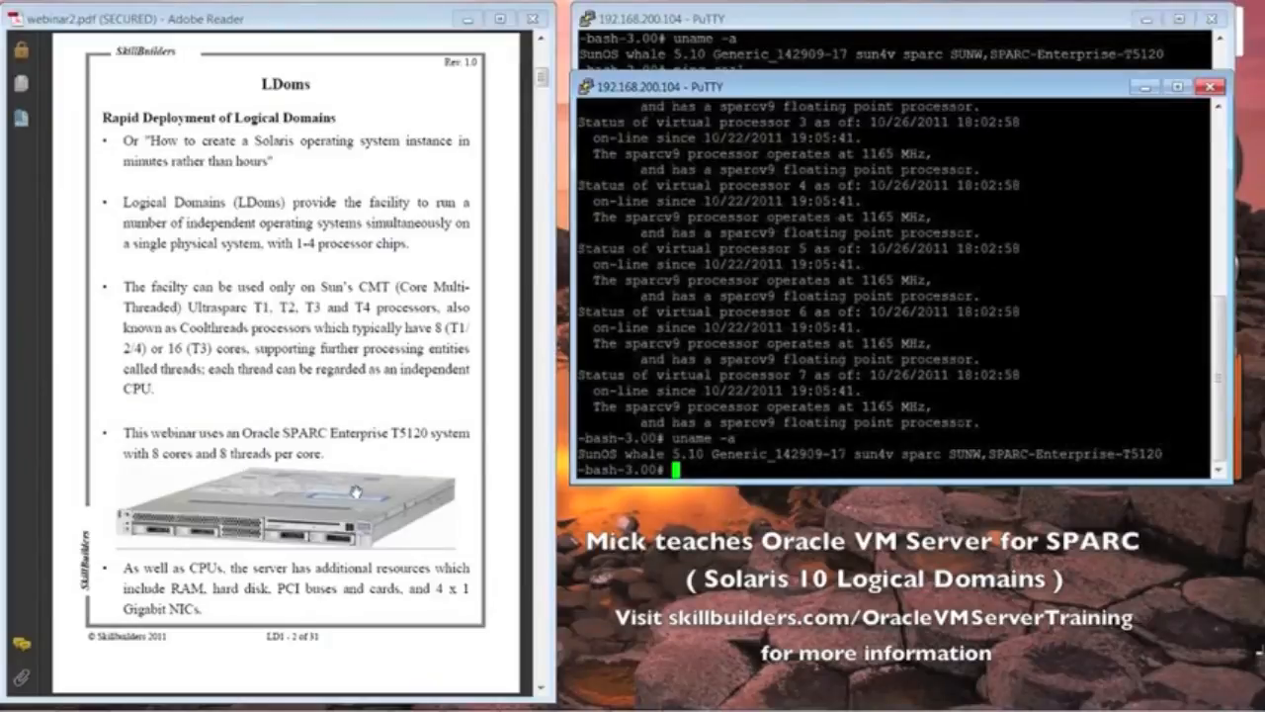
pyautogui.moveTo(497, 444)
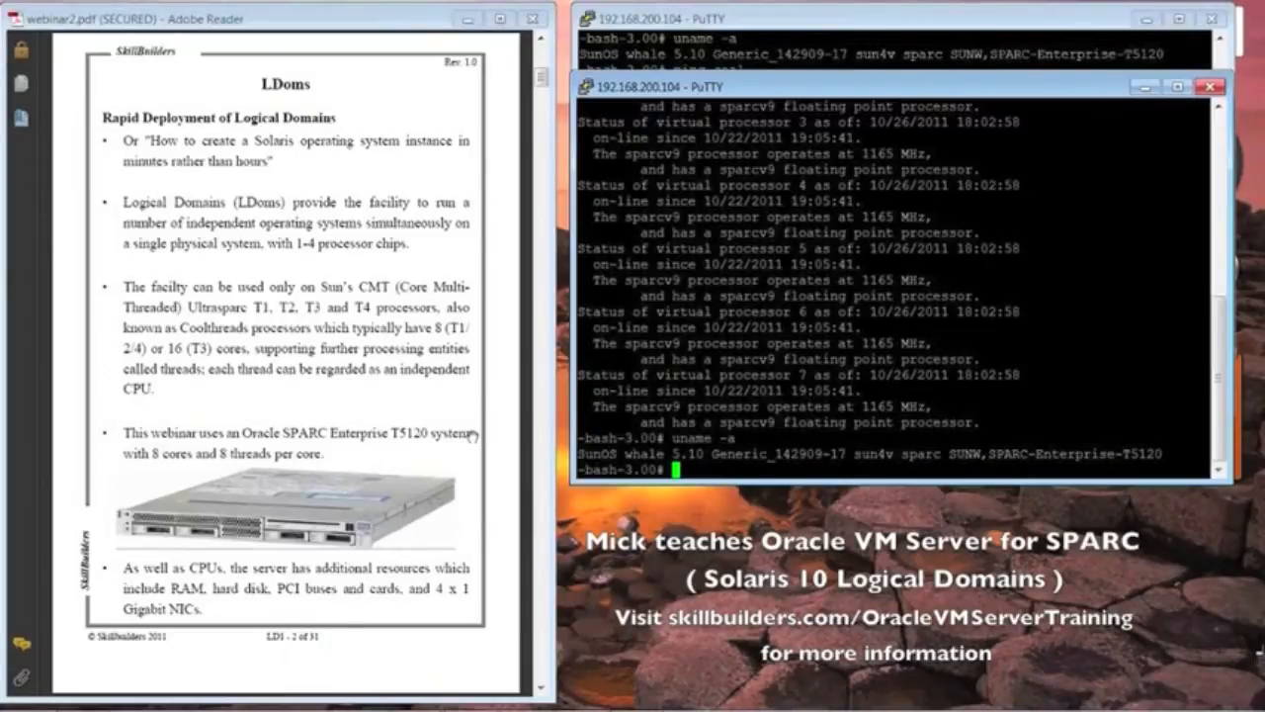
pyautogui.moveTo(395, 512)
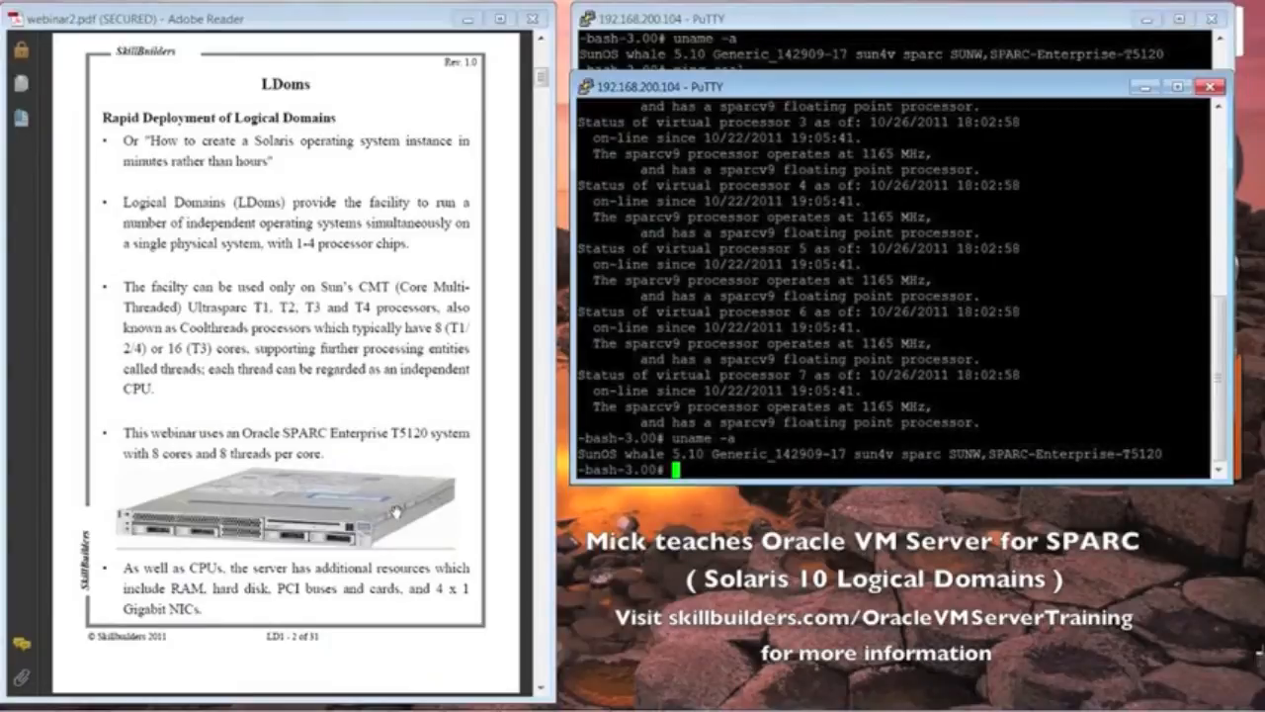
pyautogui.moveTo(415, 476)
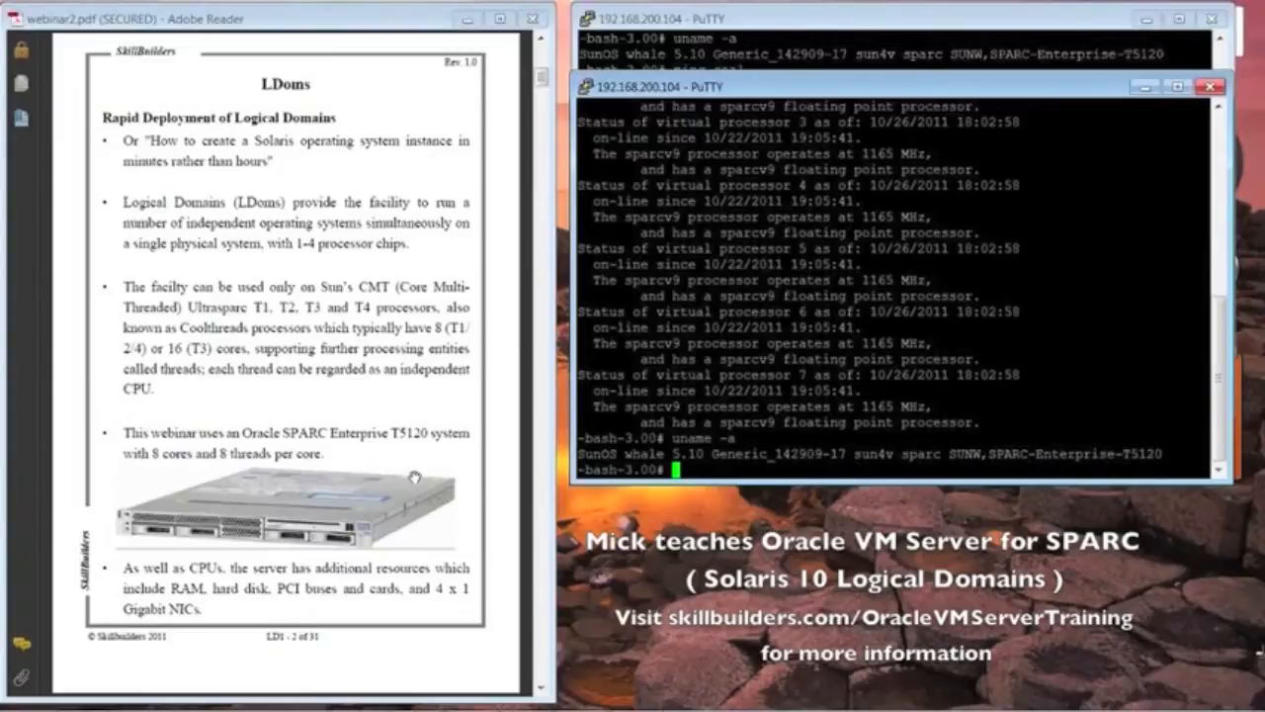
pyautogui.moveTo(393, 491)
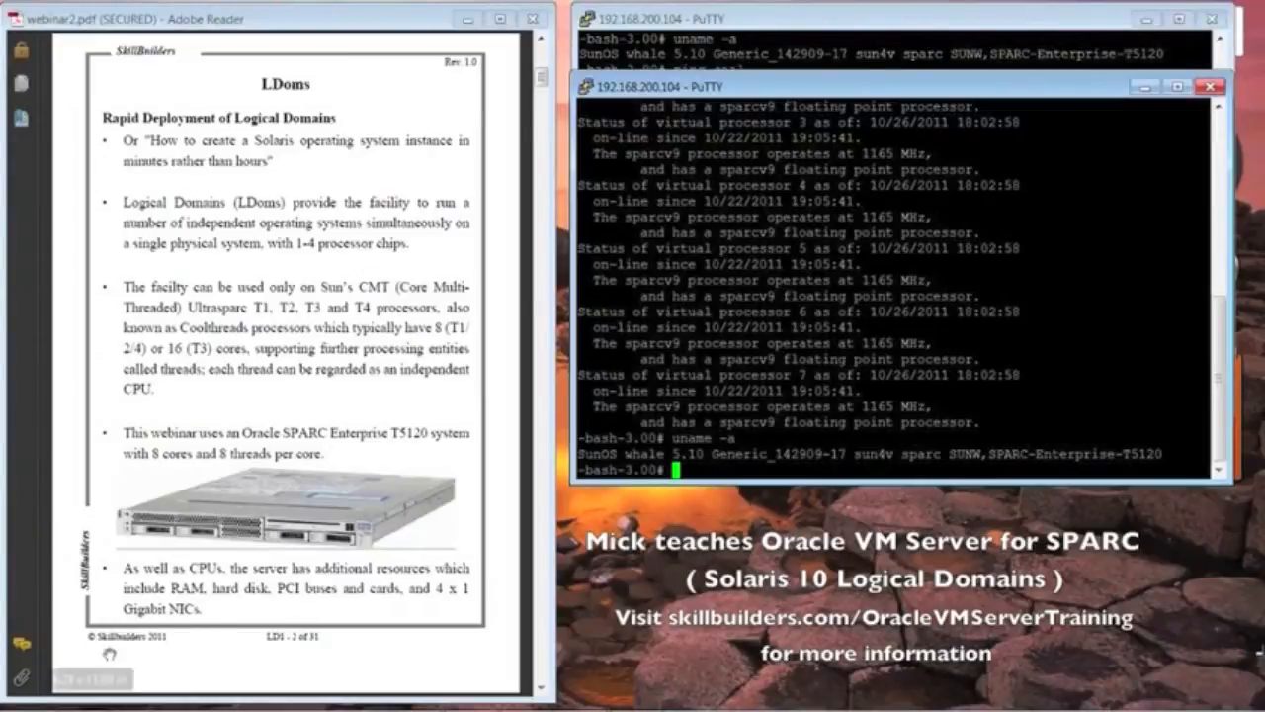
pyautogui.moveTo(494, 511)
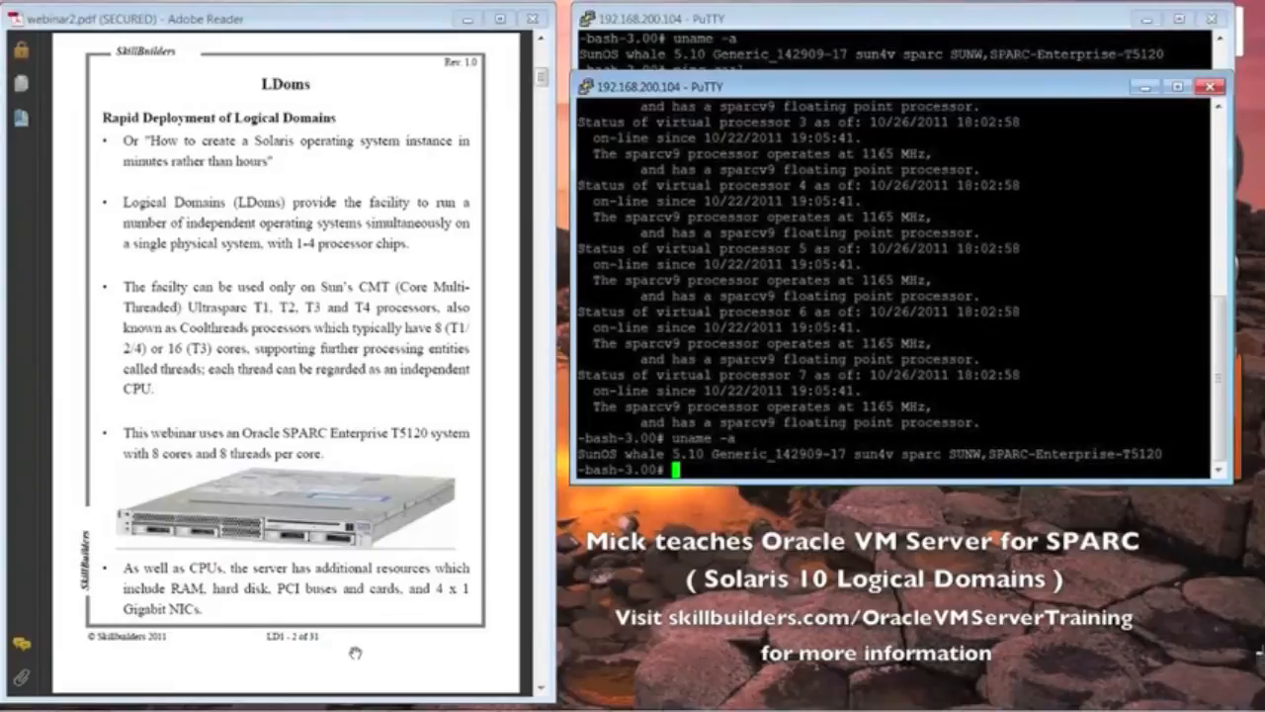
pyautogui.moveTo(391, 628)
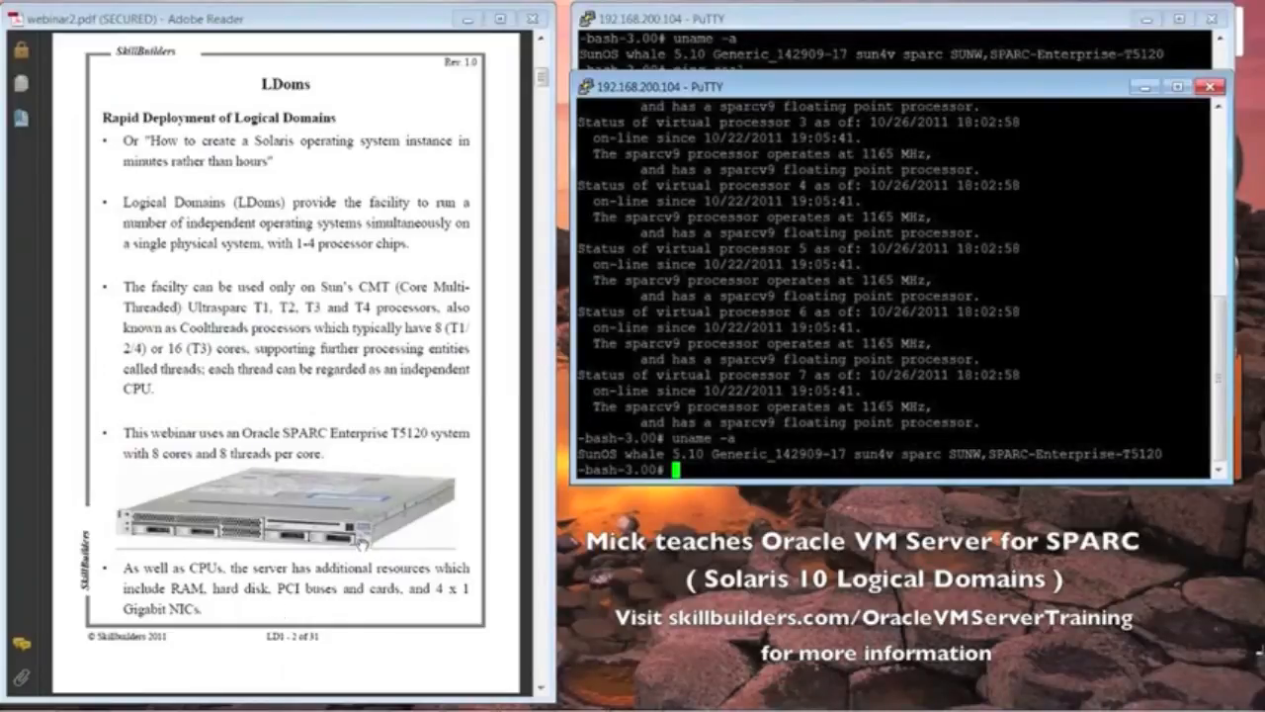
pyautogui.moveTo(393, 413)
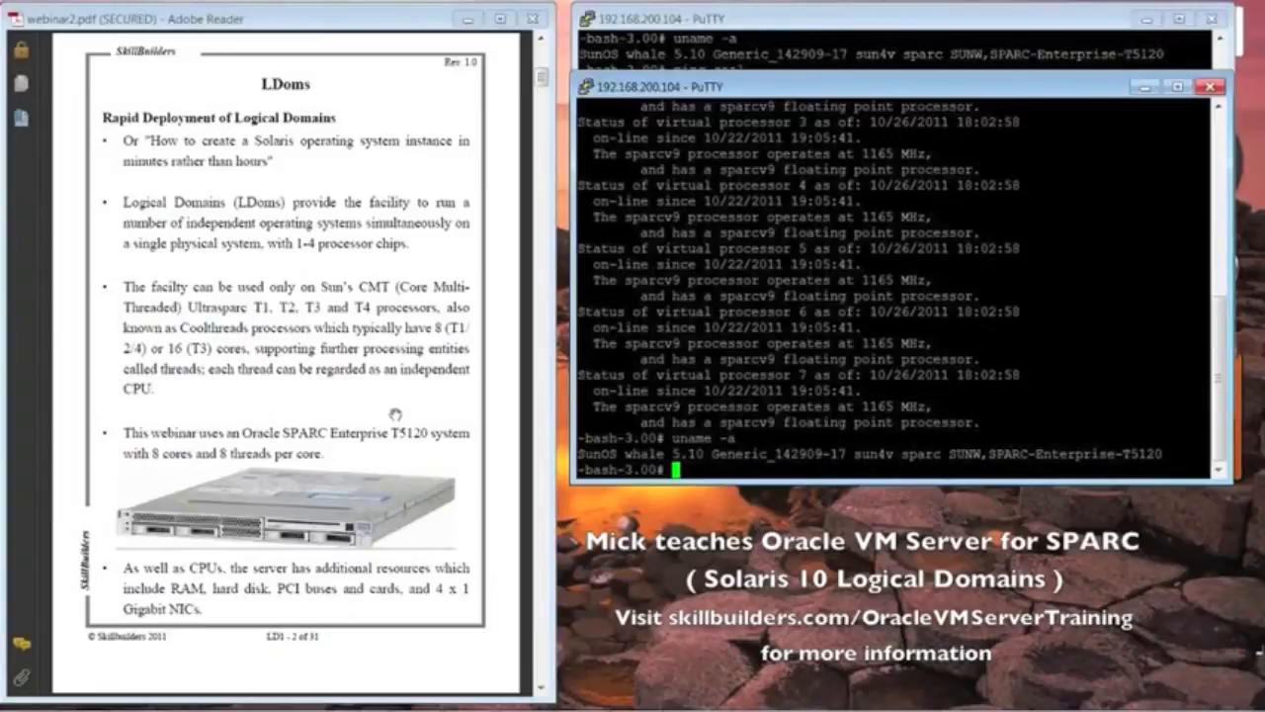
pyautogui.moveTo(354, 370)
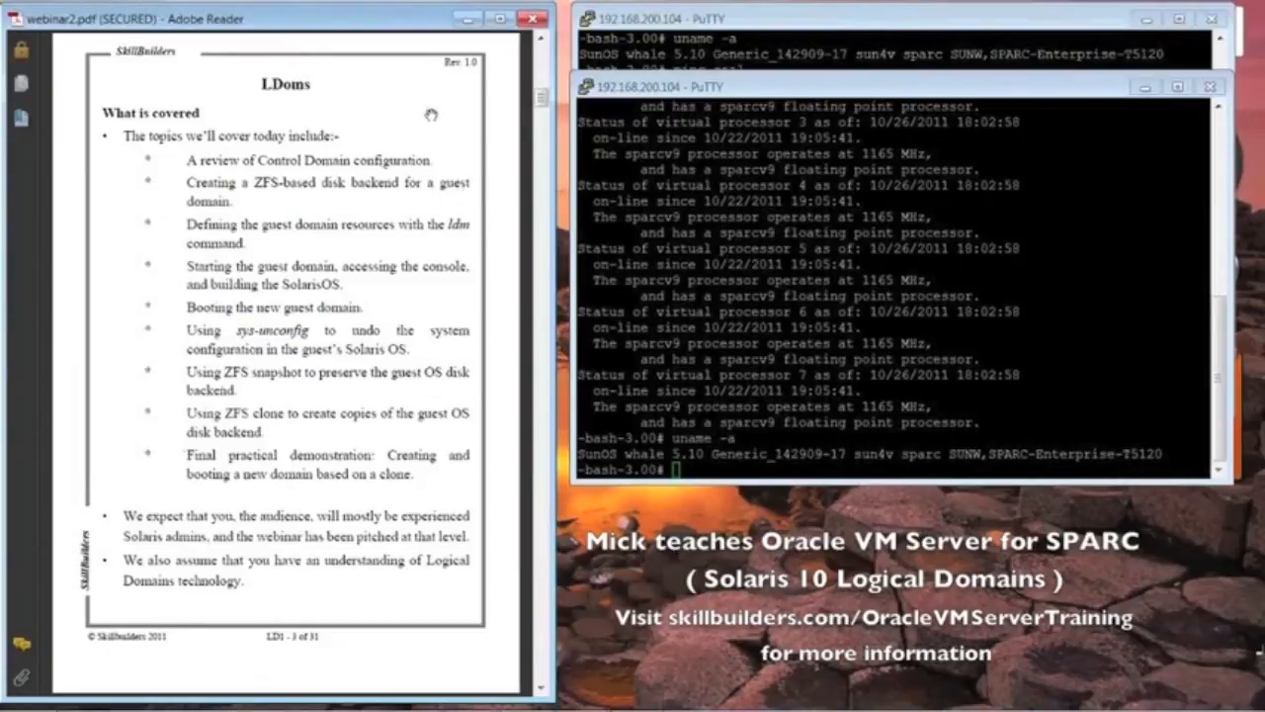
pyautogui.moveTo(390, 188)
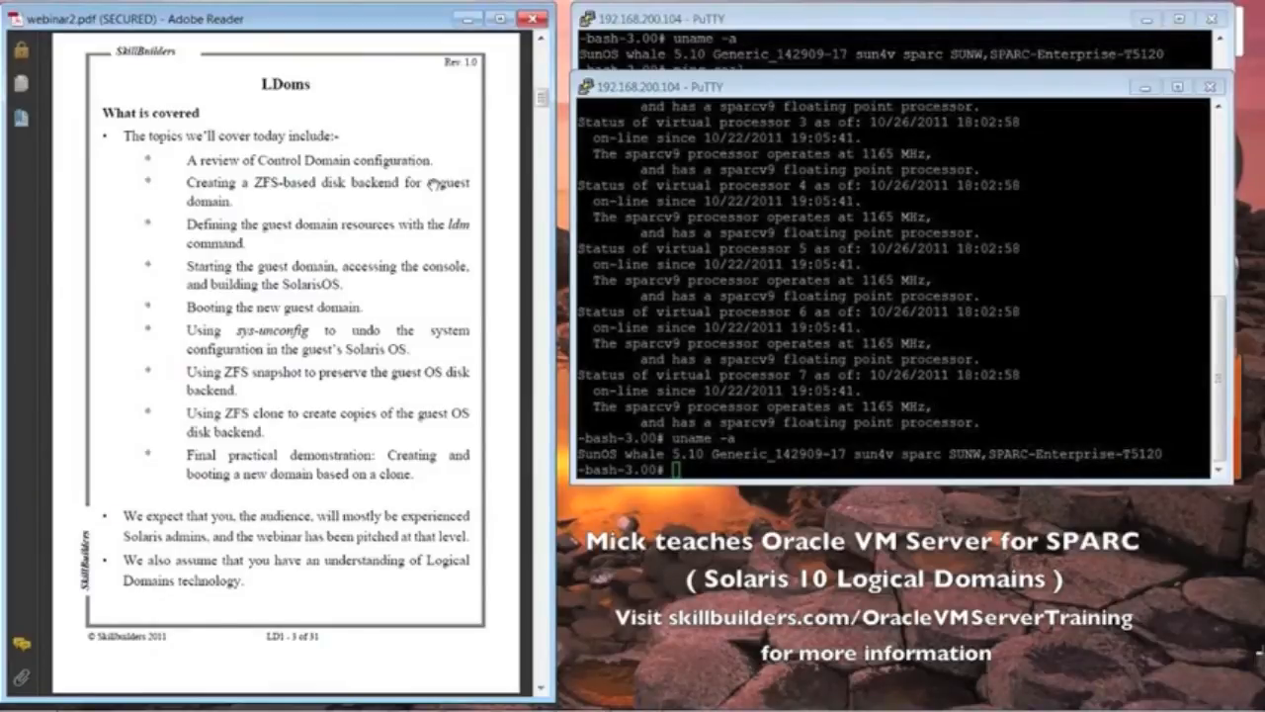
pyautogui.moveTo(341, 207)
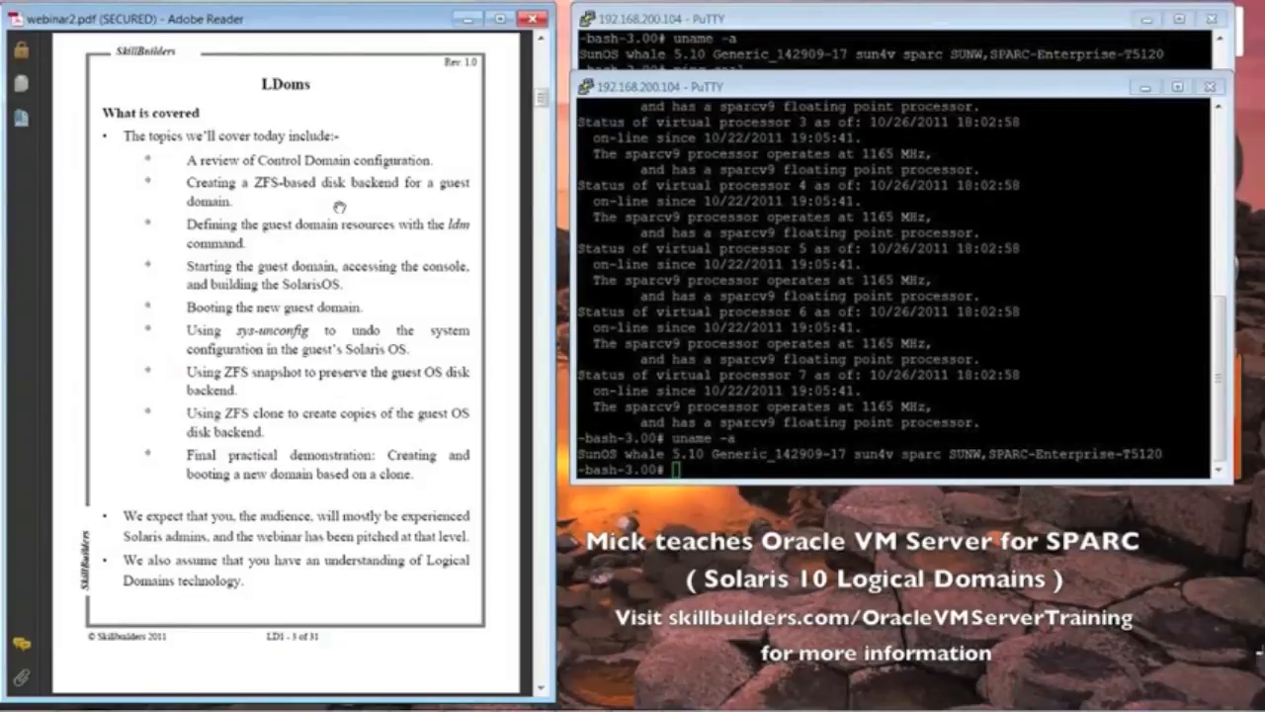
pyautogui.moveTo(430, 222)
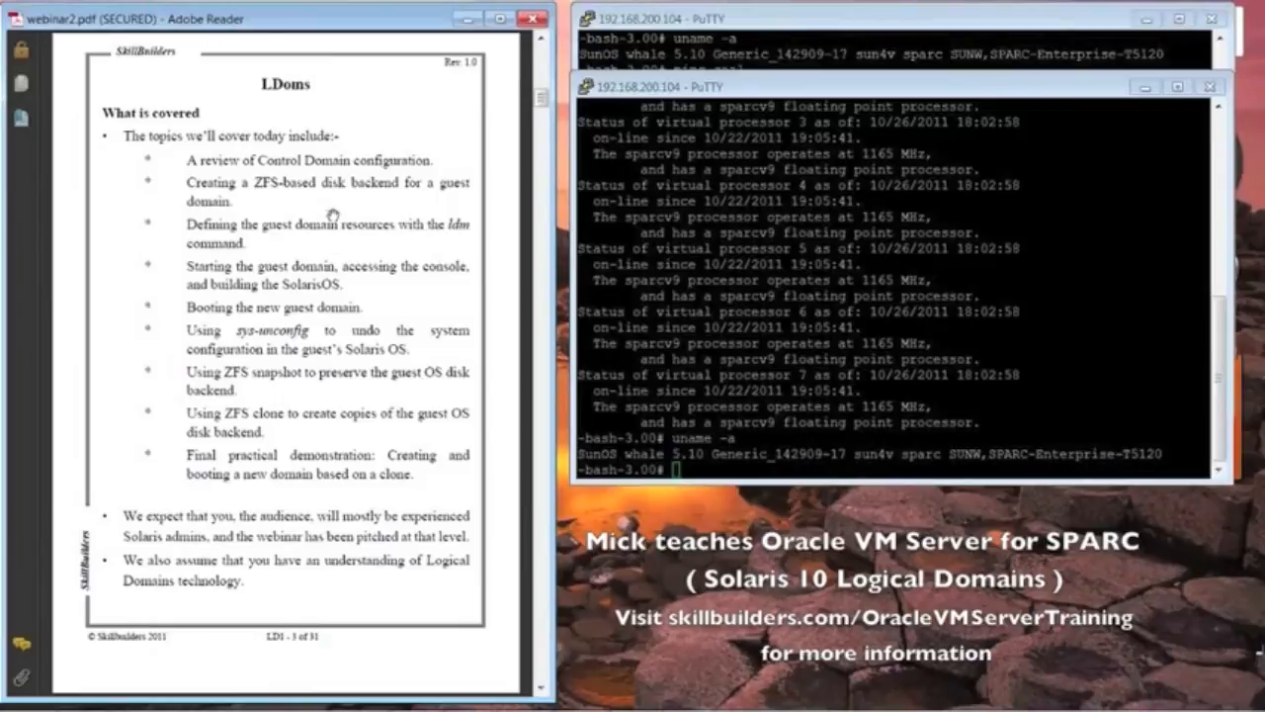
pyautogui.moveTo(392, 173)
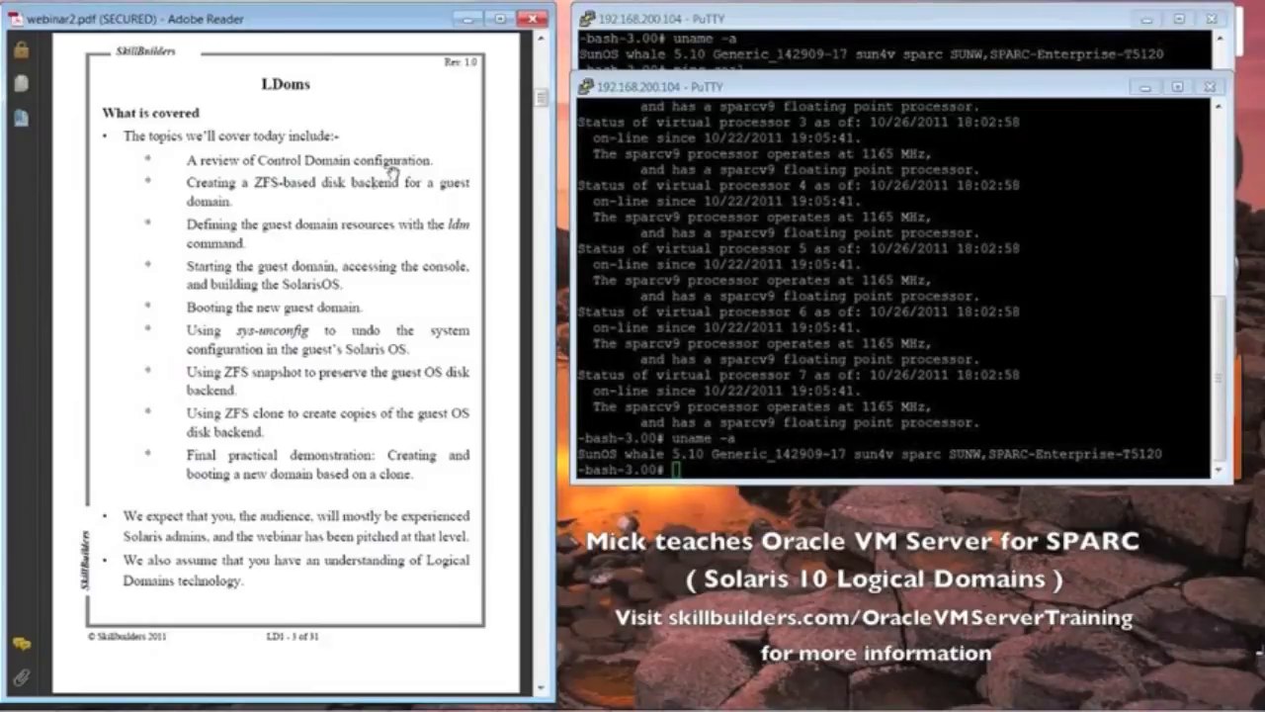
pyautogui.moveTo(462, 235)
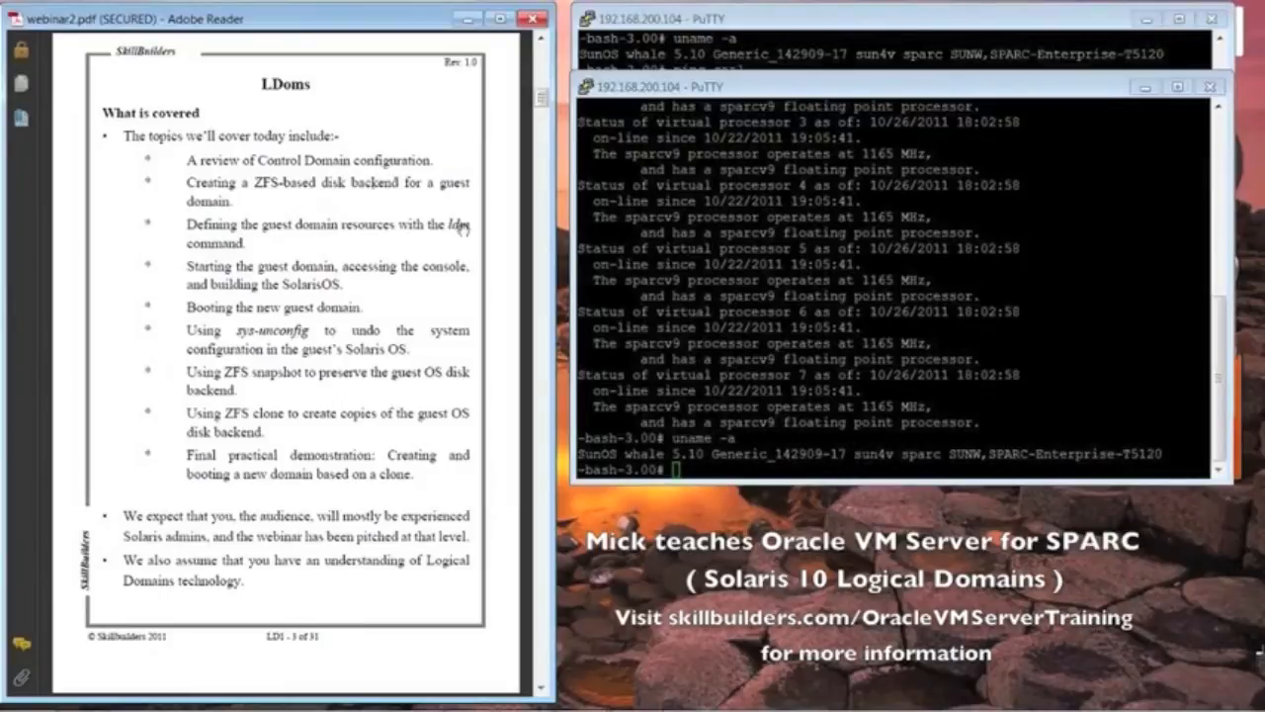
pyautogui.moveTo(460, 227)
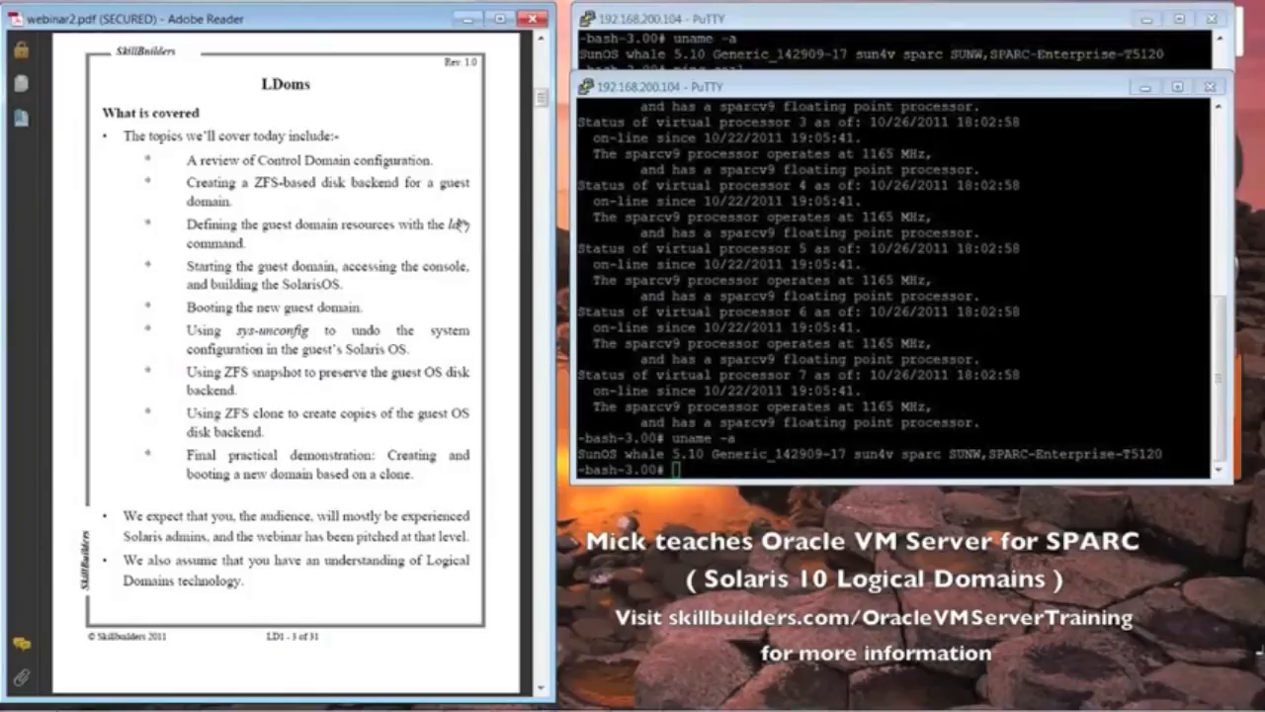
pyautogui.moveTo(441, 244)
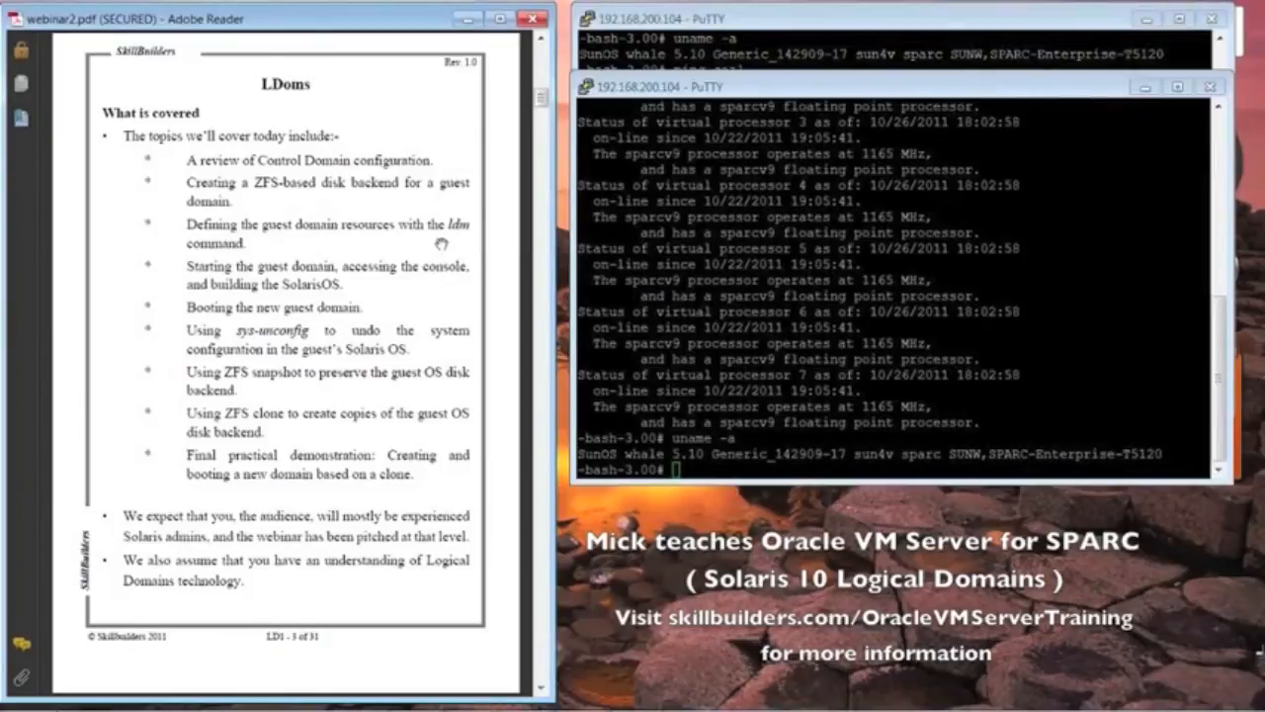
pyautogui.moveTo(450, 232)
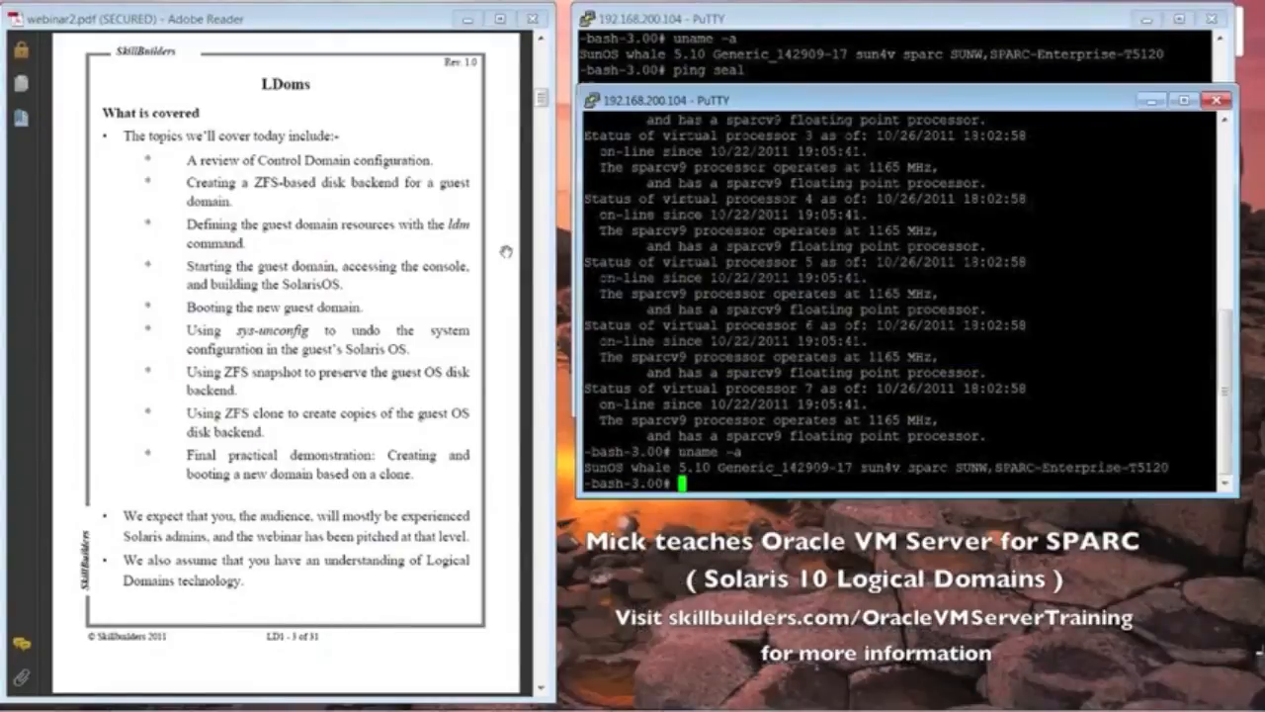
pyautogui.moveTo(389, 195)
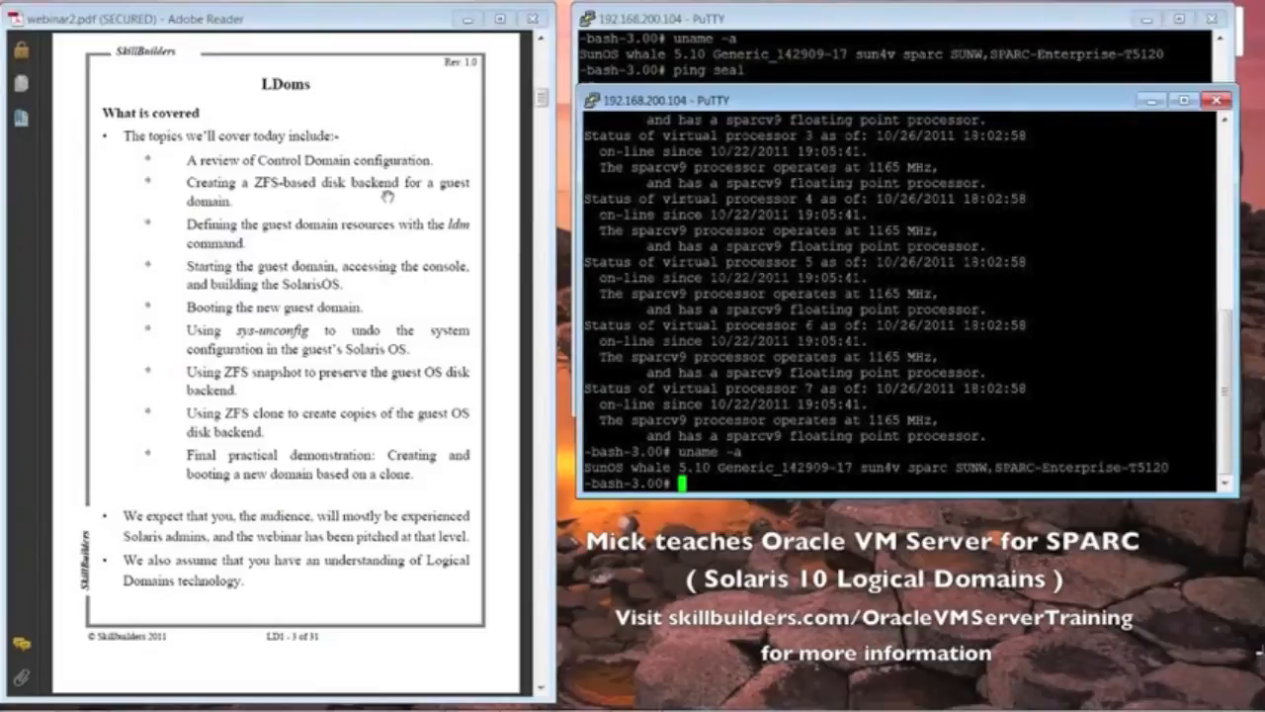
pyautogui.moveTo(453, 180)
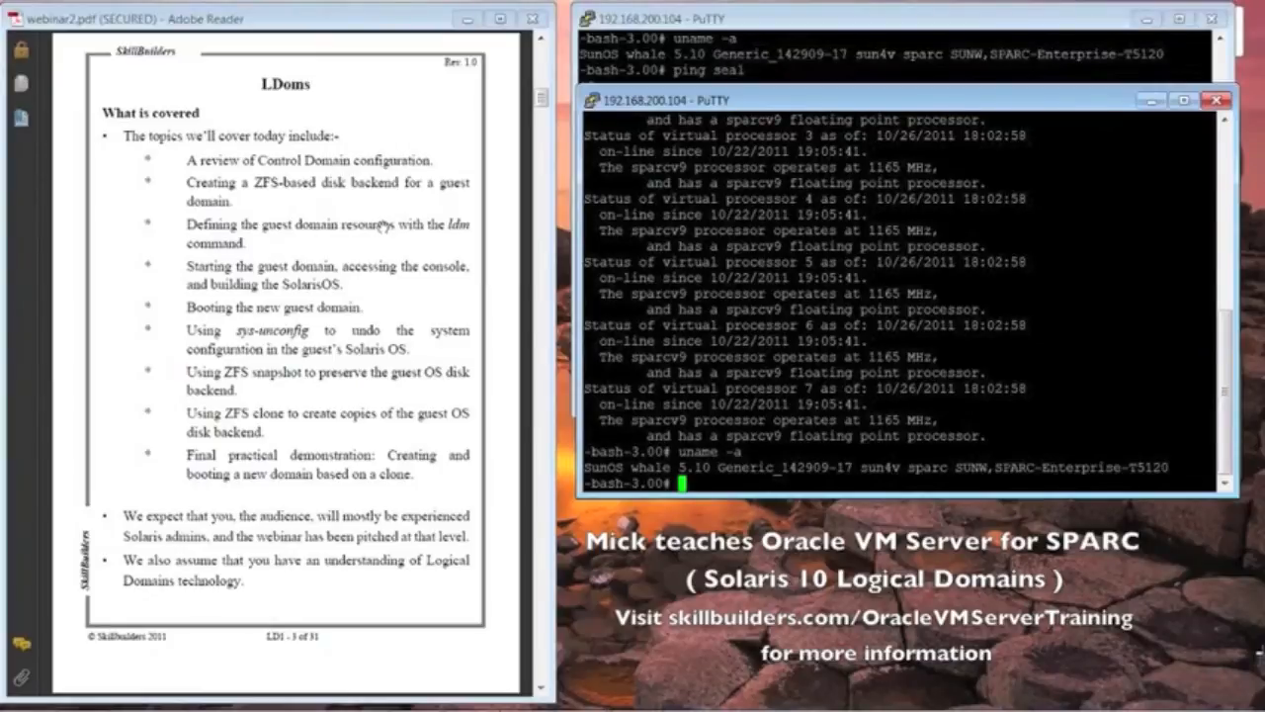
pyautogui.moveTo(356, 292)
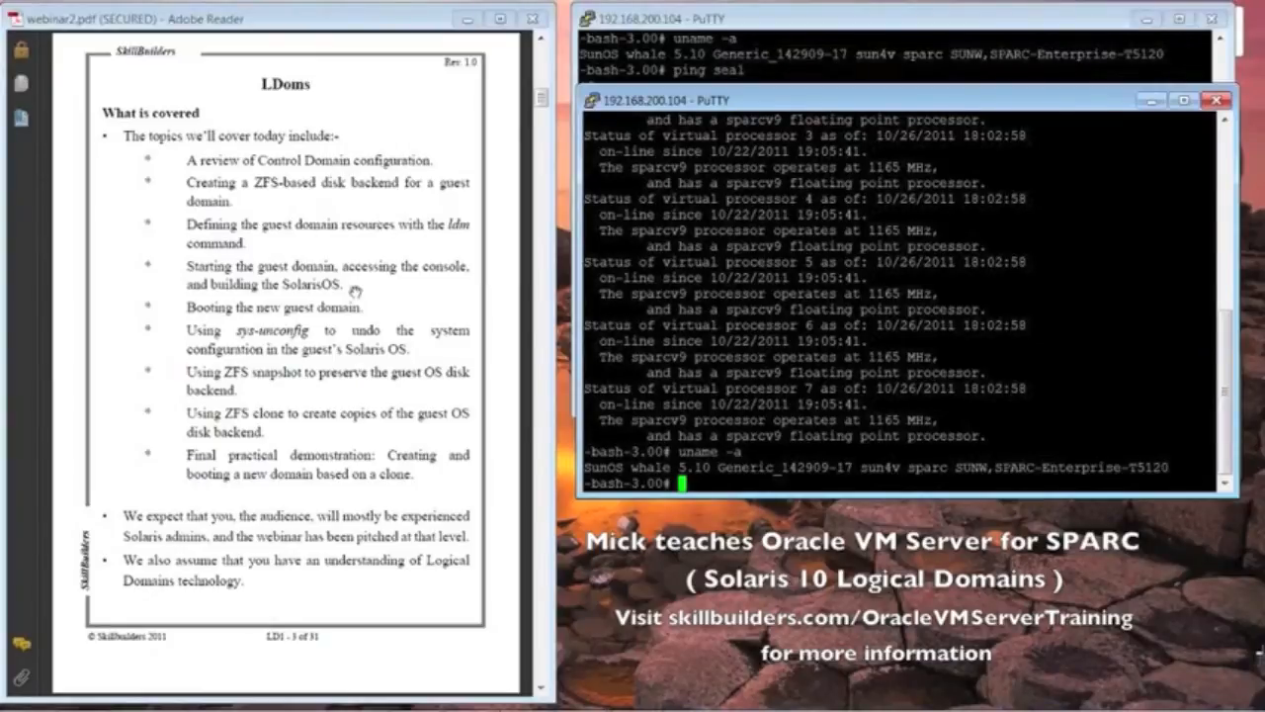
pyautogui.moveTo(227, 339)
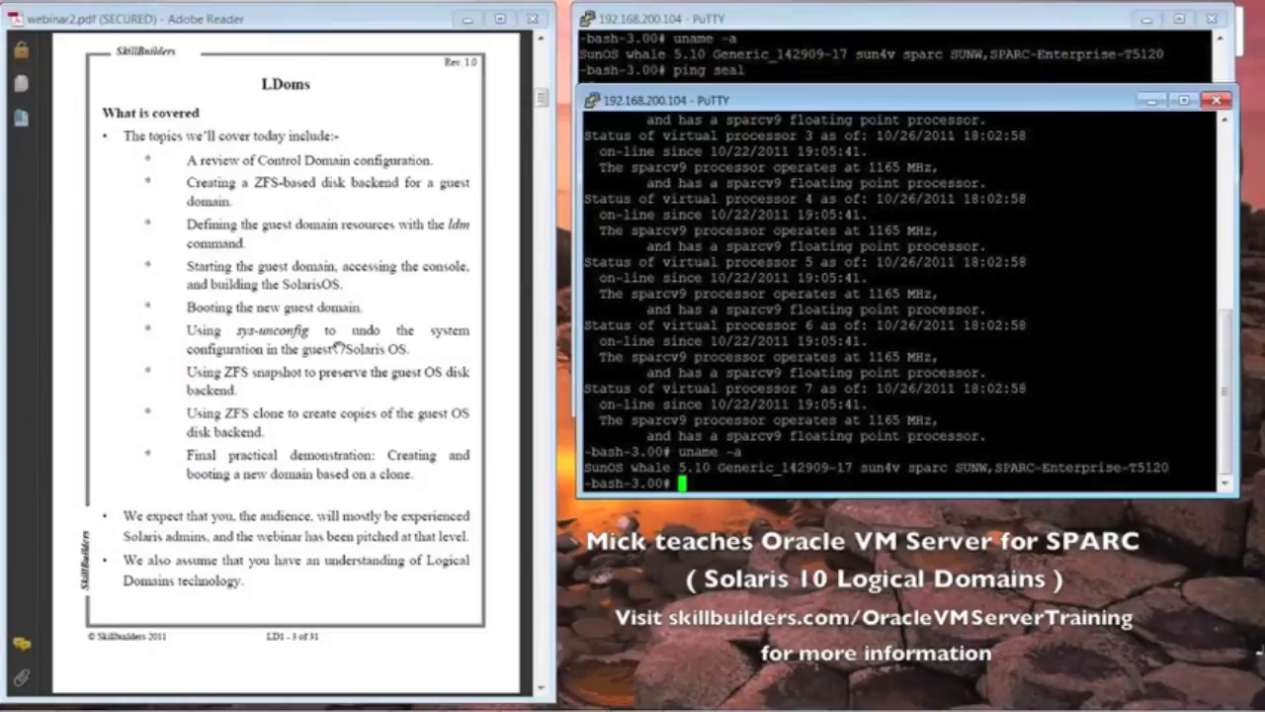
pyautogui.moveTo(291, 364)
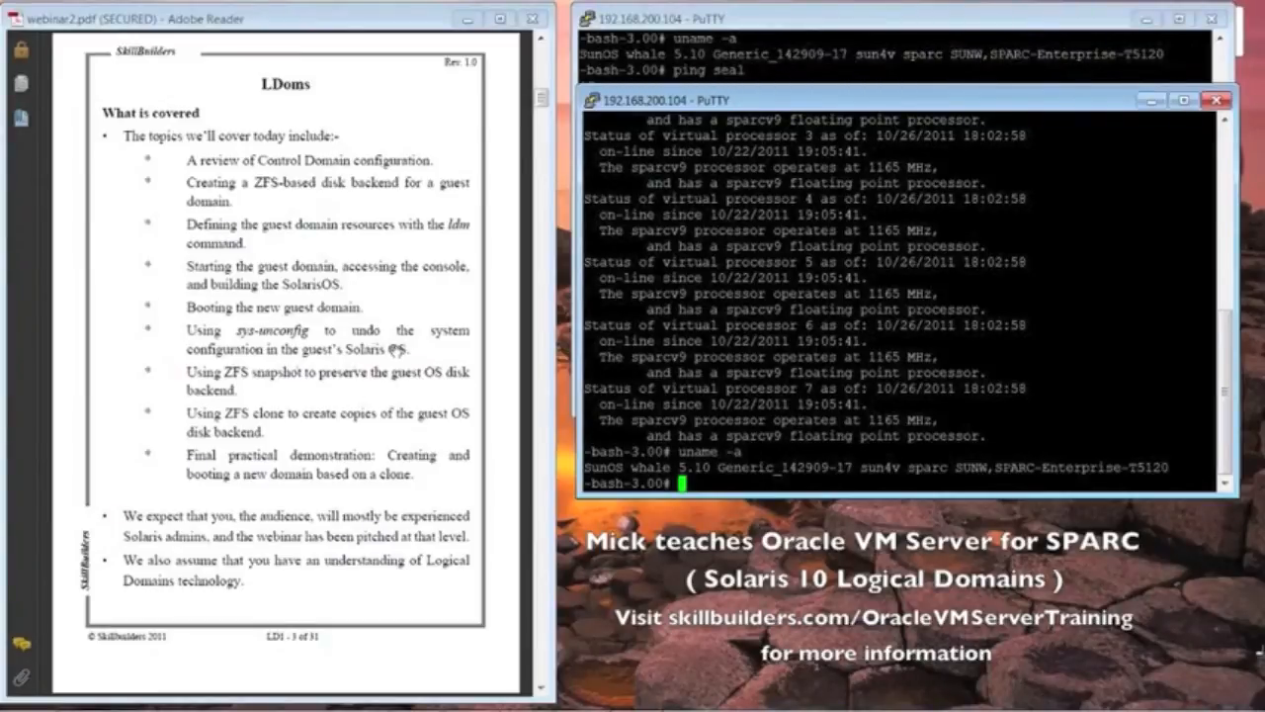
pyautogui.moveTo(420, 353)
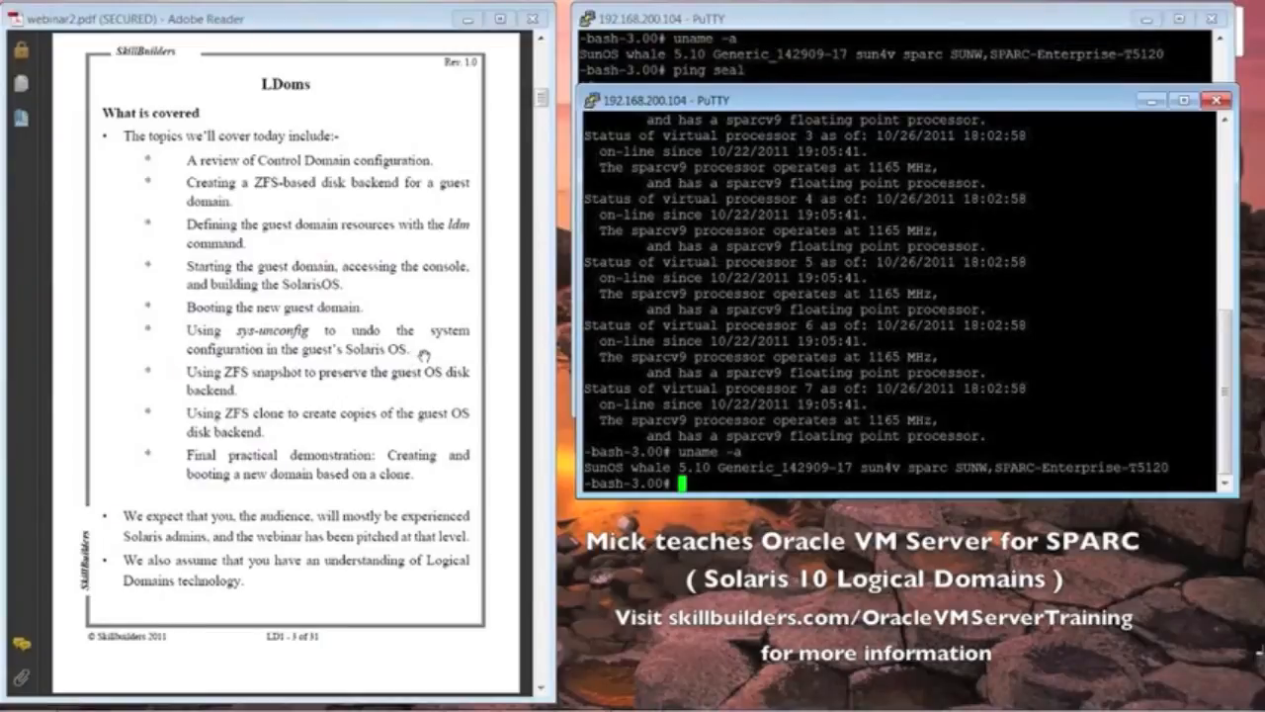
pyautogui.moveTo(273, 396)
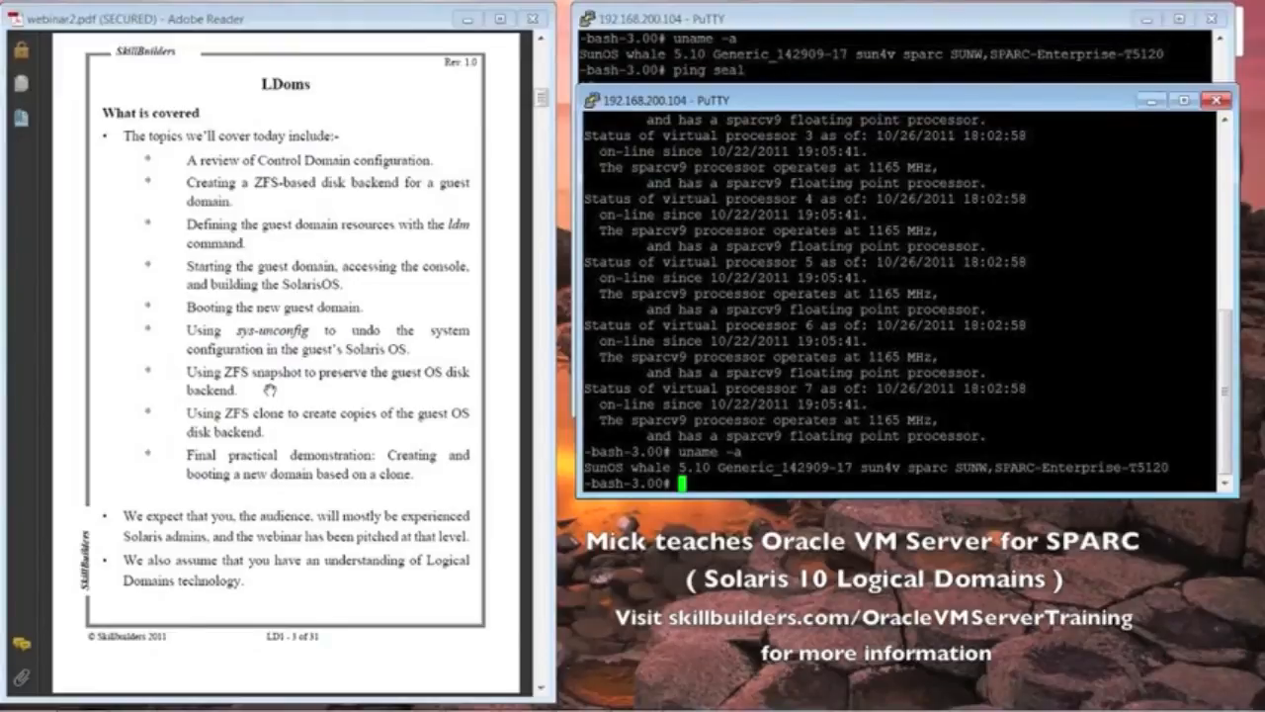
pyautogui.moveTo(403, 374)
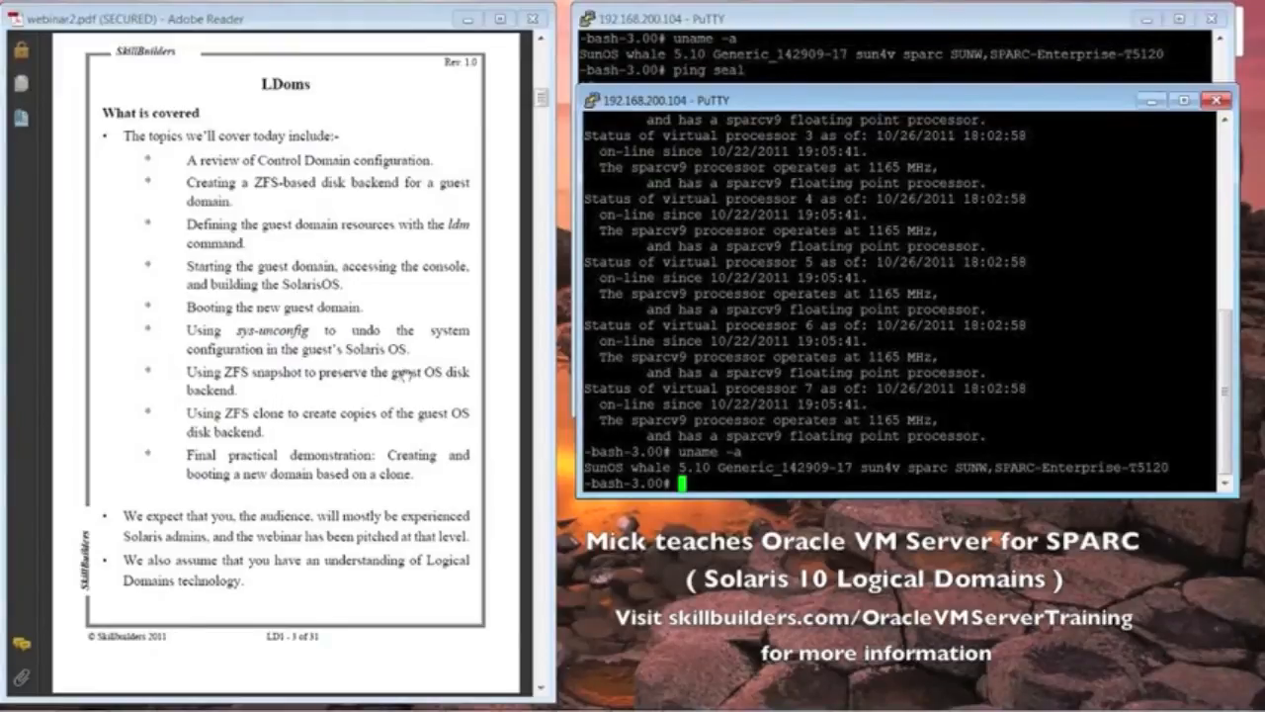
pyautogui.moveTo(466, 474)
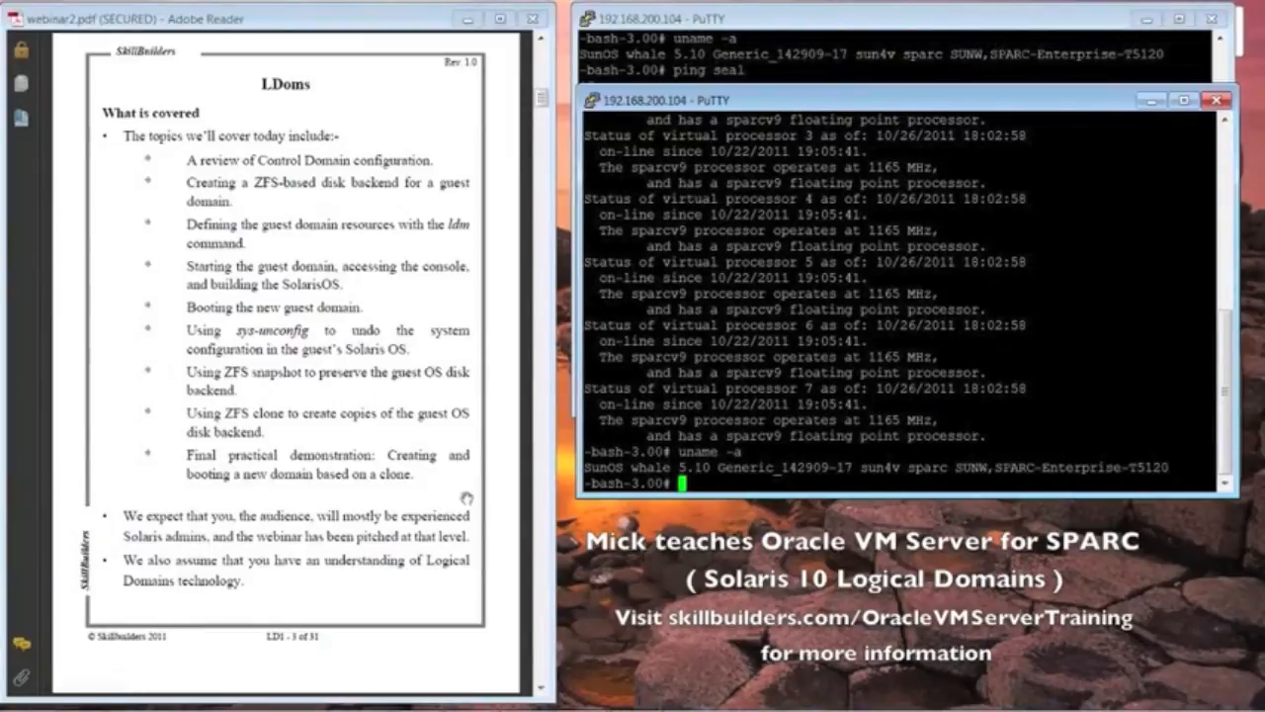
pyautogui.moveTo(479, 463)
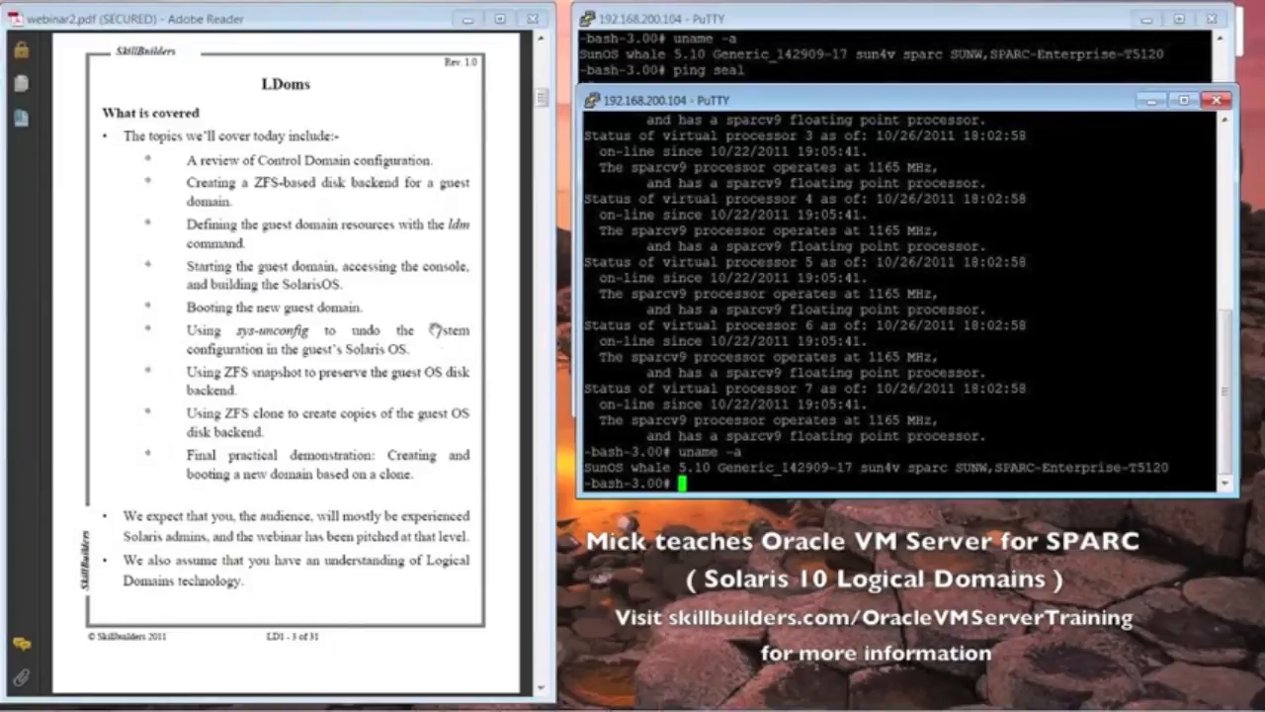
pyautogui.moveTo(405, 331)
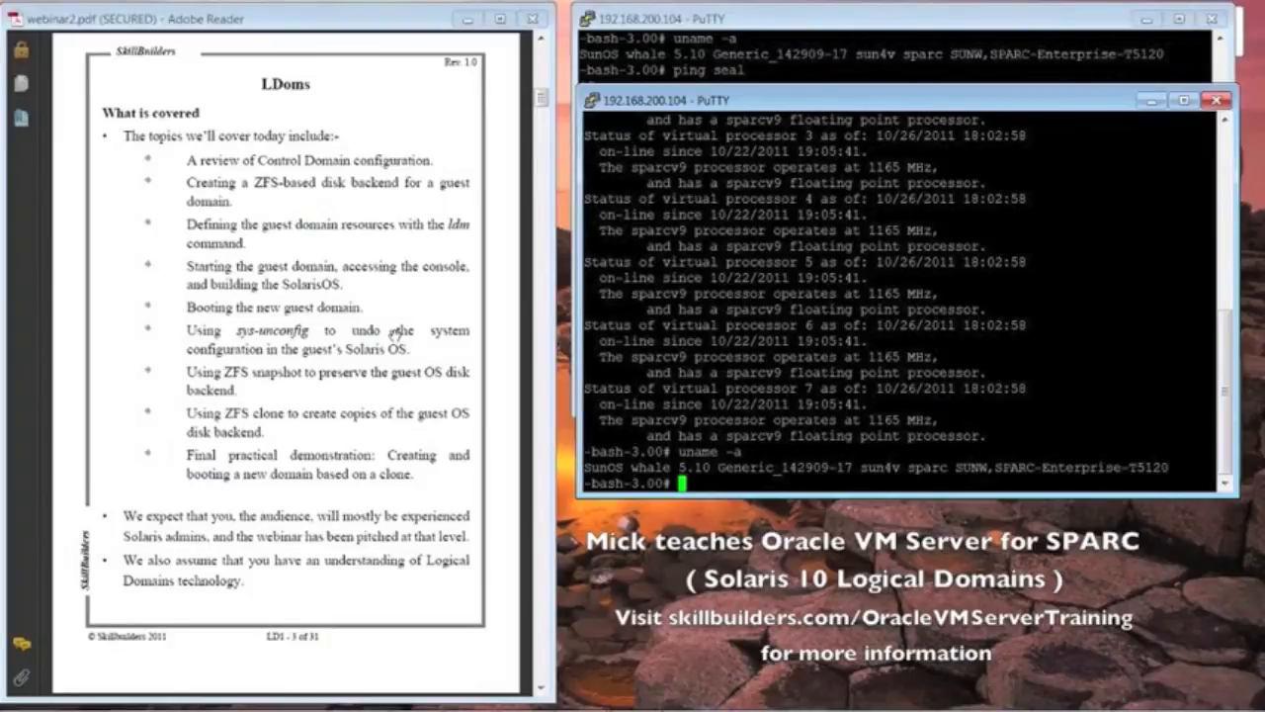
pyautogui.moveTo(358, 523)
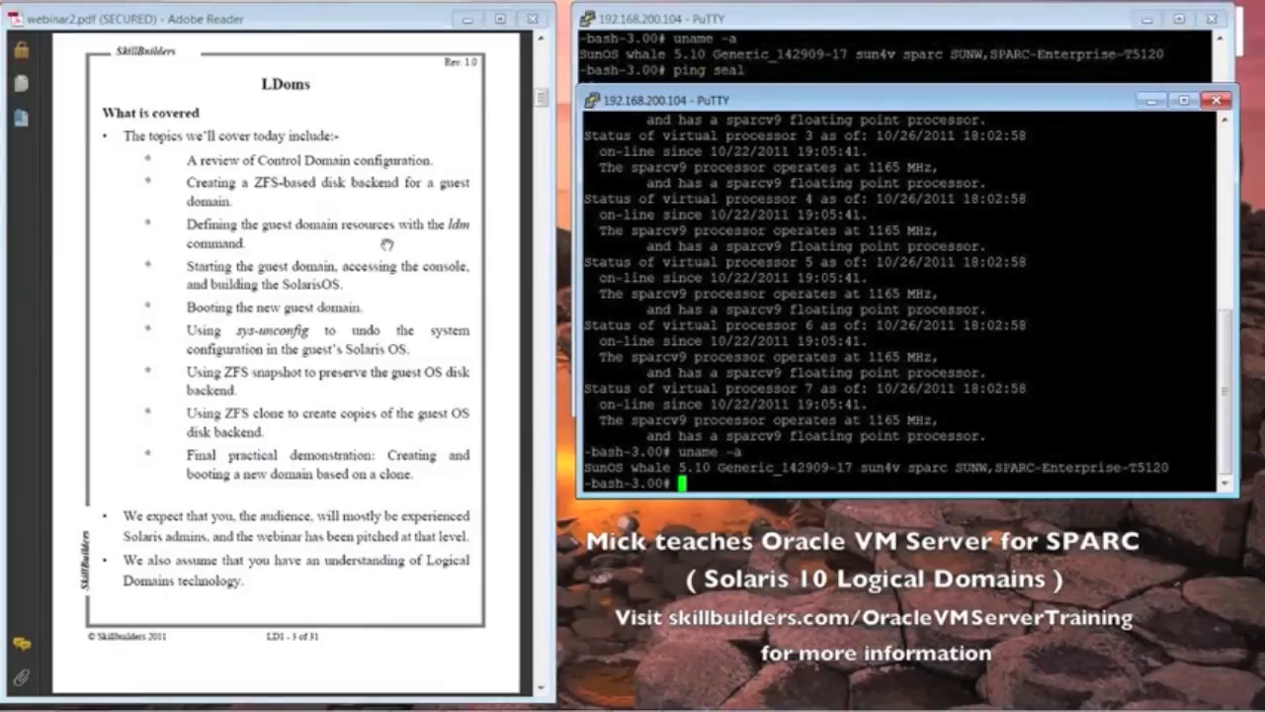
pyautogui.moveTo(374, 406)
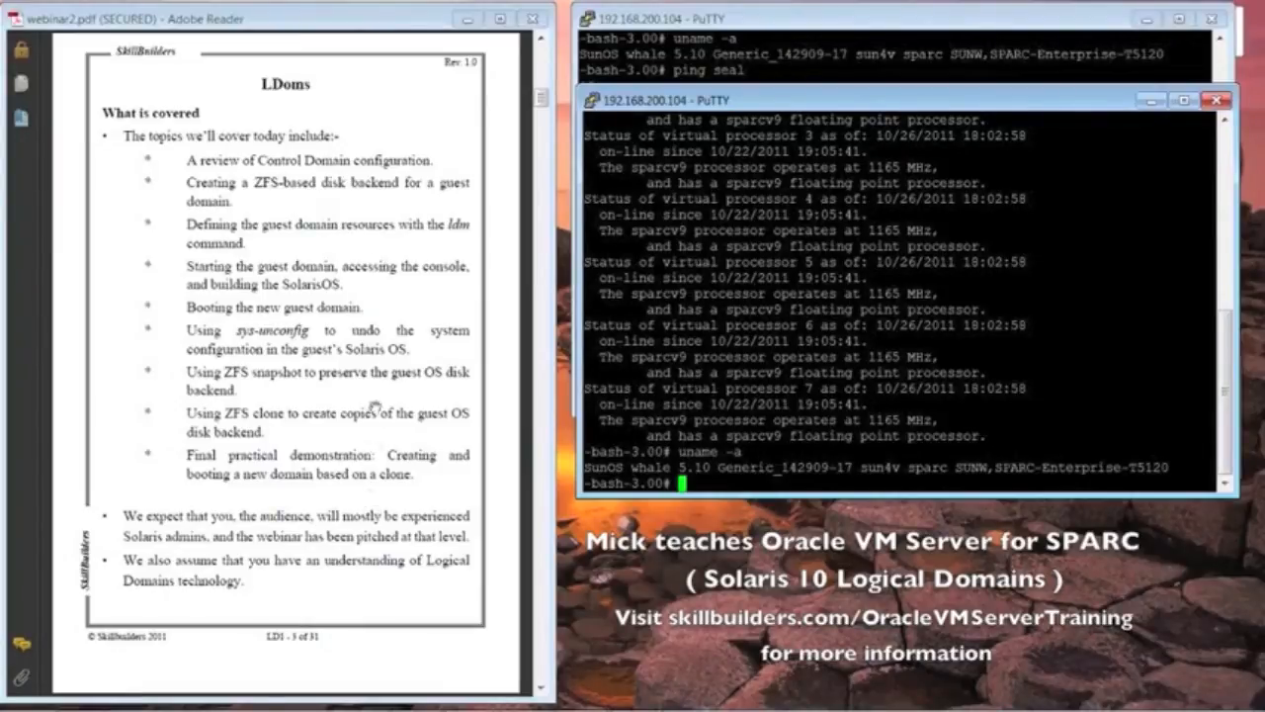
pyautogui.moveTo(341, 282)
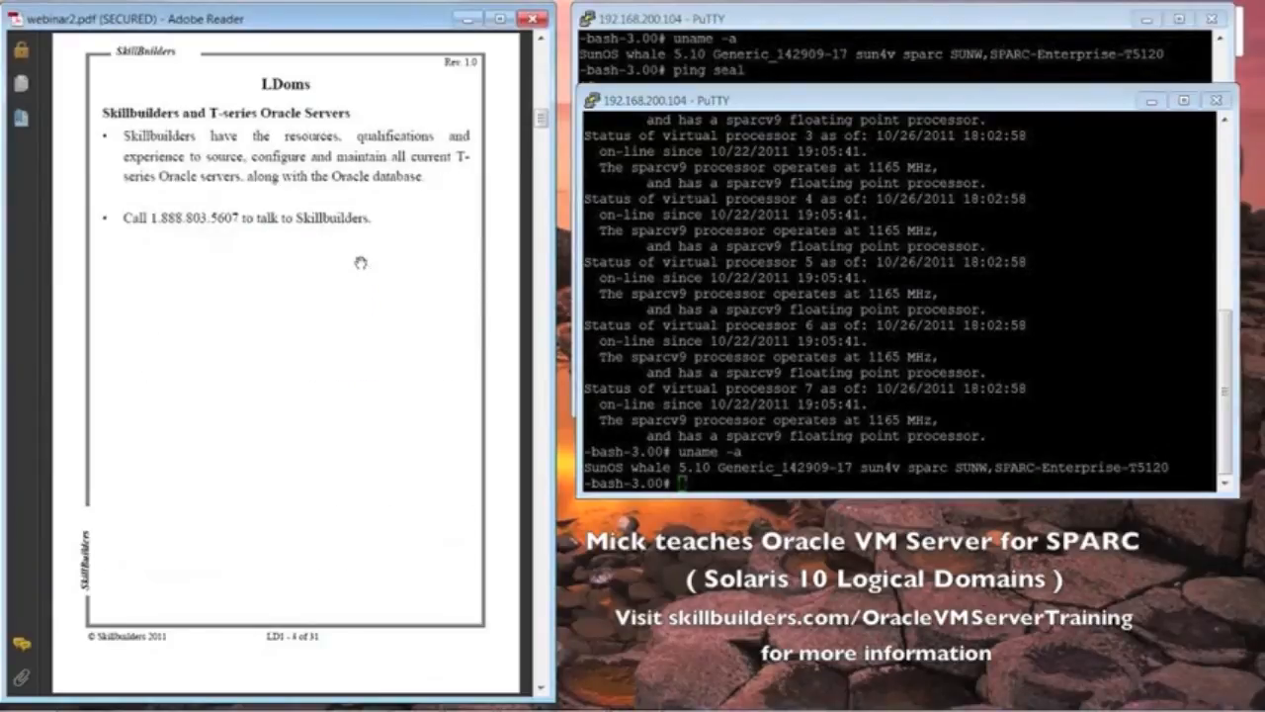
pyautogui.moveTo(443, 235)
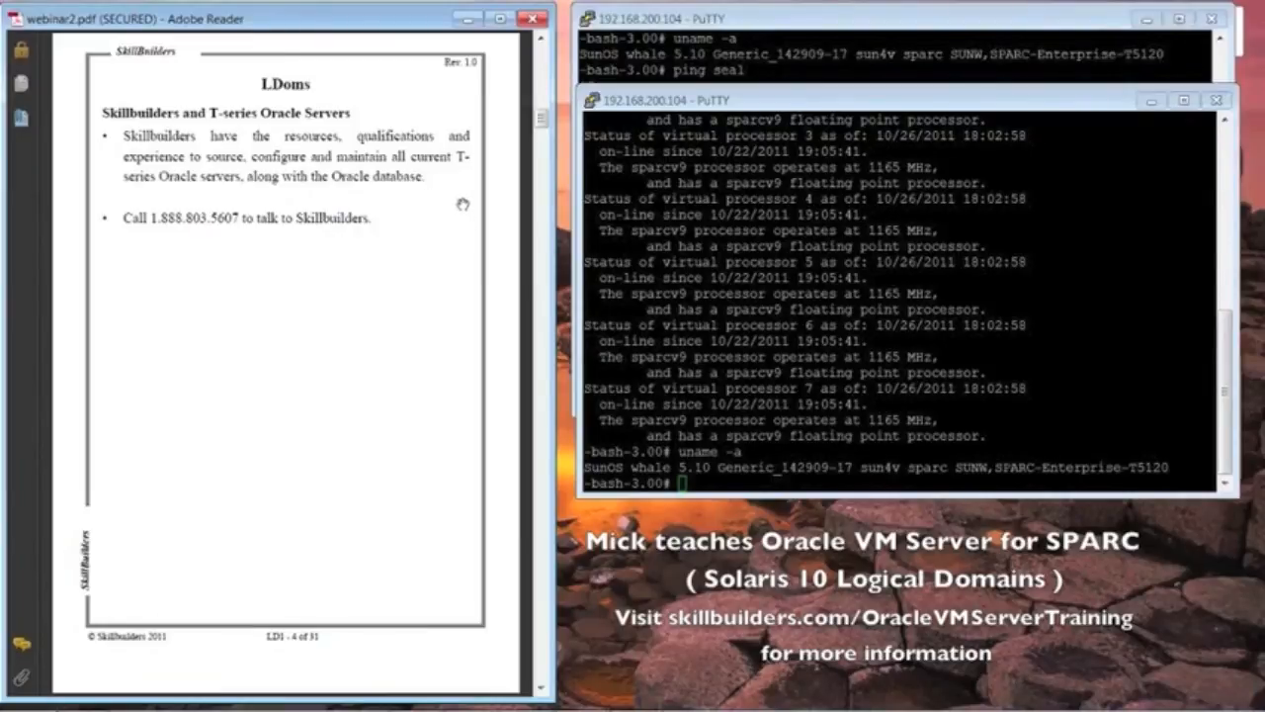
pyautogui.moveTo(429, 377)
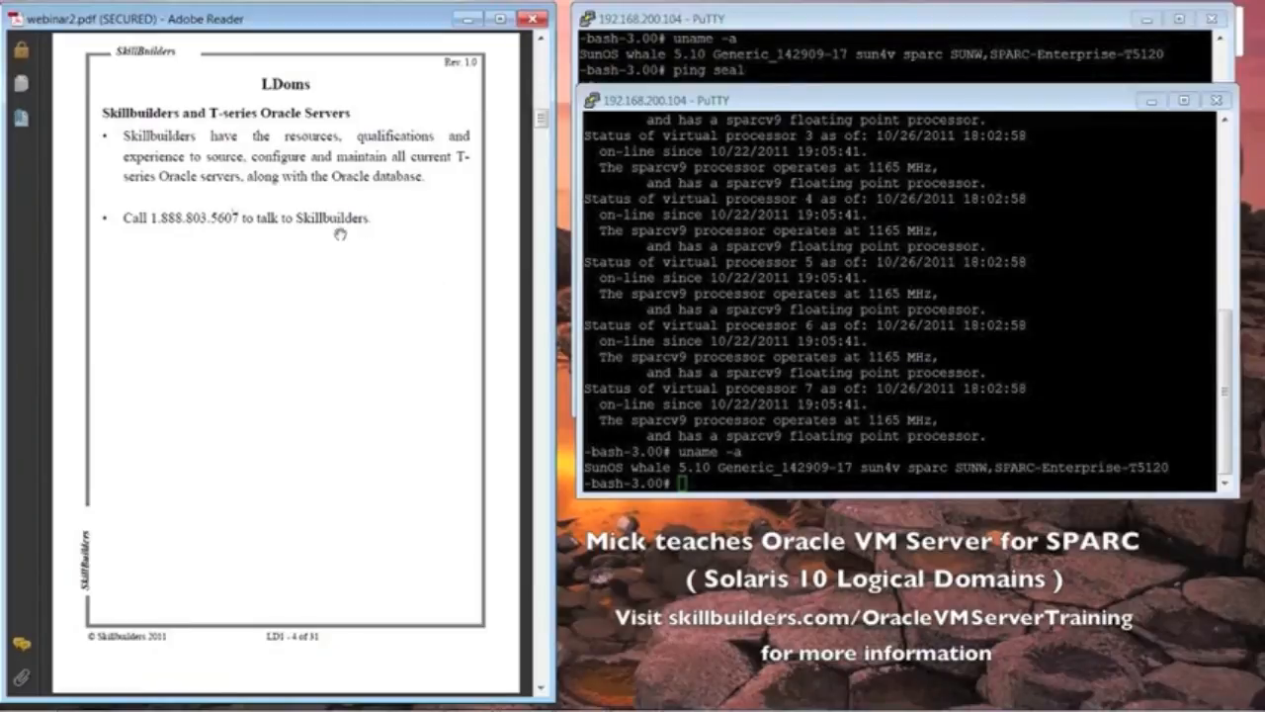
pyautogui.moveTo(357, 369)
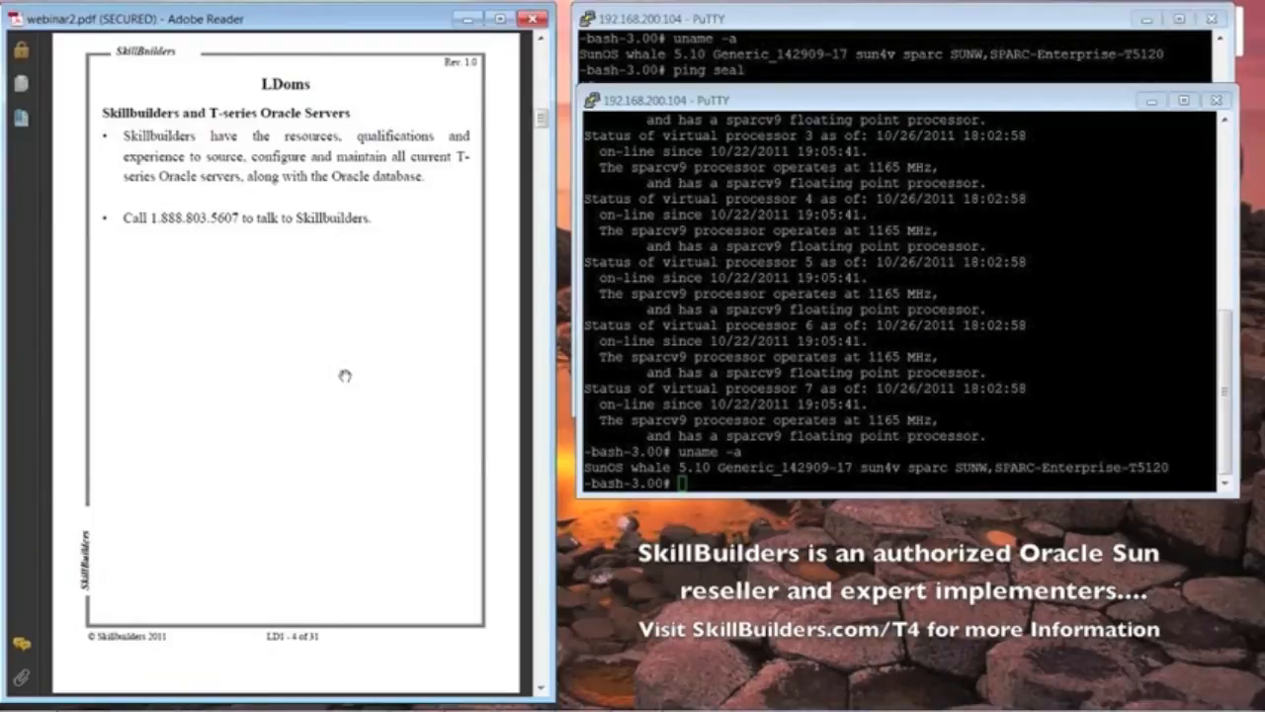
pyautogui.moveTo(21, 183)
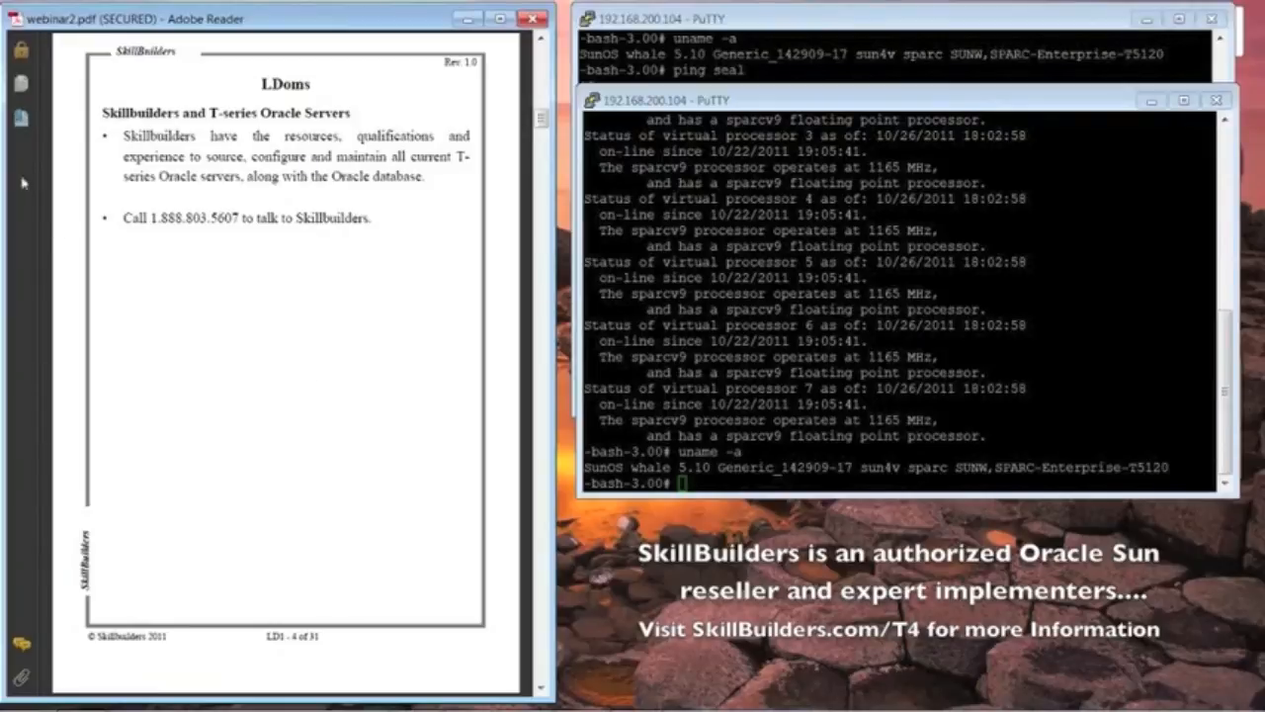
pyautogui.moveTo(342, 250)
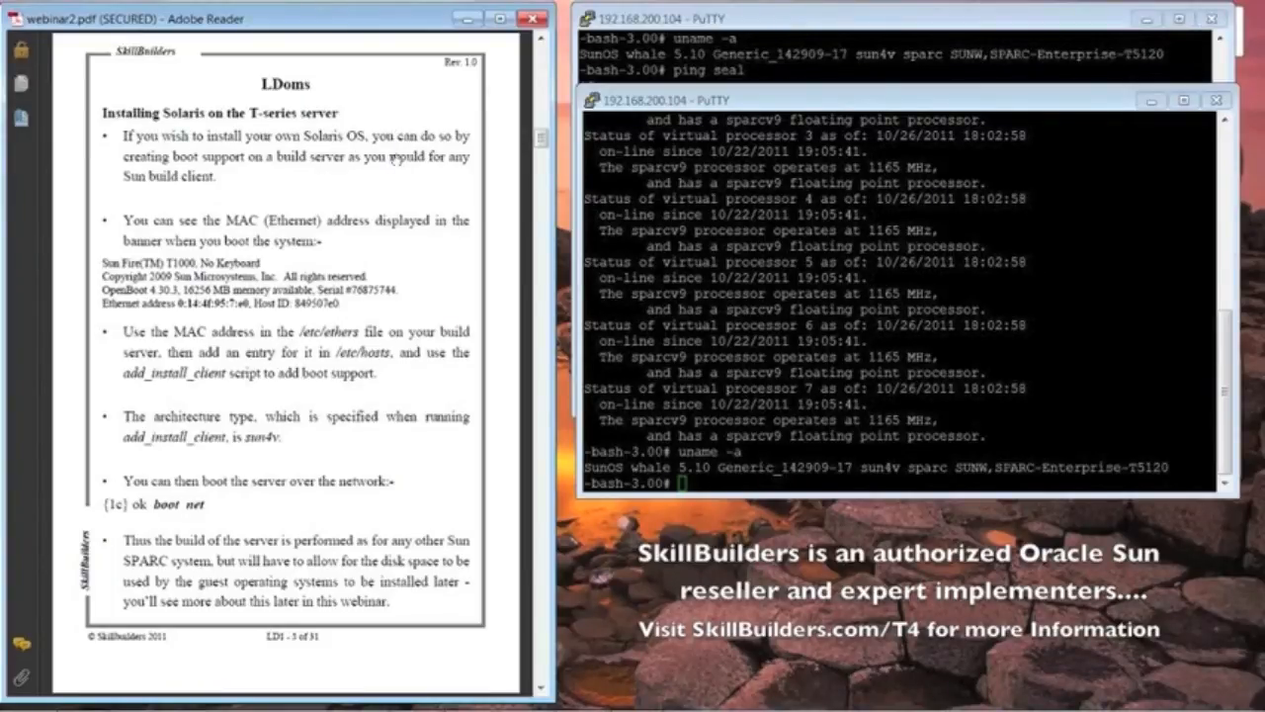
pyautogui.moveTo(370, 144)
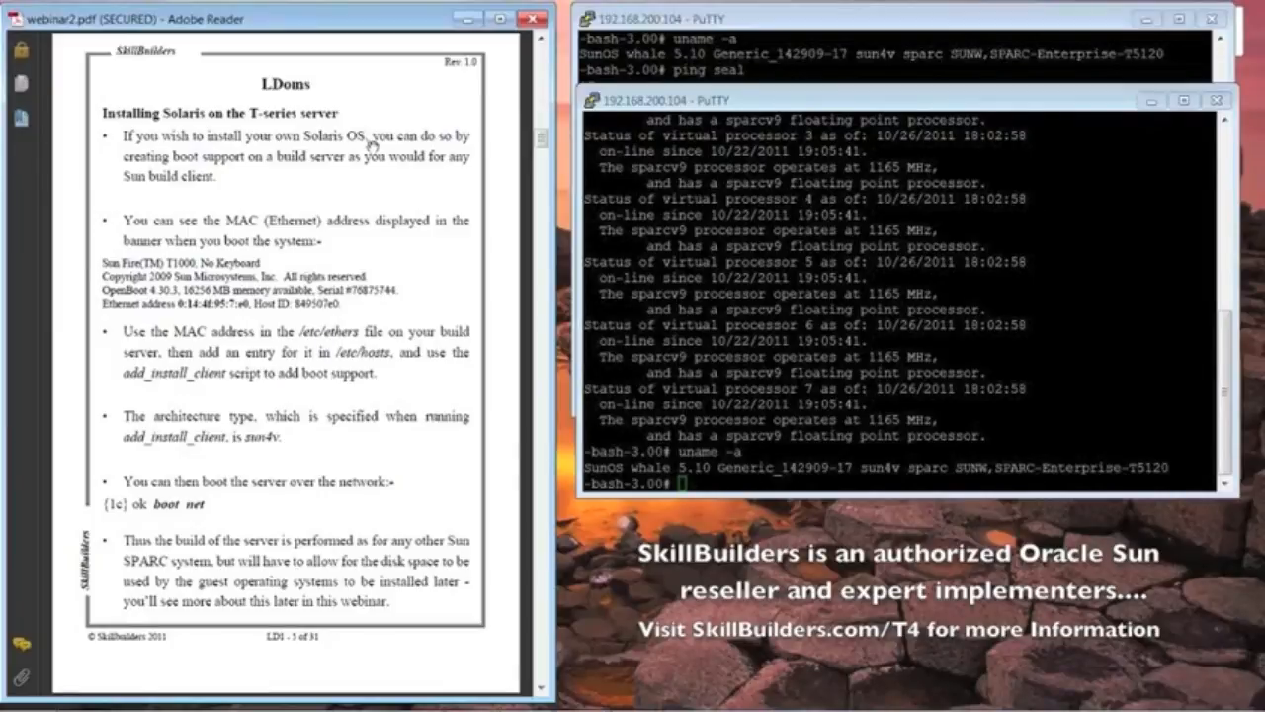
pyautogui.moveTo(317, 219)
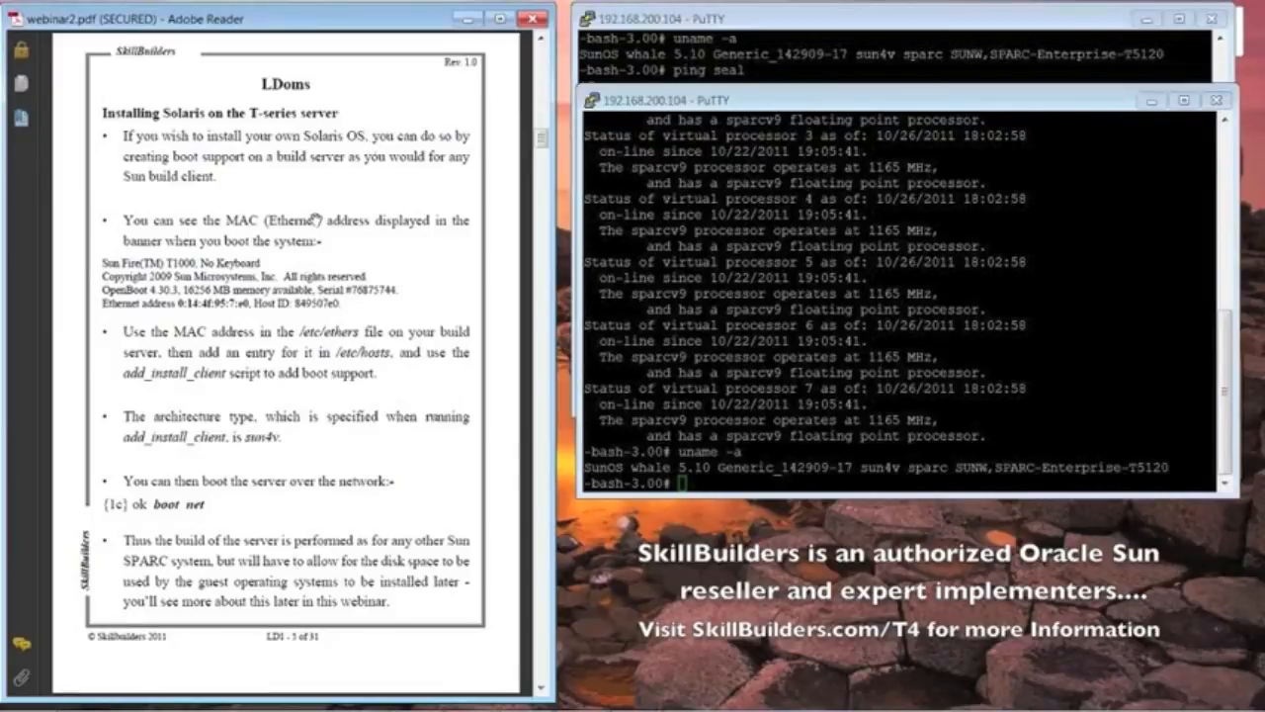
pyautogui.moveTo(327, 179)
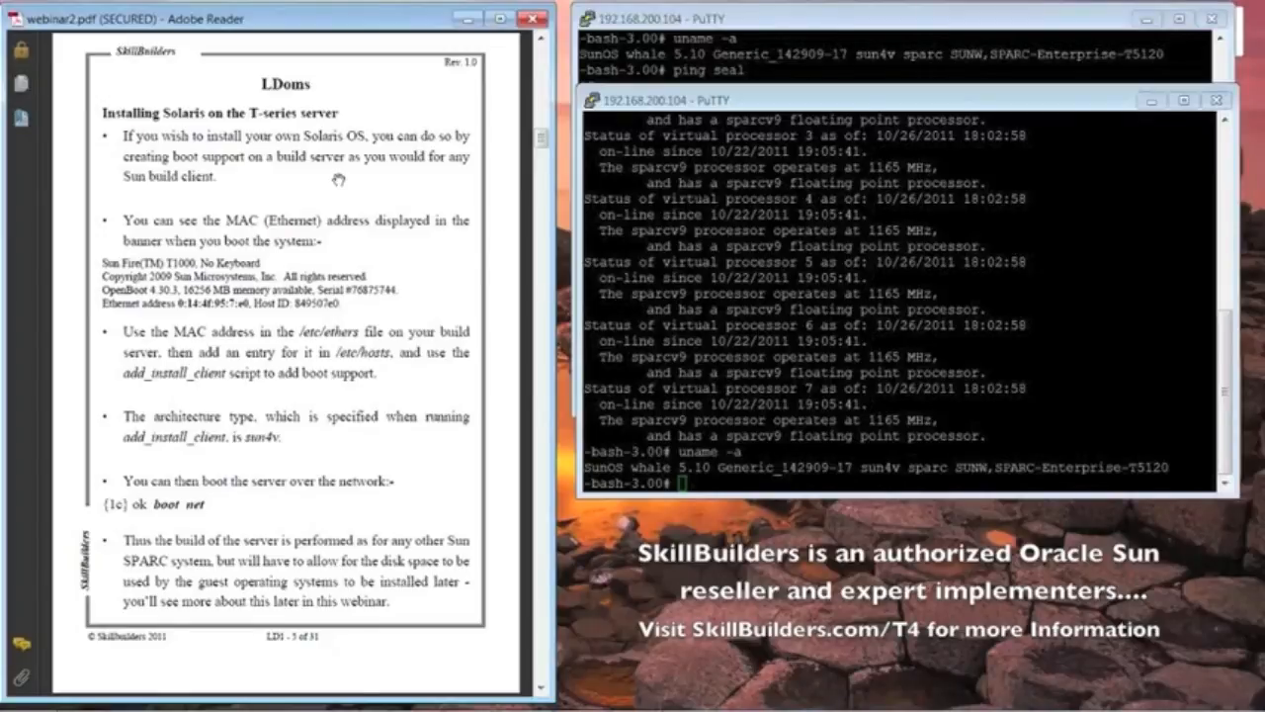
pyautogui.moveTo(375, 198)
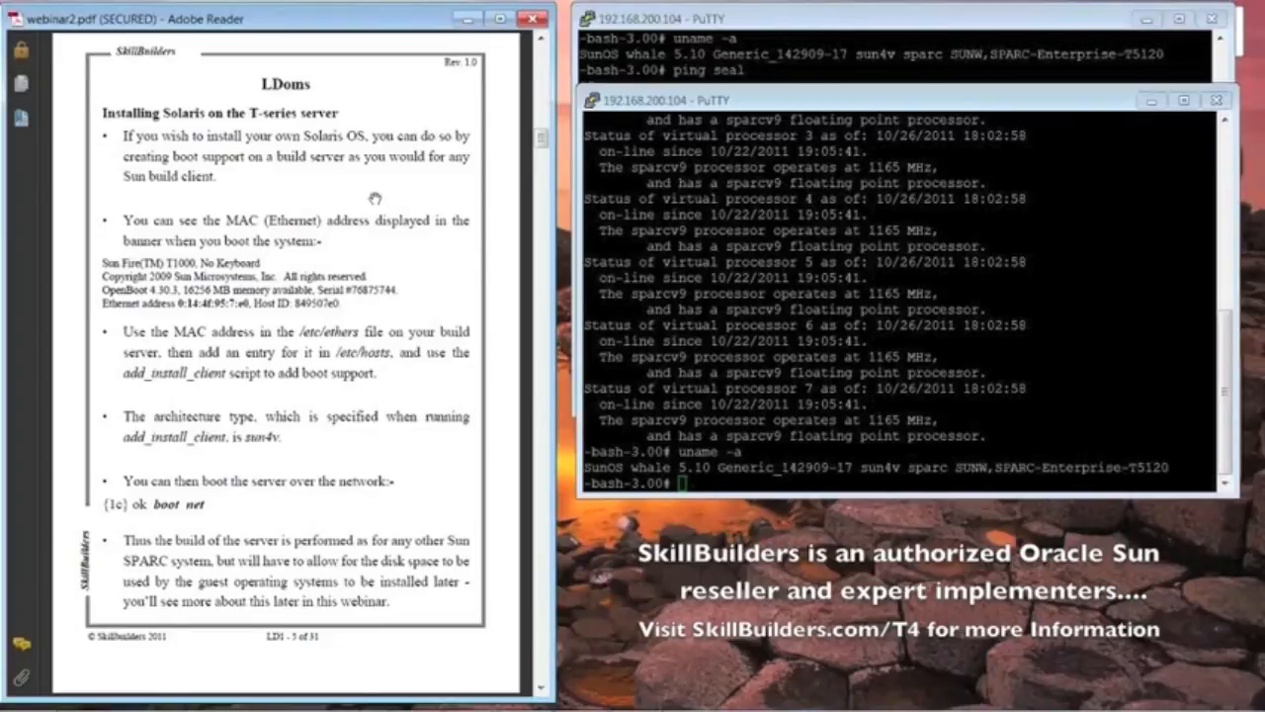
pyautogui.moveTo(449, 488)
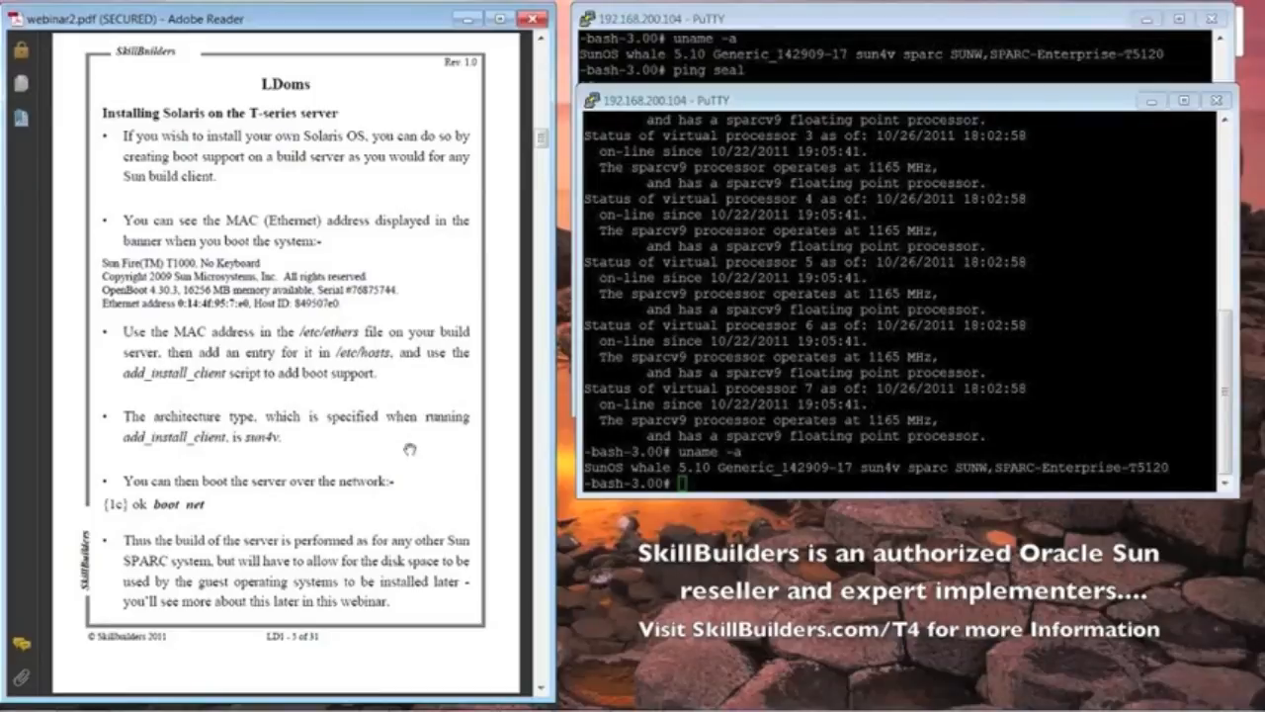
pyautogui.moveTo(403, 454)
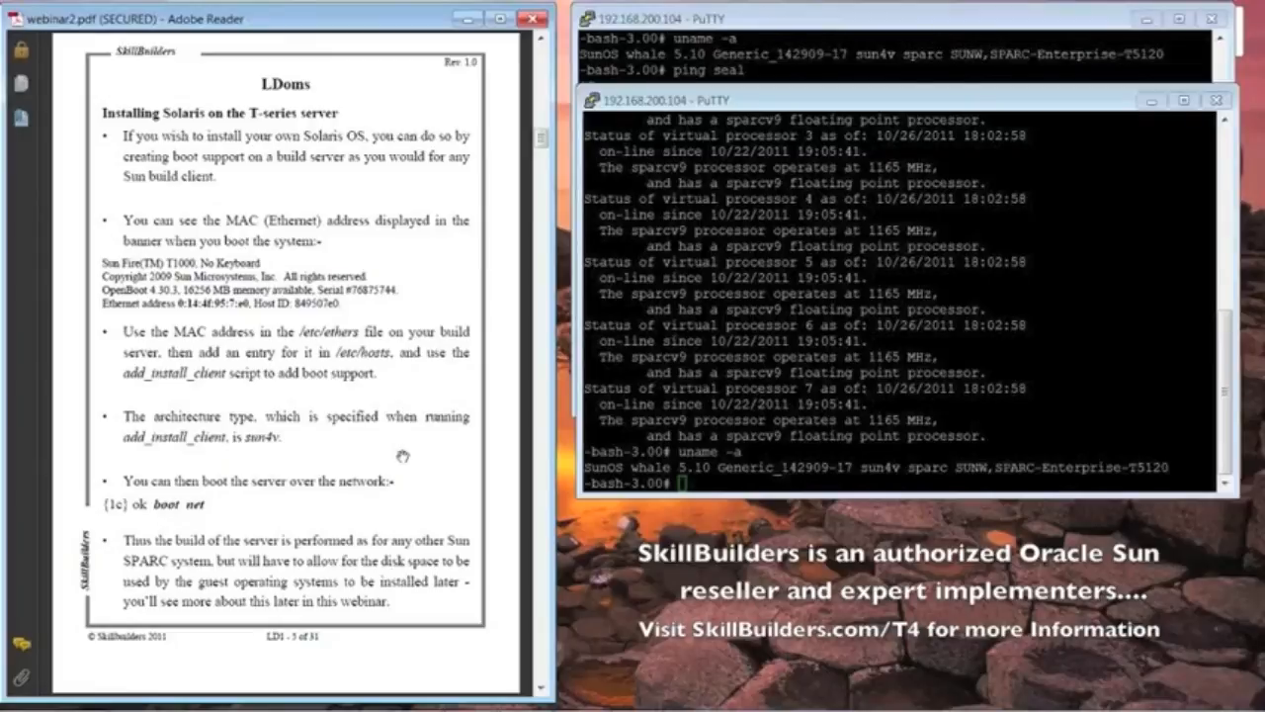
pyautogui.moveTo(407, 452)
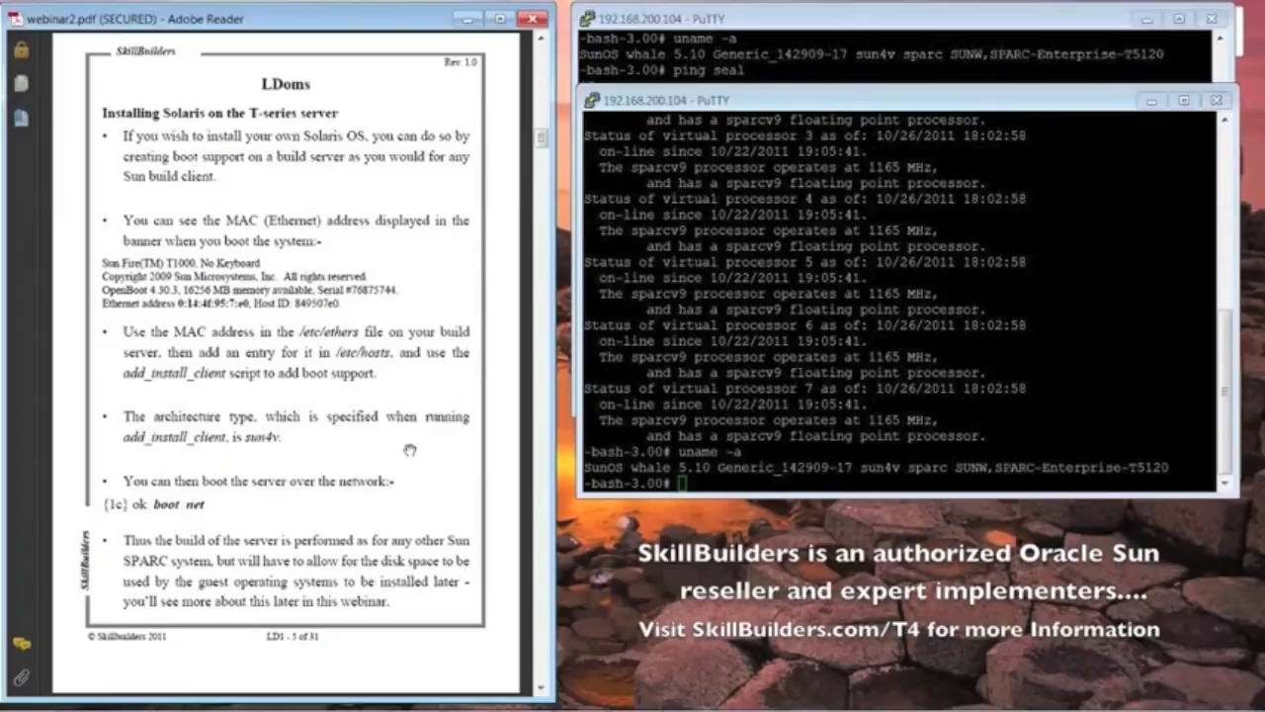
pyautogui.moveTo(353, 435)
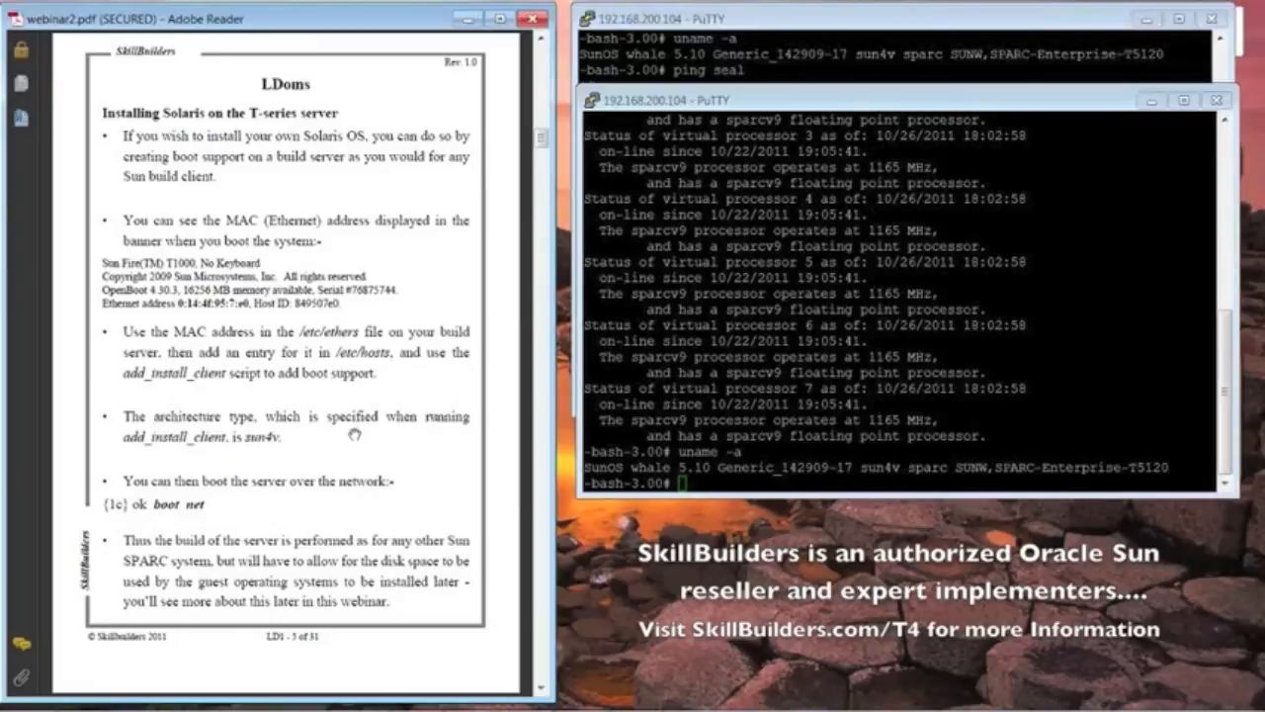
pyautogui.moveTo(385, 435)
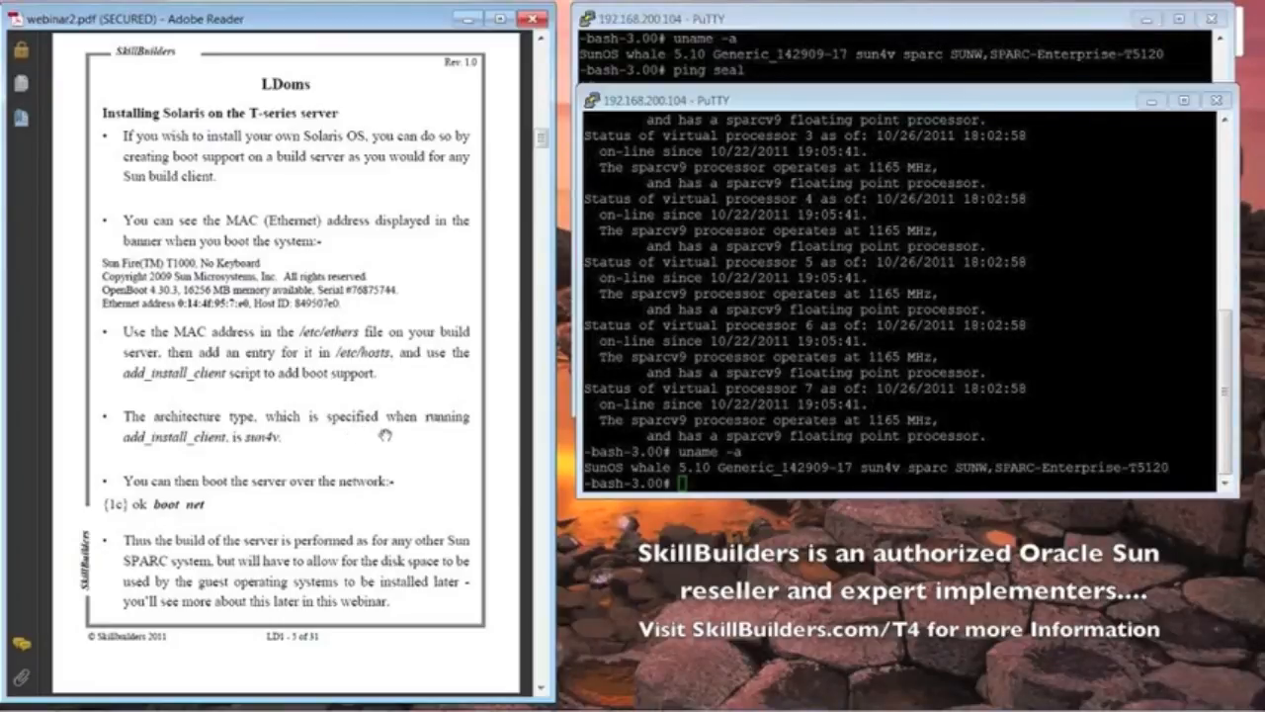
pyautogui.moveTo(397, 442)
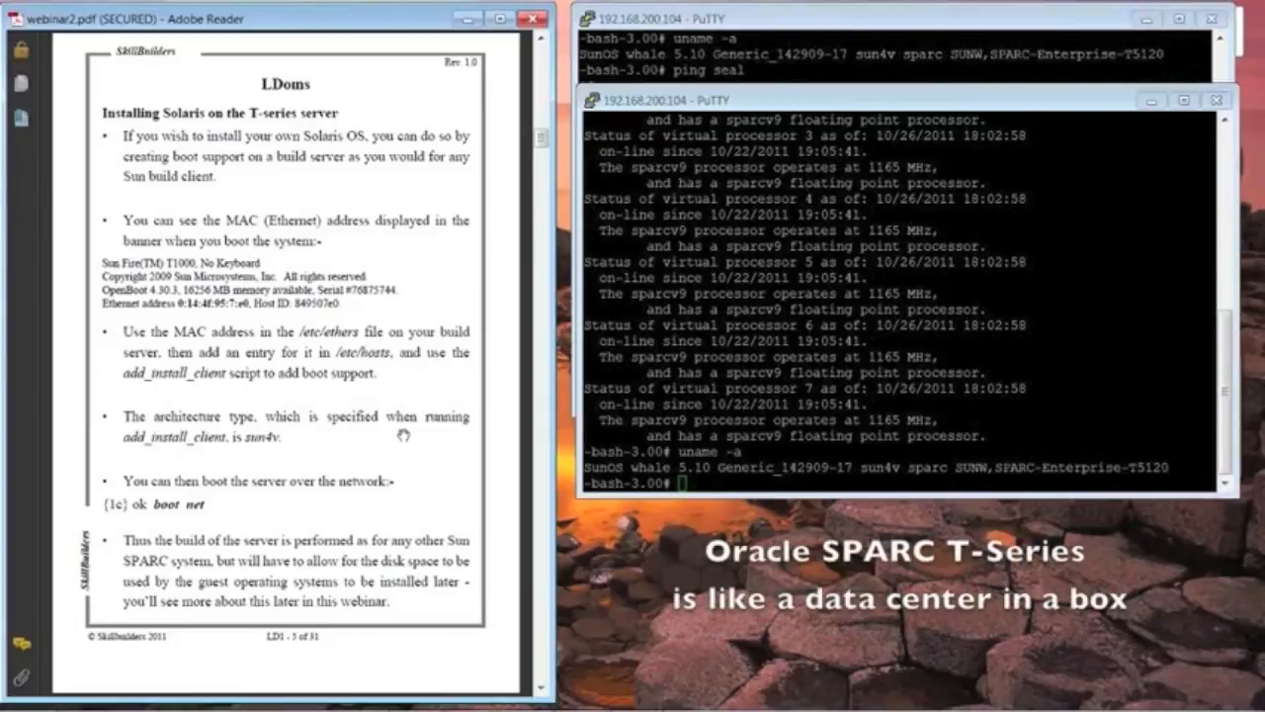
pyautogui.moveTo(440, 485)
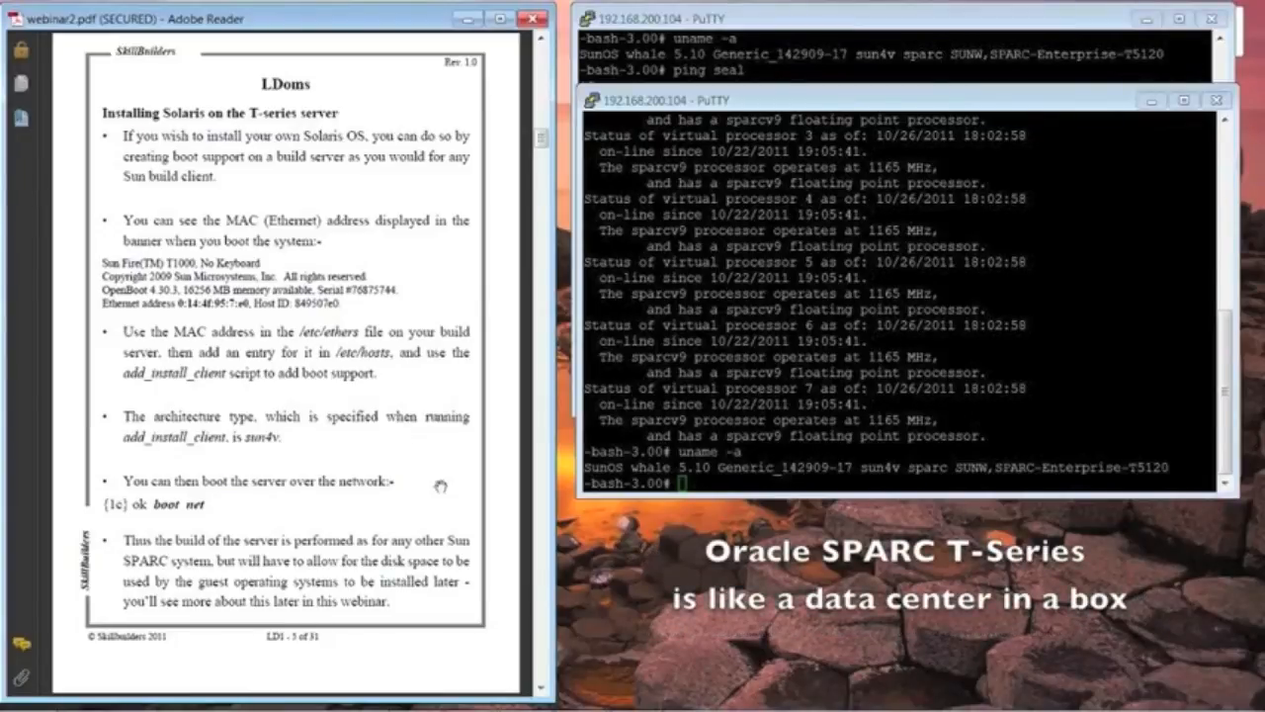
pyautogui.scroll(-3)
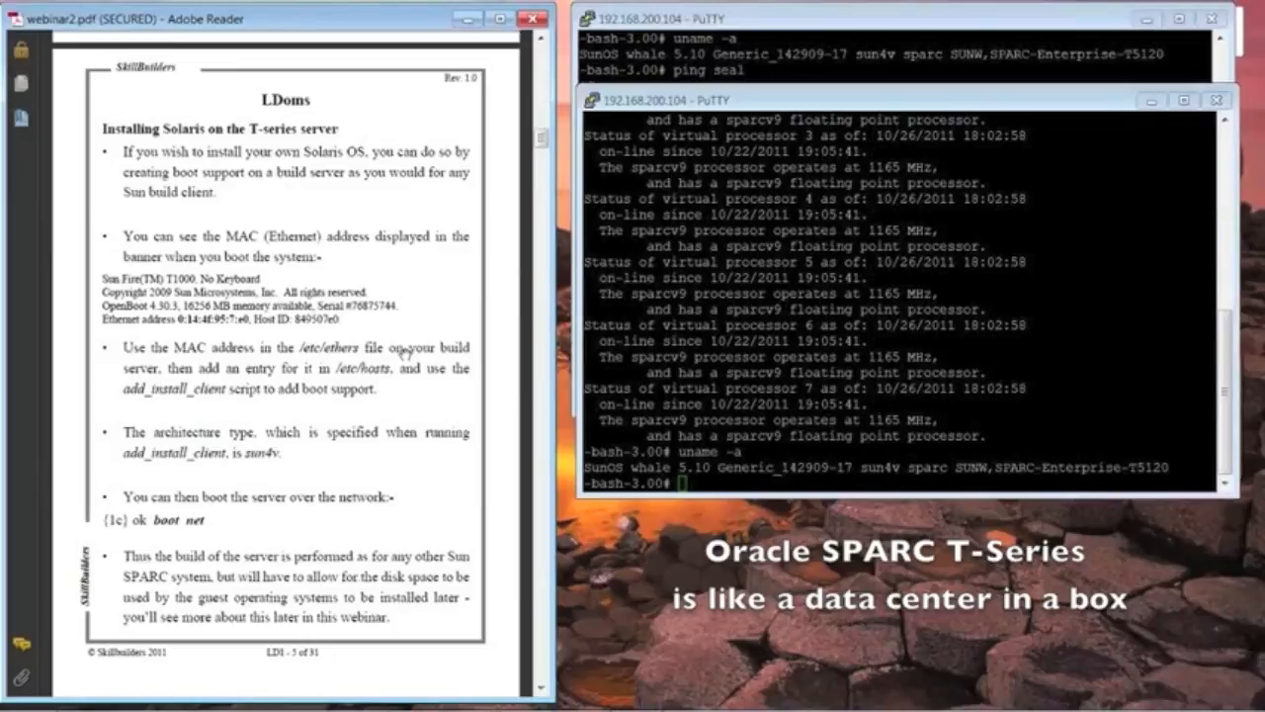
pyautogui.moveTo(234, 526)
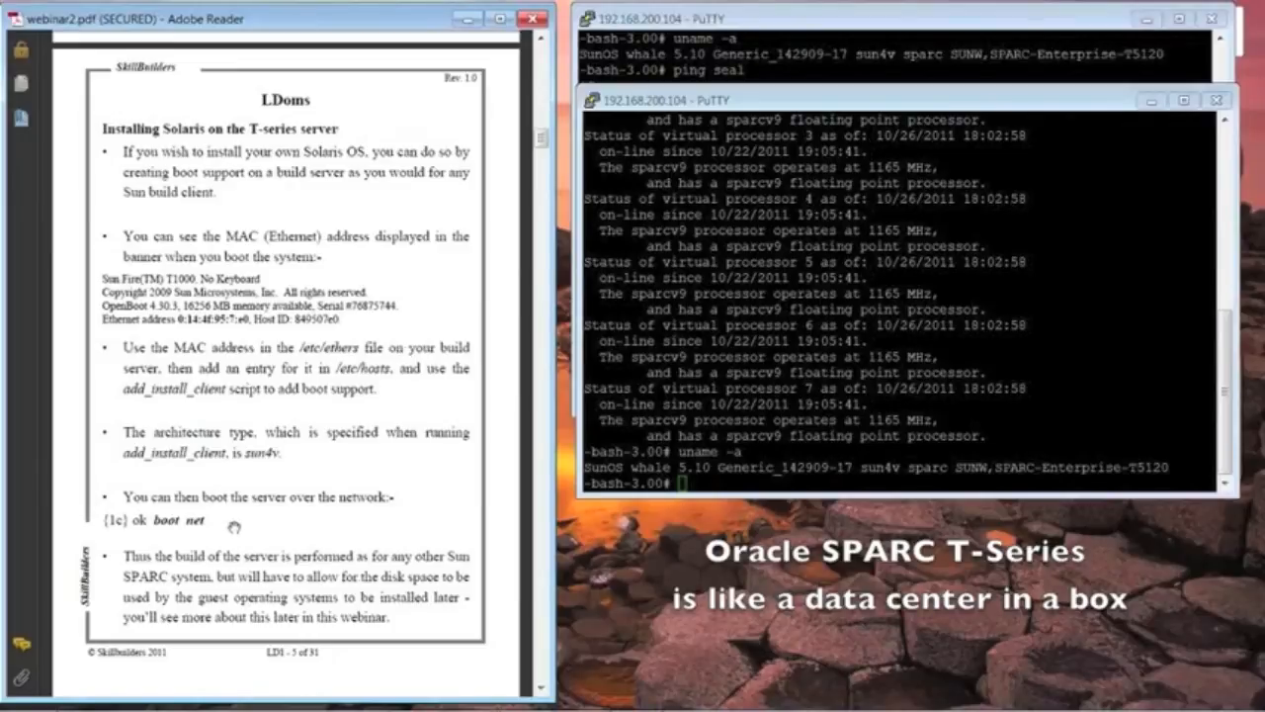
pyautogui.moveTo(349, 517)
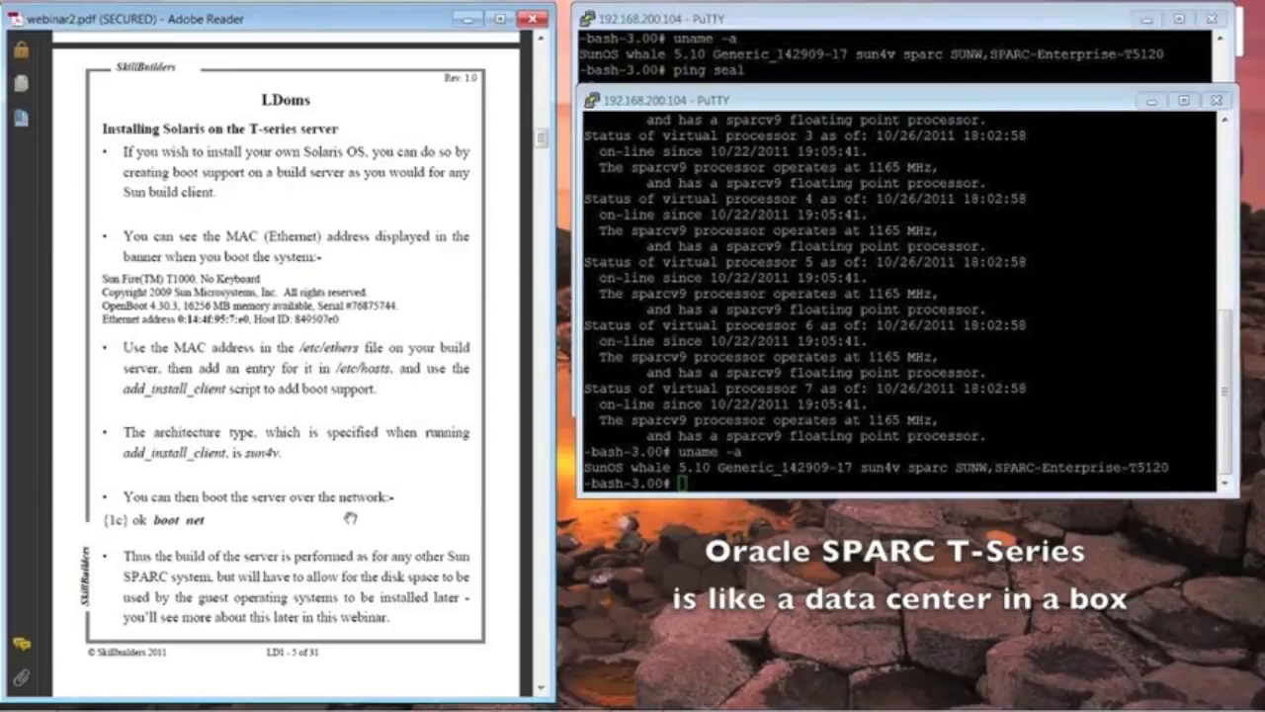
pyautogui.moveTo(420, 409)
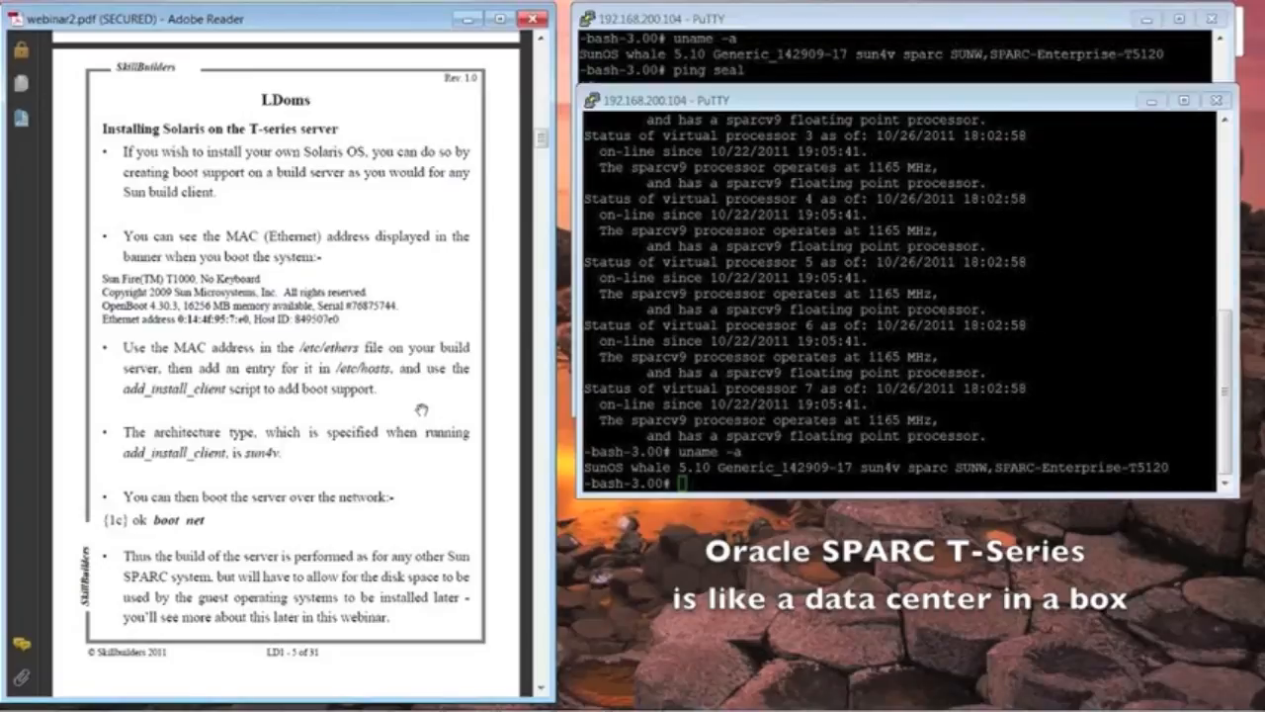
pyautogui.scroll(-3)
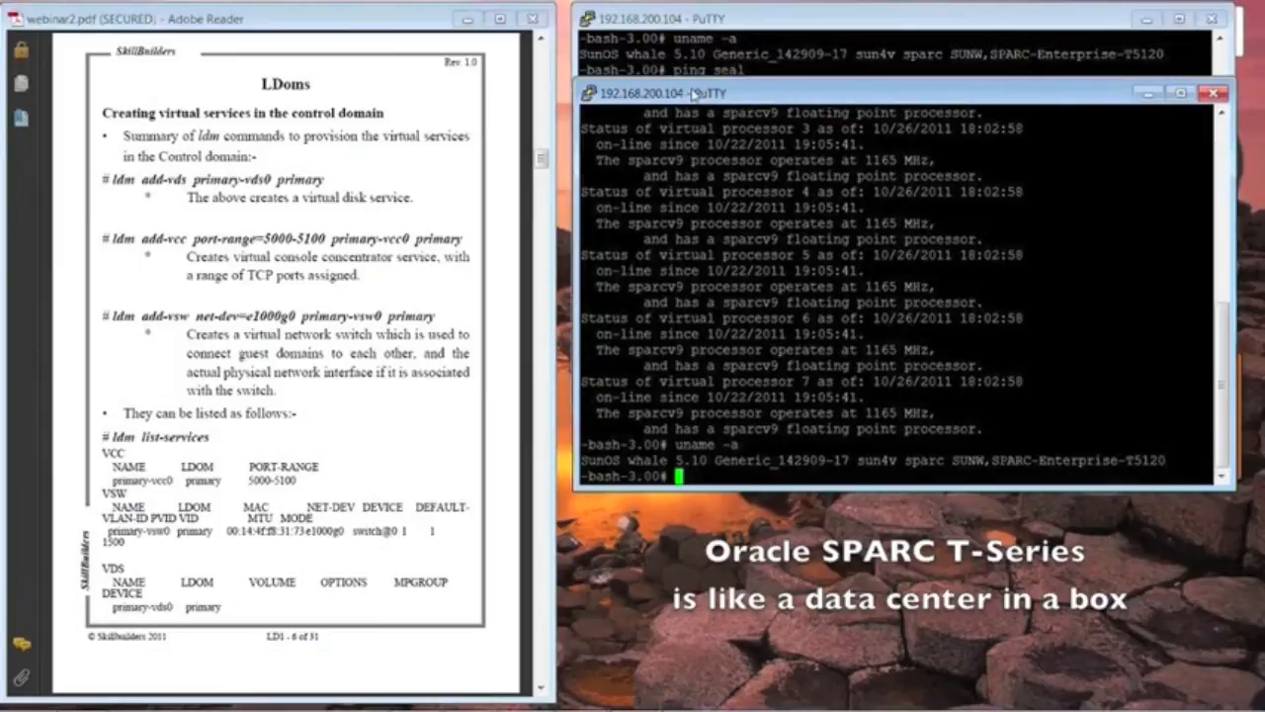
pyautogui.moveTo(398, 166)
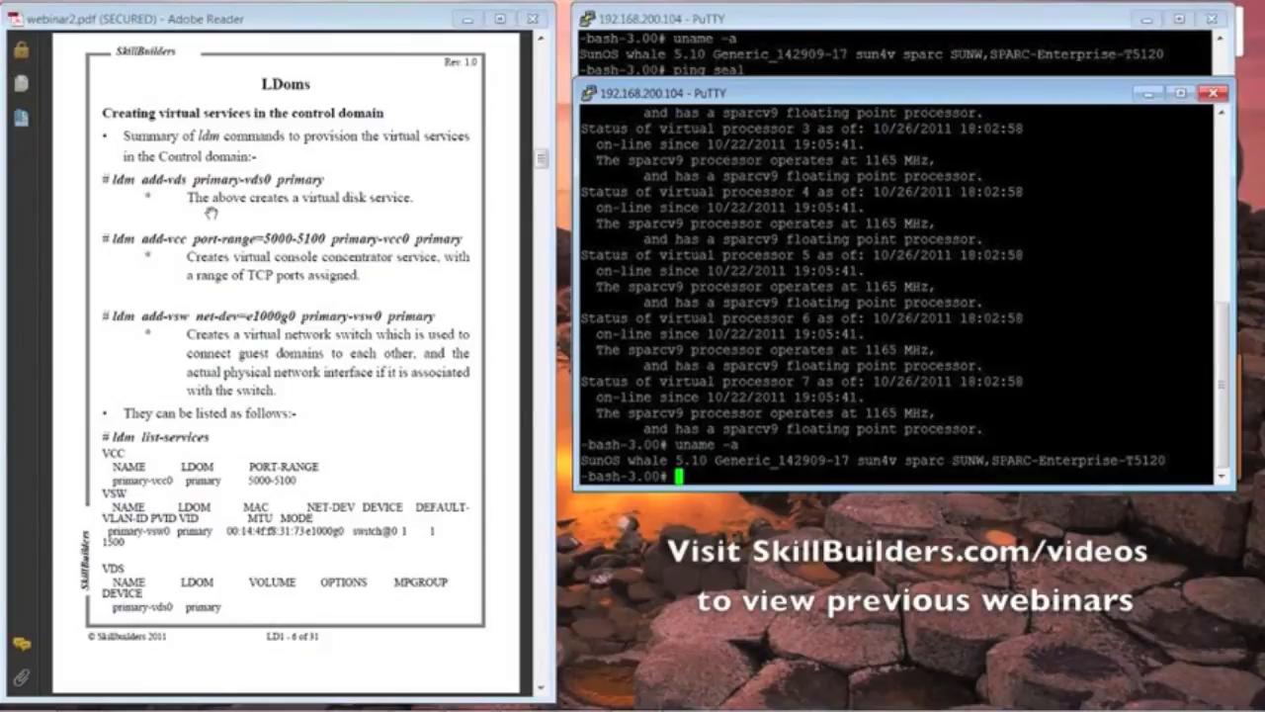
pyautogui.moveTo(372, 215)
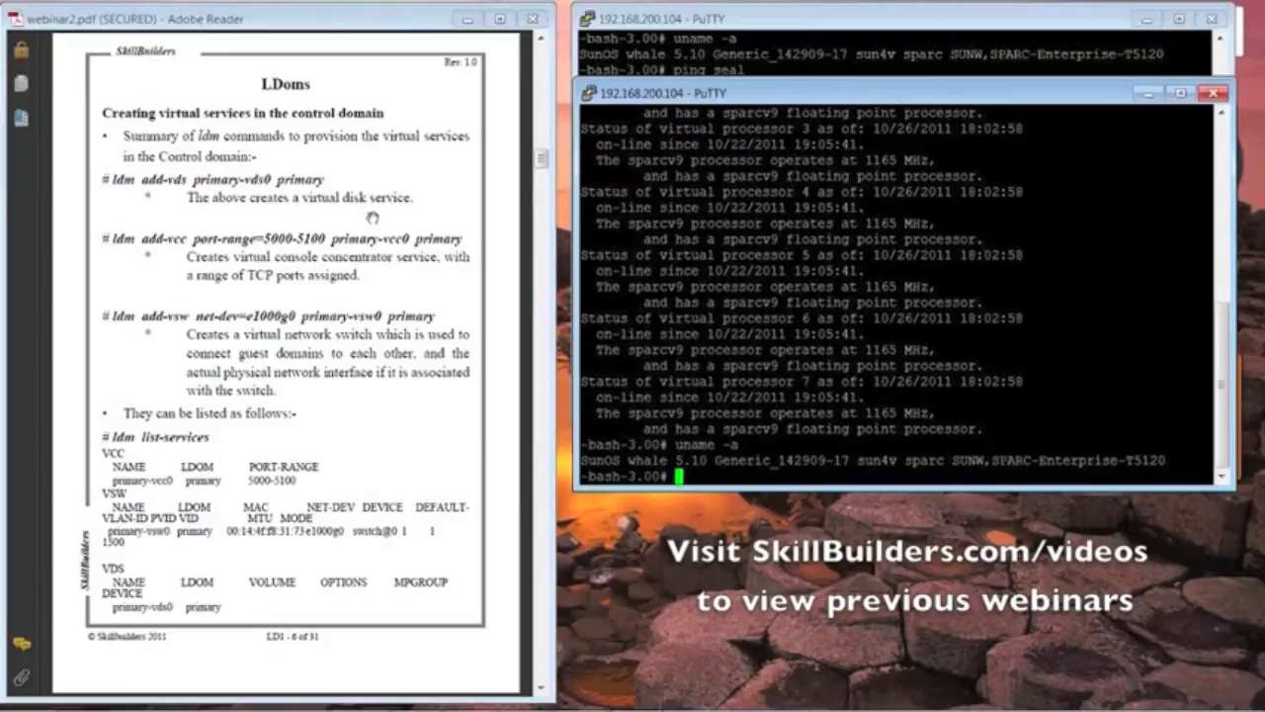
pyautogui.moveTo(376, 219)
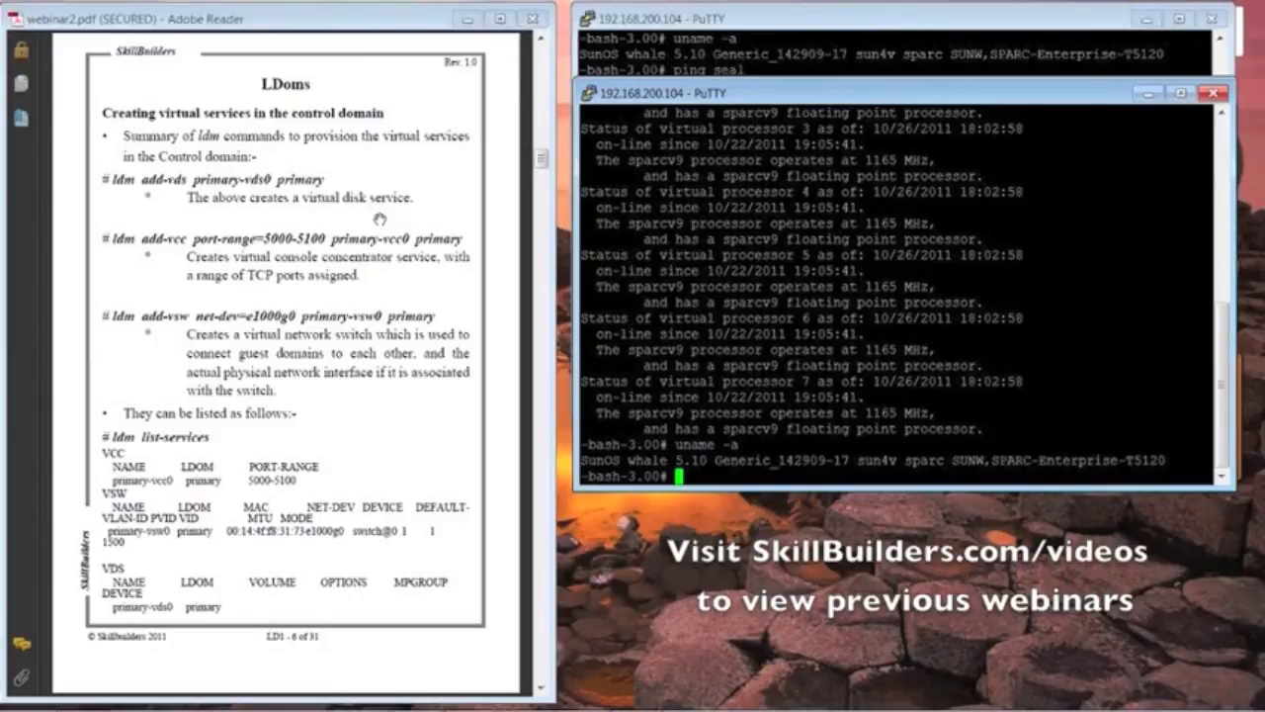
pyautogui.moveTo(427, 265)
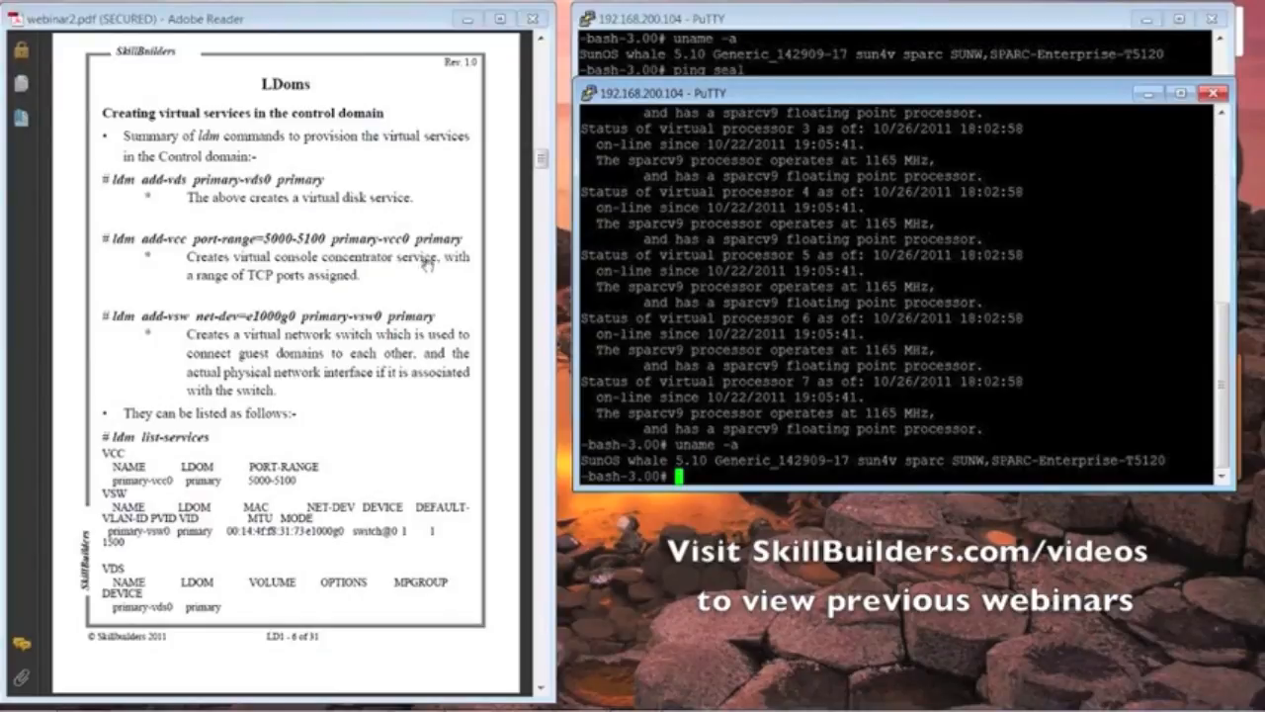
pyautogui.moveTo(181, 493)
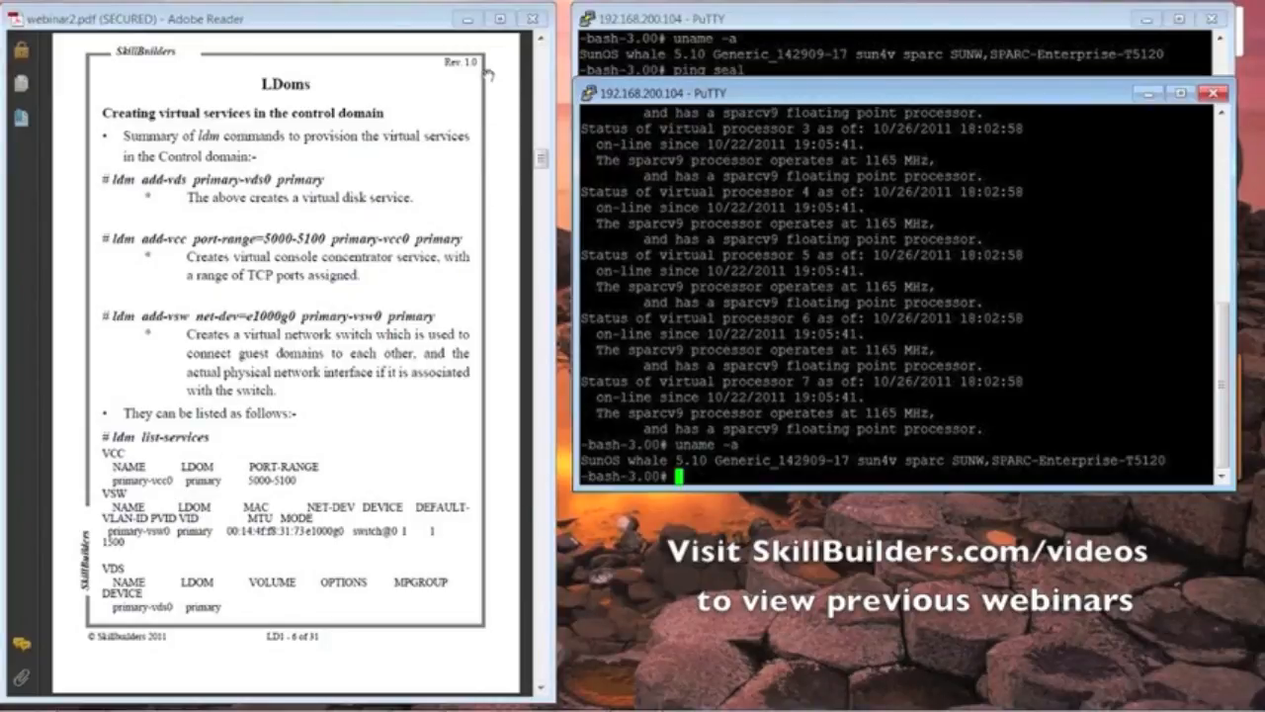
pyautogui.moveTo(178, 197)
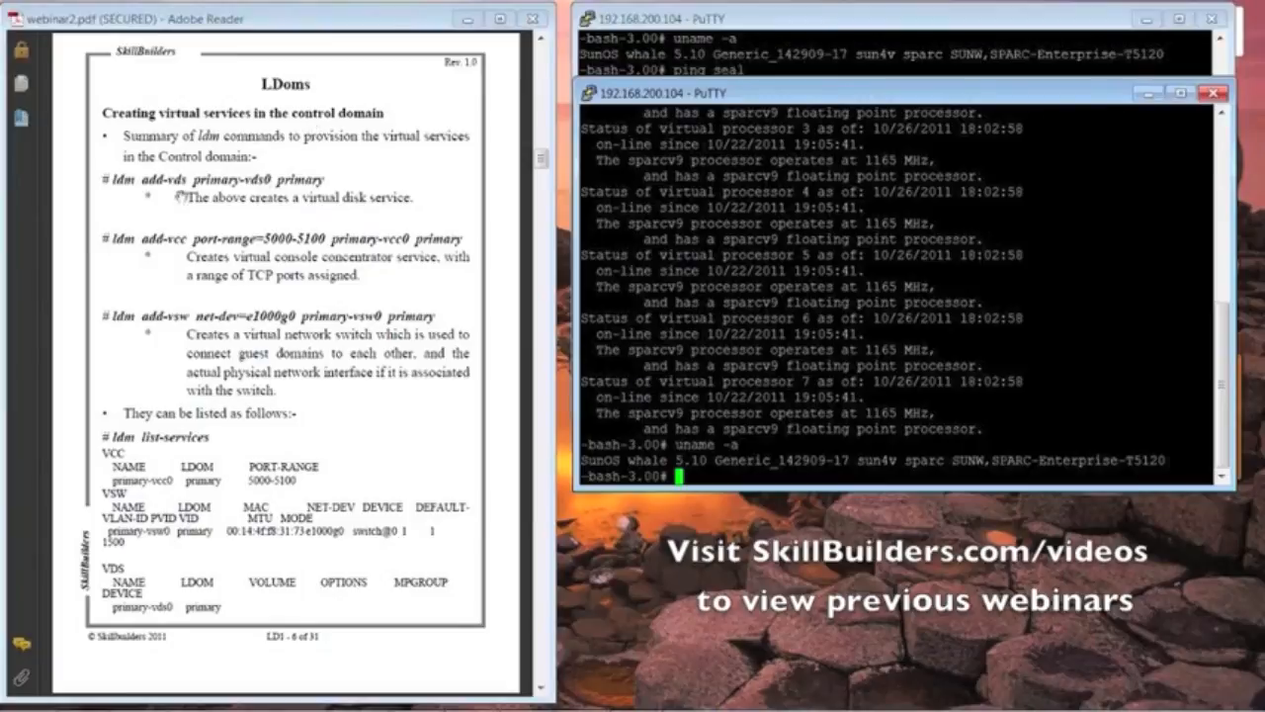
pyautogui.moveTo(427, 172)
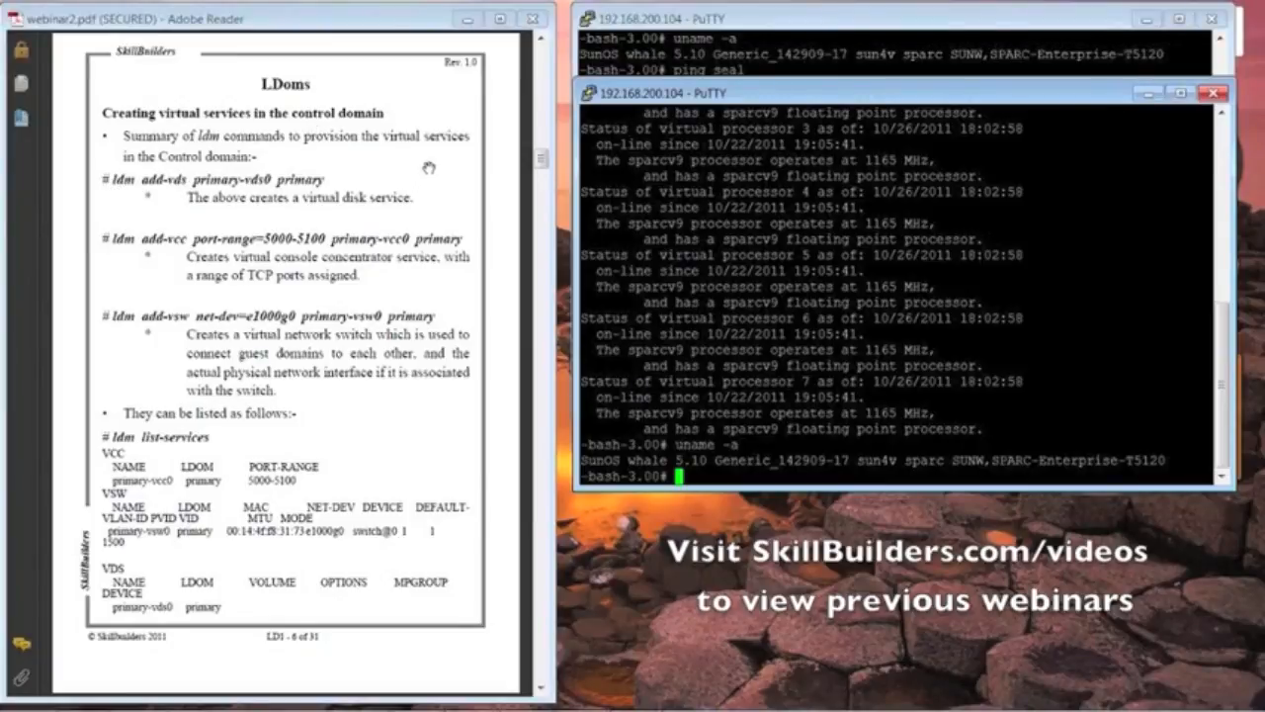
pyautogui.moveTo(267, 183)
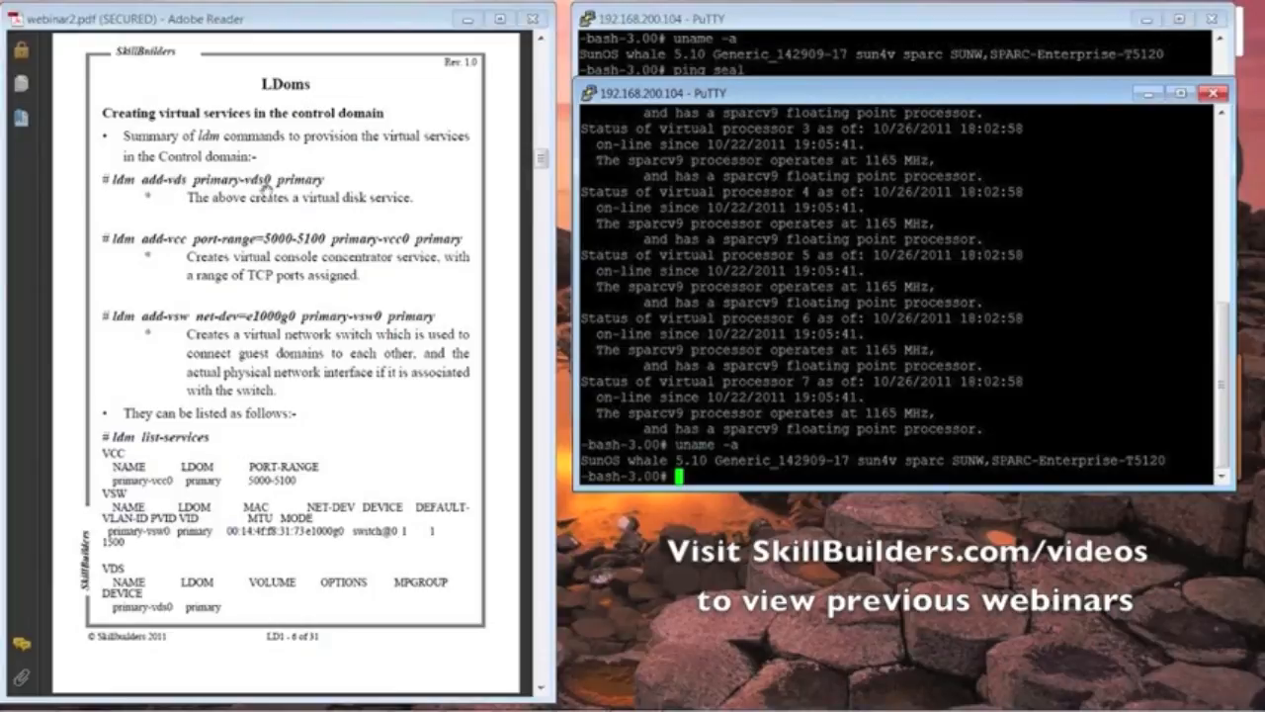
pyautogui.moveTo(308, 161)
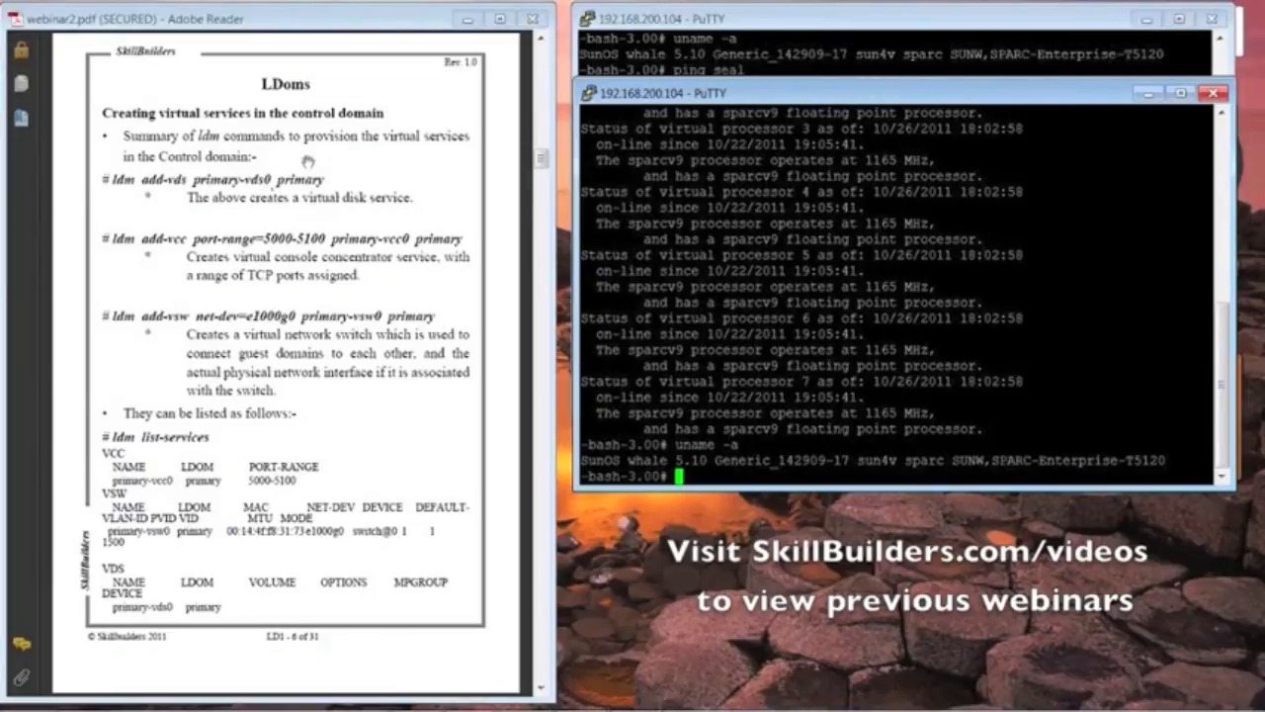
pyautogui.moveTo(367, 182)
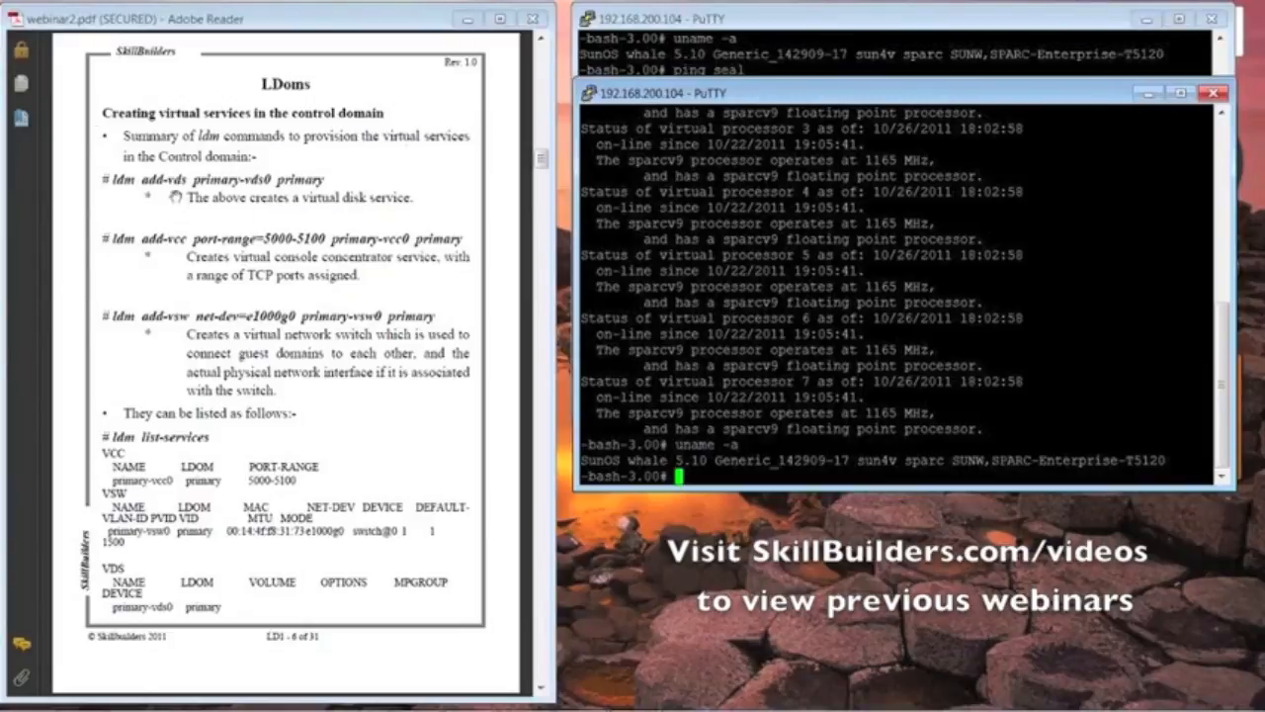
pyautogui.moveTo(336, 191)
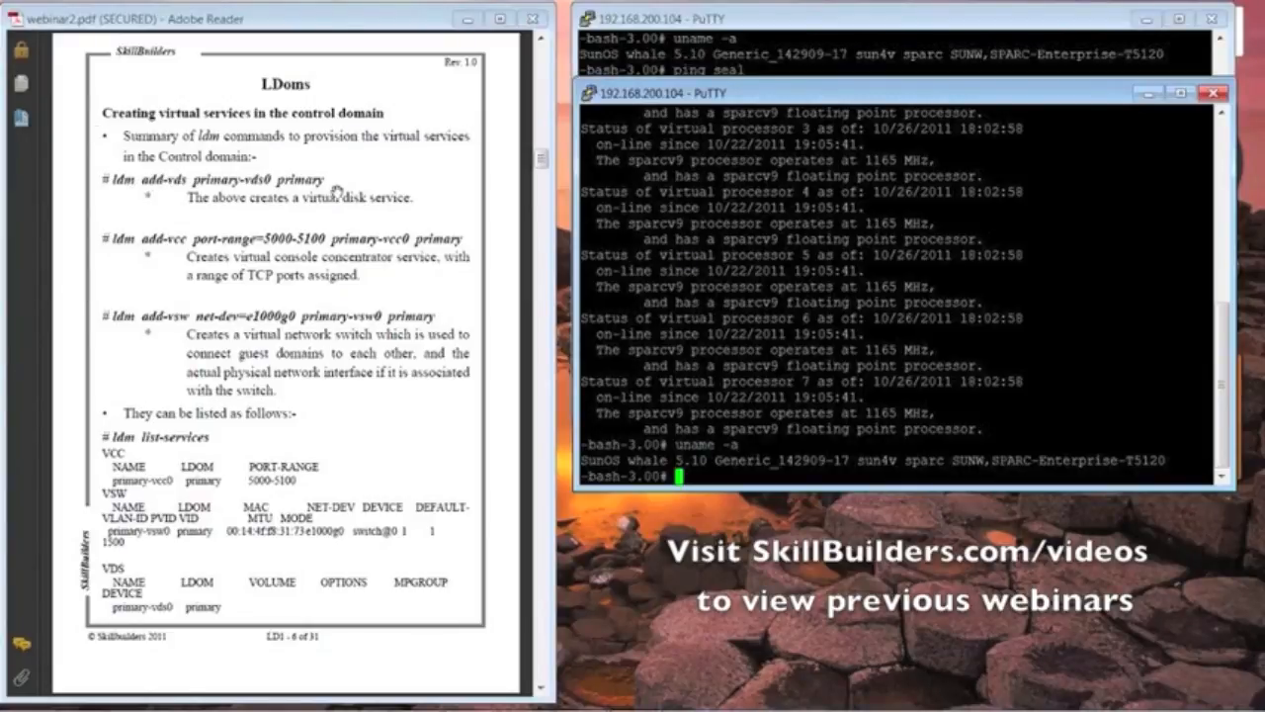